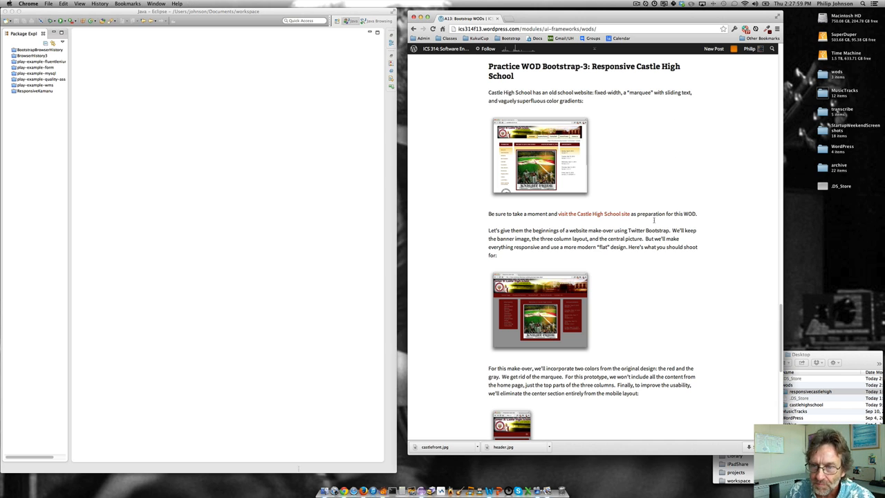
Step: Visit the original Castle High School site and view the full desktop redesign mockup
left_click(591, 212)
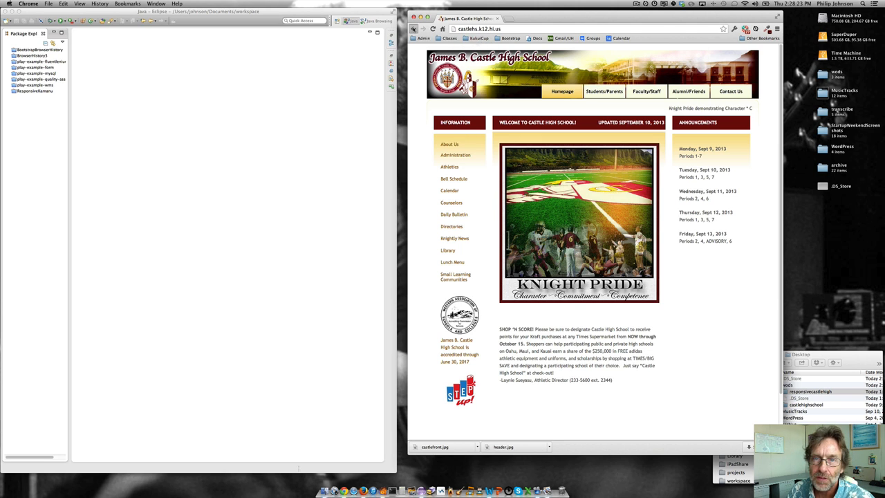
left_click(470, 18)
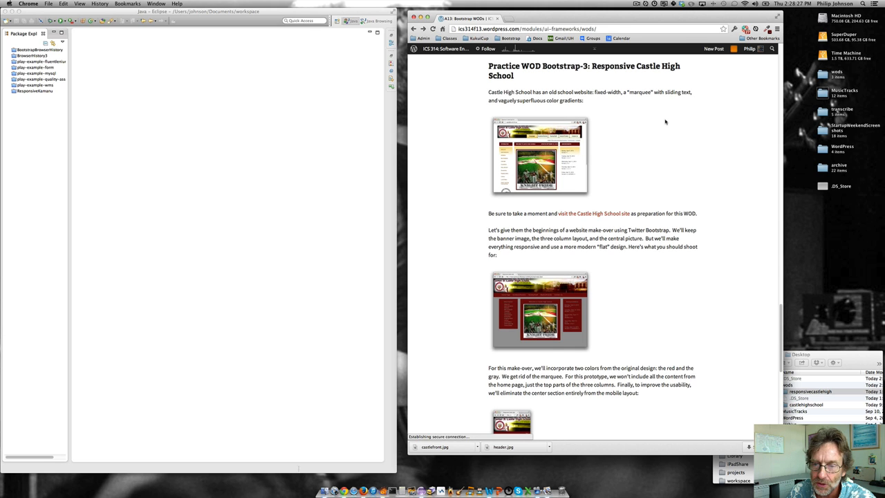
left_click(539, 154)
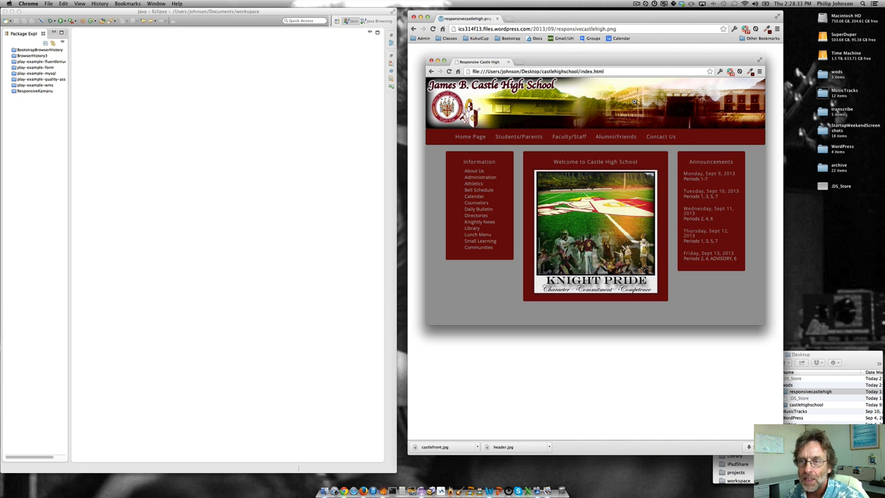
mouse_move(586, 259)
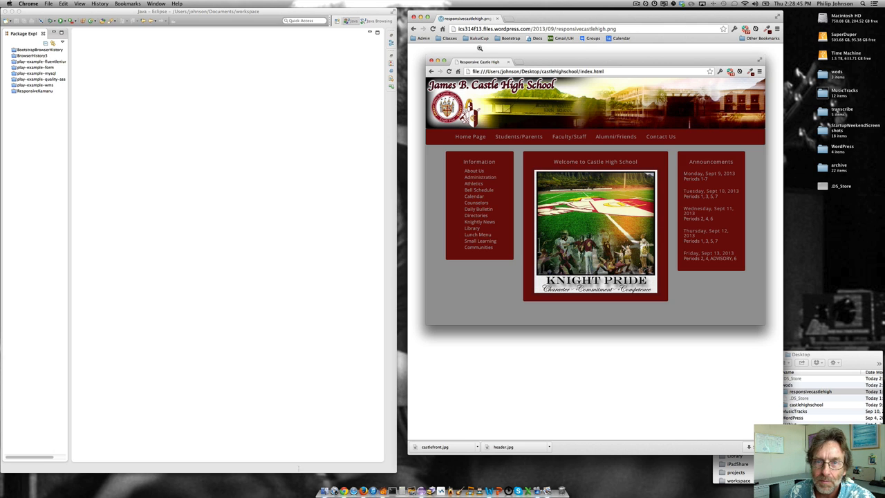
mouse_move(413, 29)
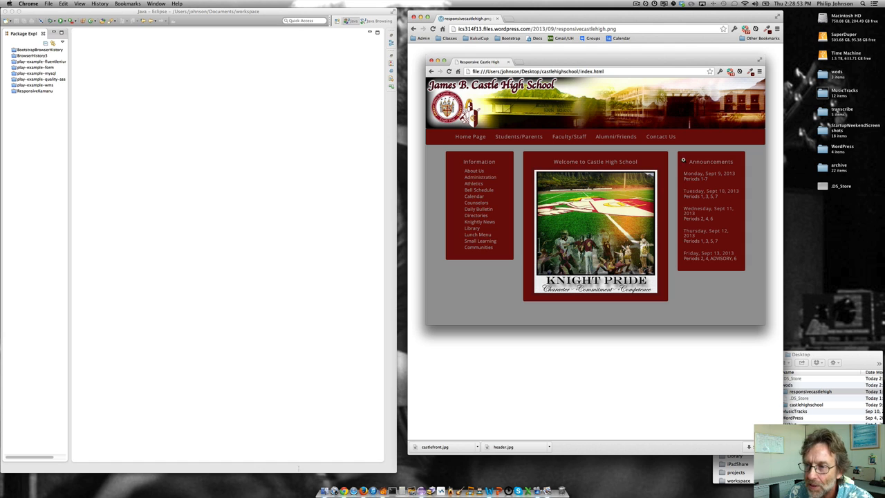
mouse_move(413, 29)
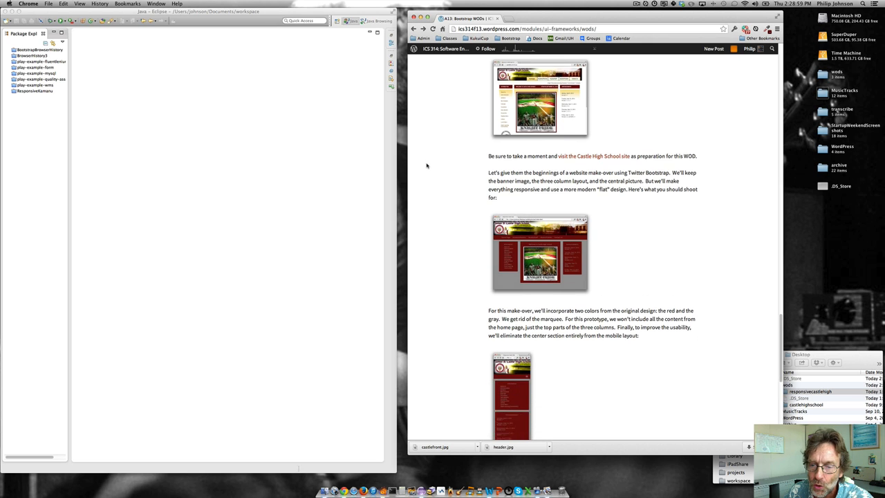
scroll("down", 3)
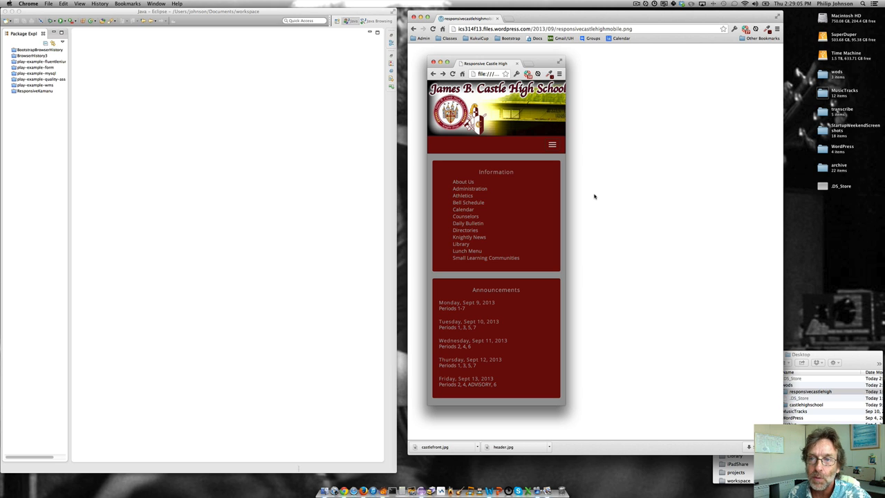
mouse_move(517, 280)
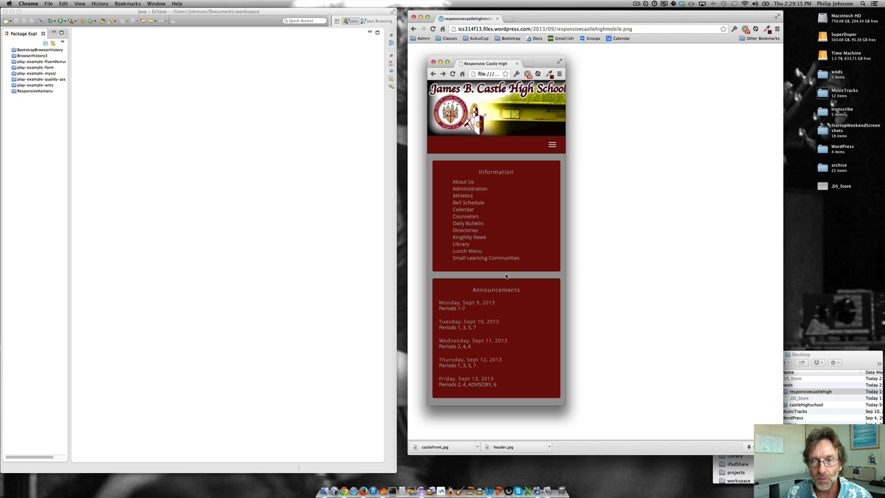
mouse_move(508, 221)
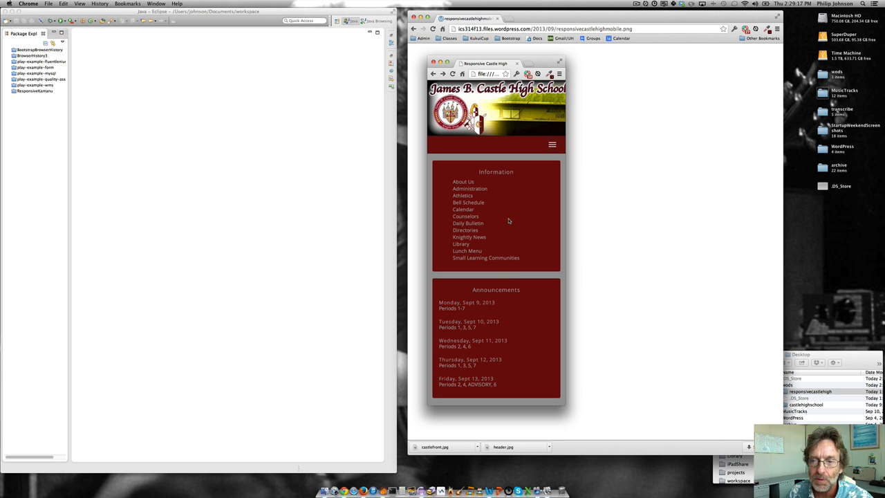
mouse_move(533, 212)
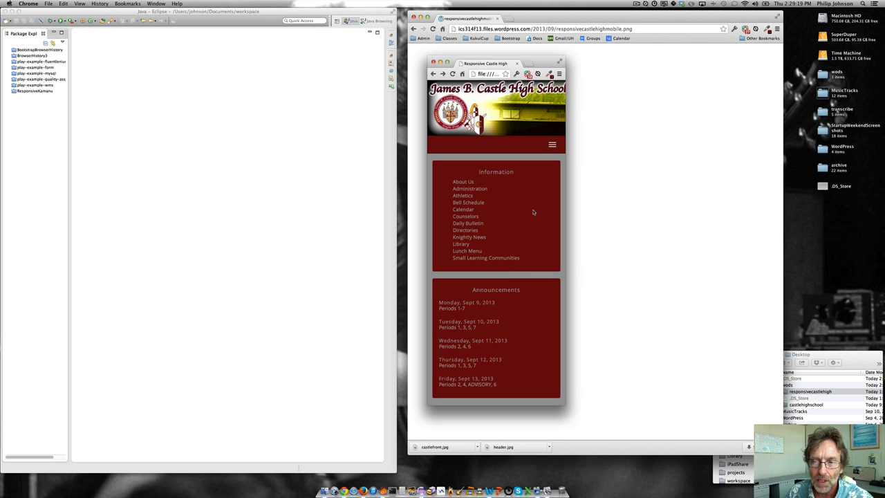
mouse_move(512, 260)
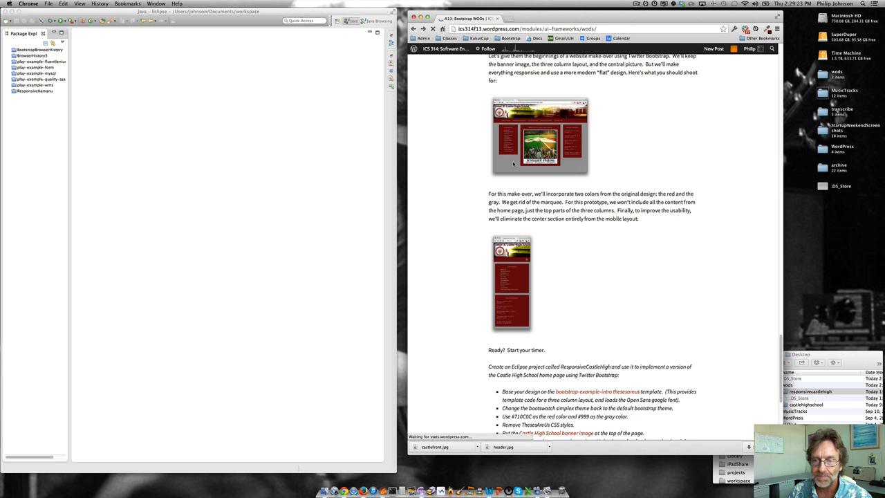
mouse_move(589, 130)
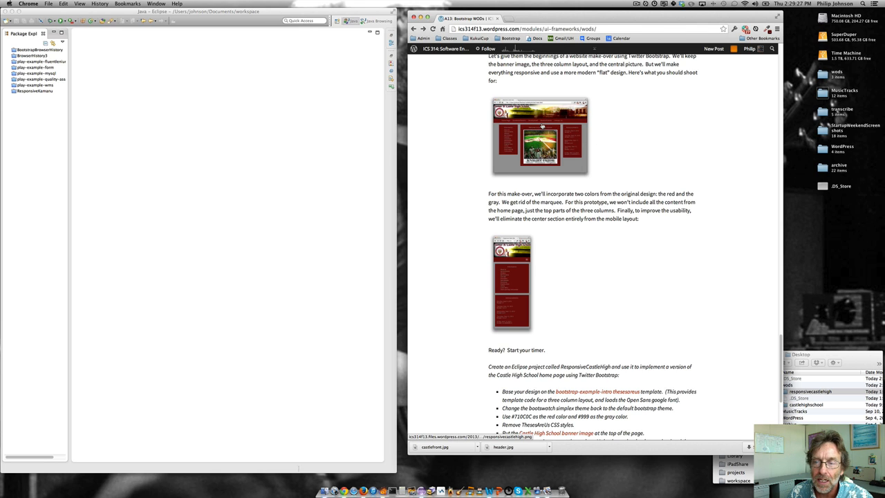
Step: Open the Castle High School link in a new tab and start the workout timer
right_click(541, 127)
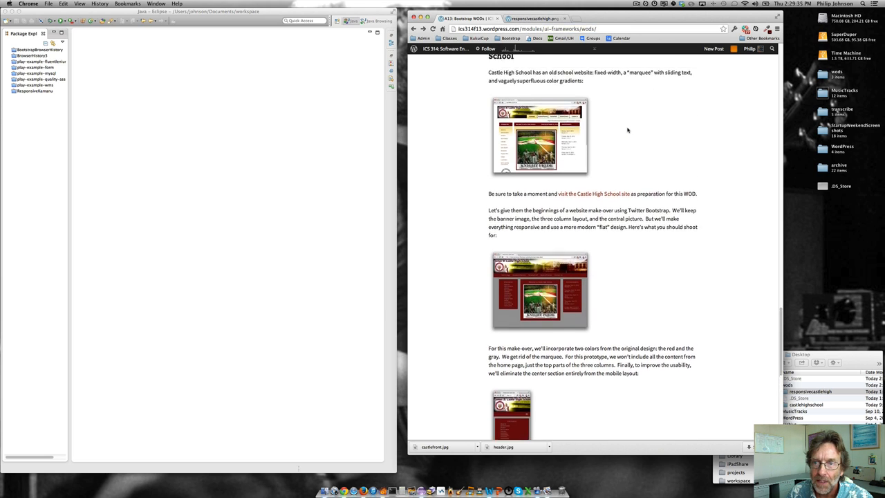
right_click(593, 226)
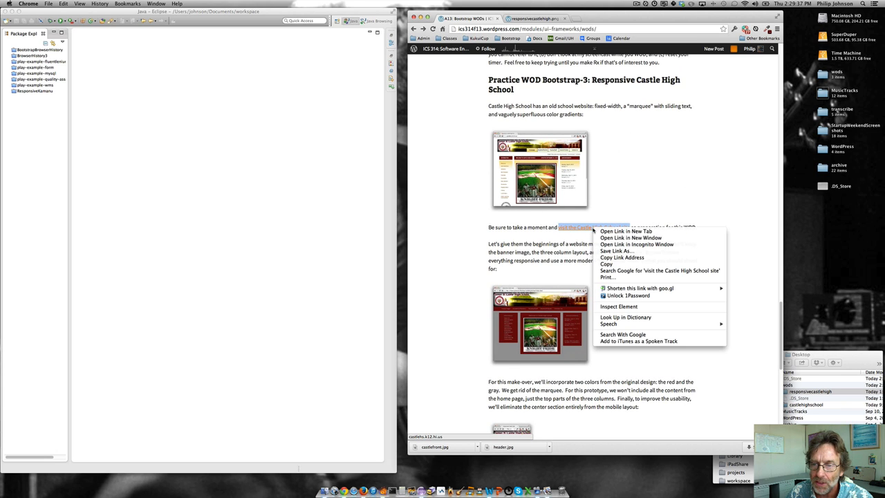
left_click(624, 230)
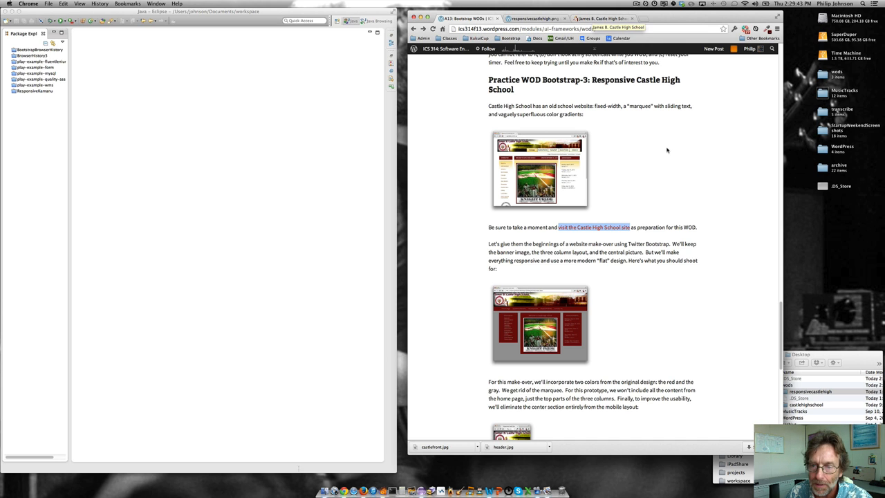
scroll("down", 3)
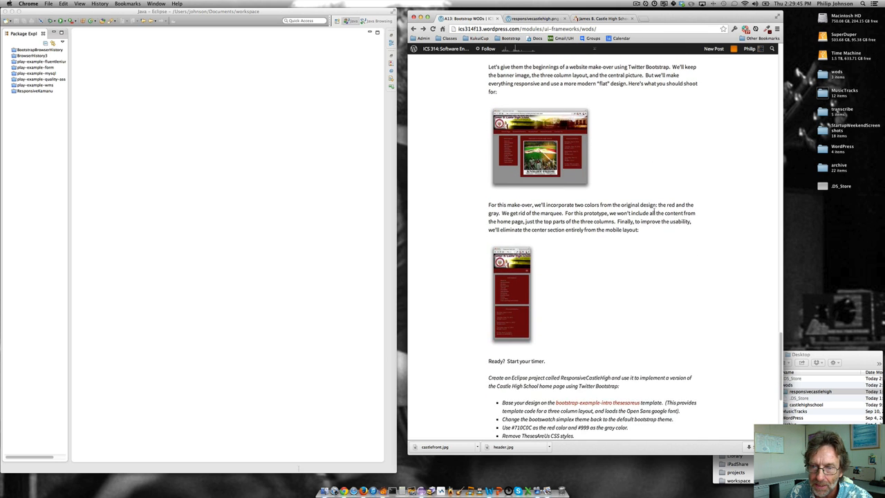
scroll("down", 3)
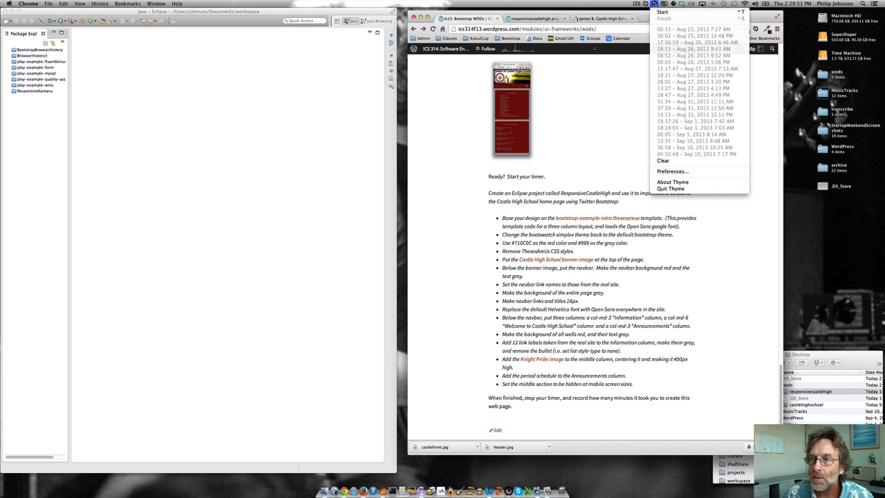
left_click(607, 188)
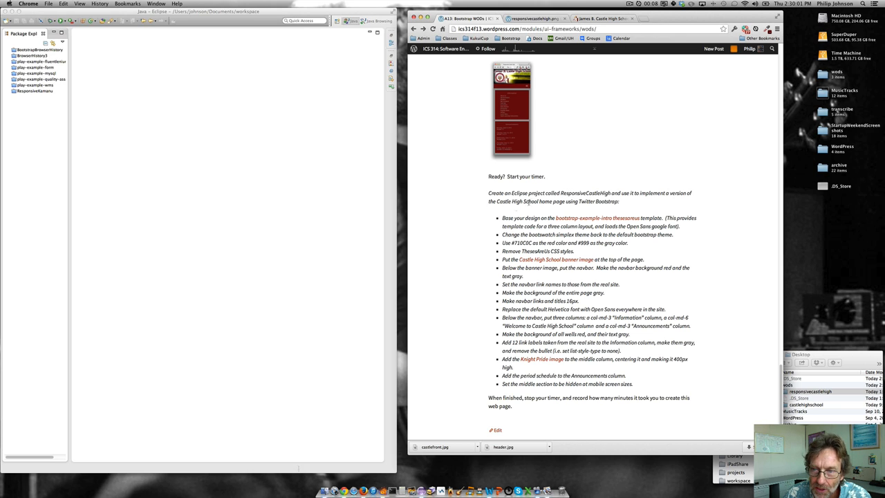
mouse_move(597, 219)
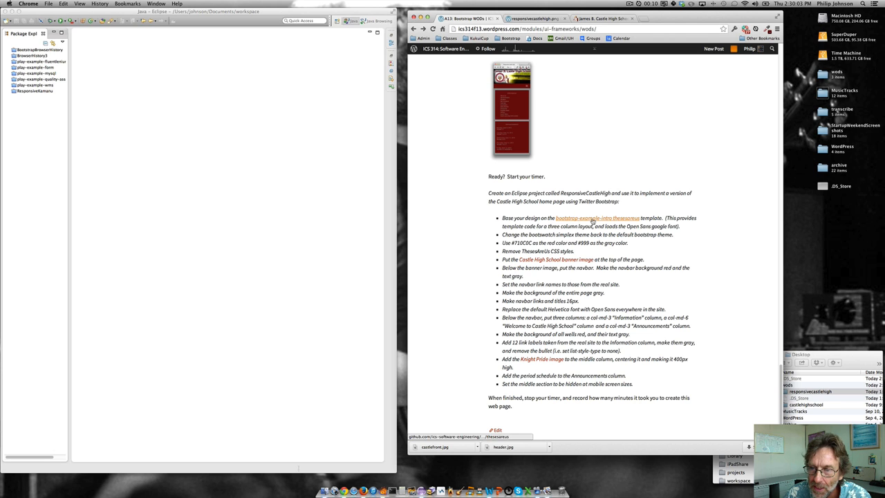
Step: Open the bootstrap-example-intro repository on its theseareus branch in GitHub
left_click(596, 218)
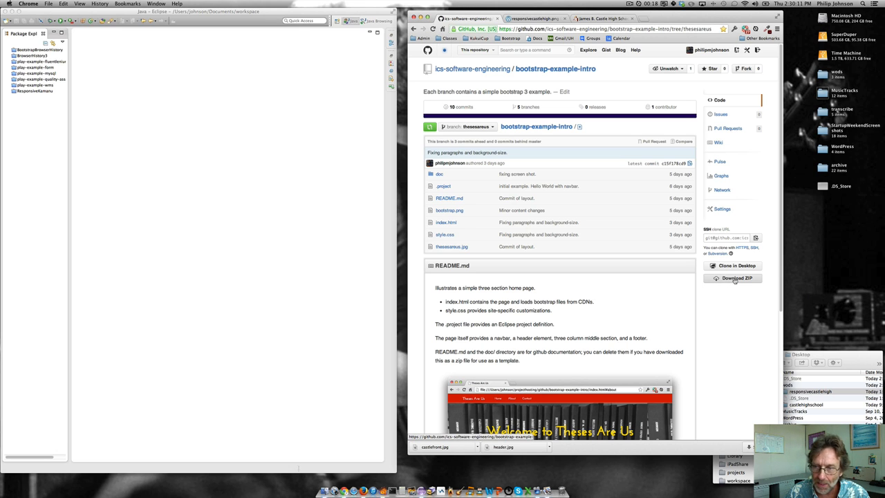
mouse_move(737, 278)
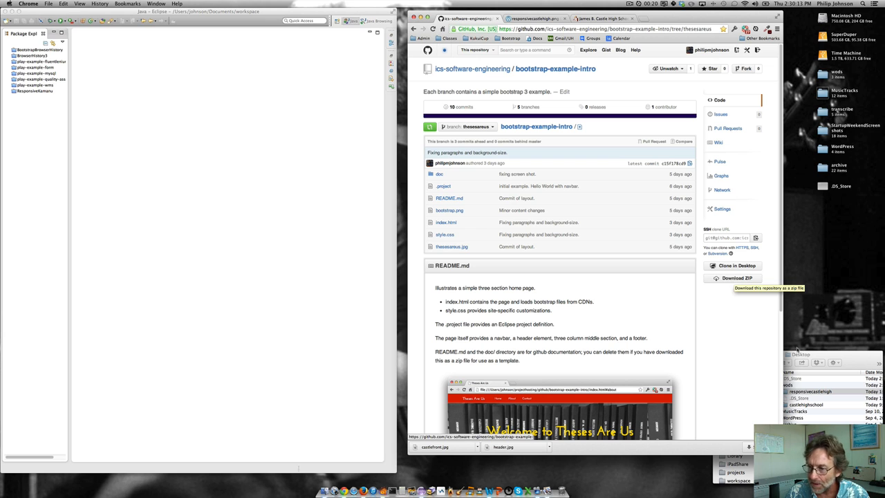
mouse_move(838, 357)
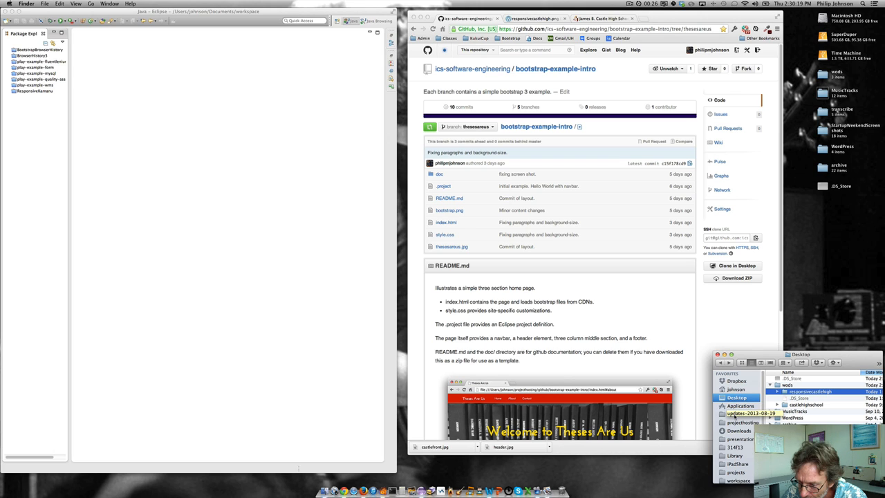
Step: Show the Downloads folder containing the bootstrap-example-intro theseareus zip
left_click(738, 430)
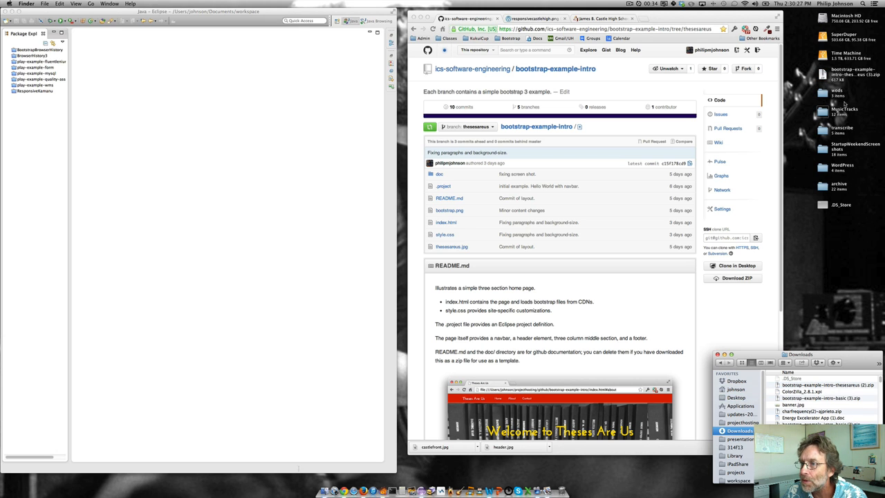
left_click(850, 75)
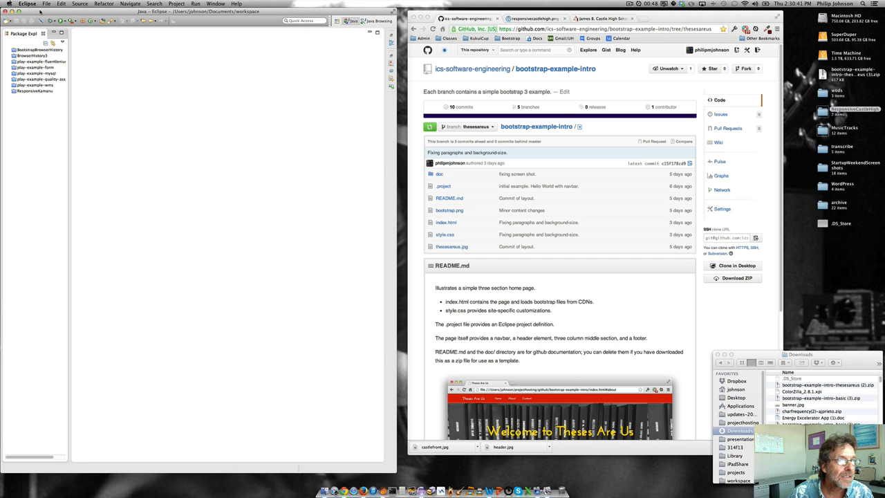
Step: Import the existing bootstrap-example-intro project from the Desktop into the workspace
left_click(47, 3)
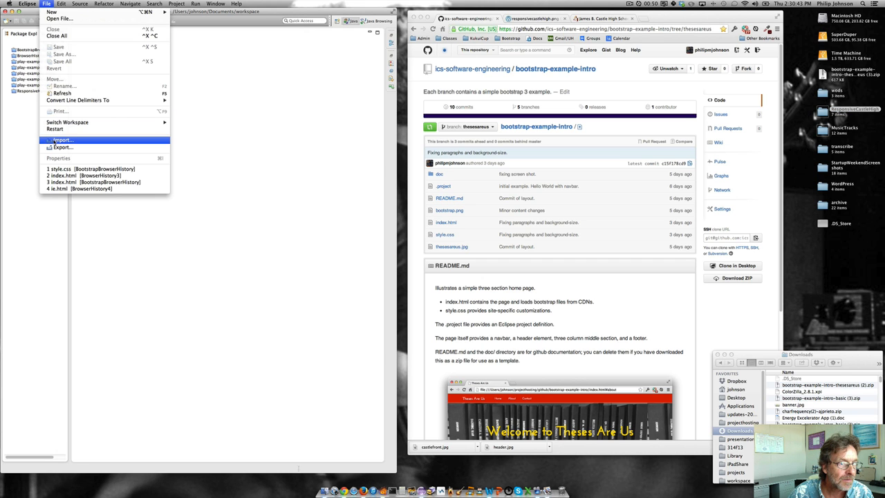
left_click(64, 139)
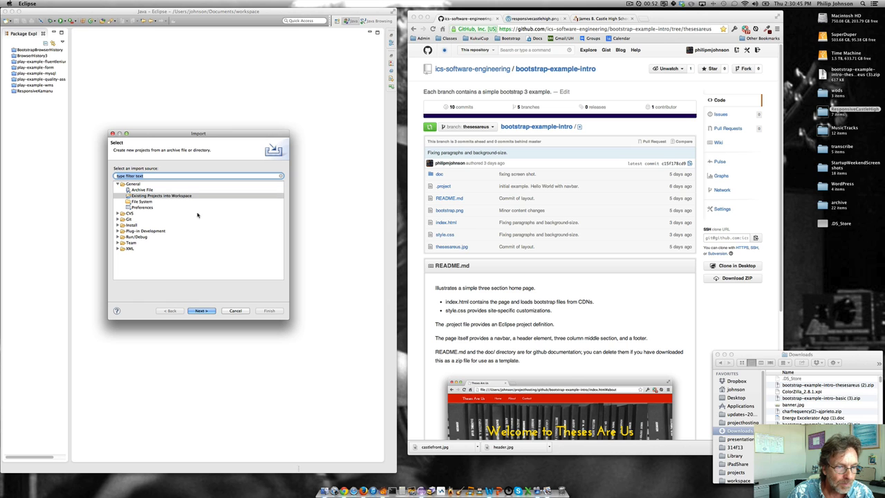
left_click(202, 310)
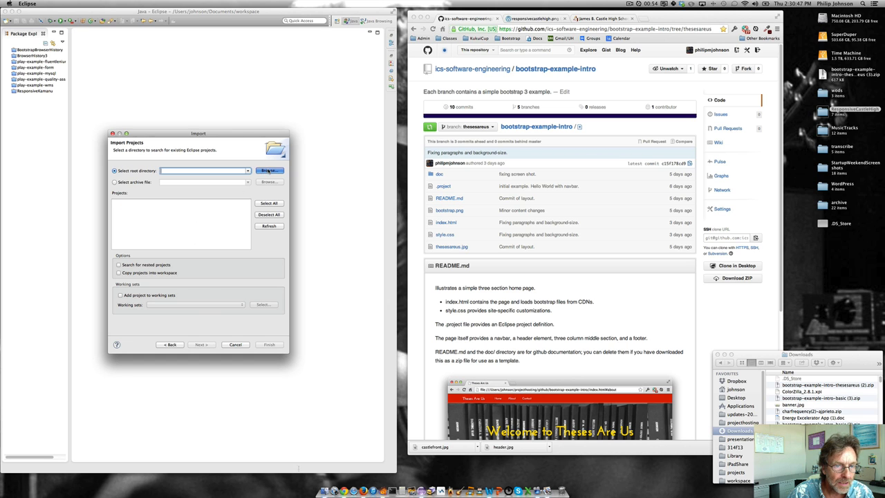
left_click(269, 171)
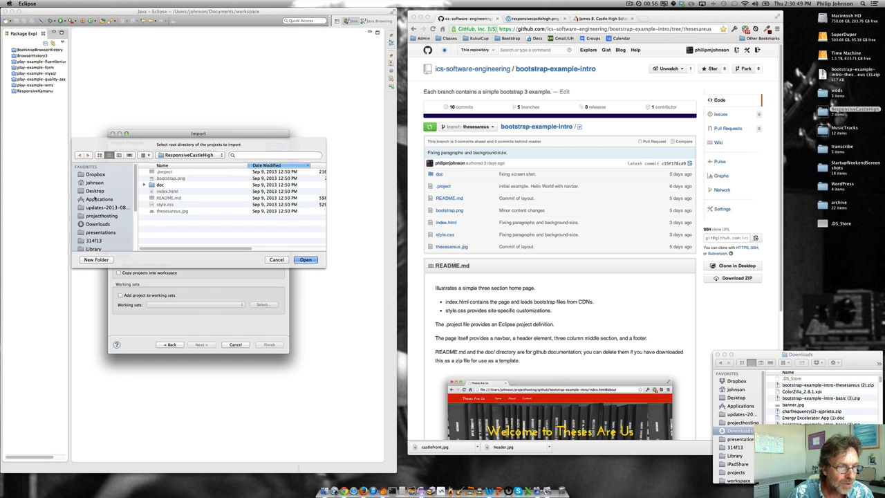
left_click(95, 190)
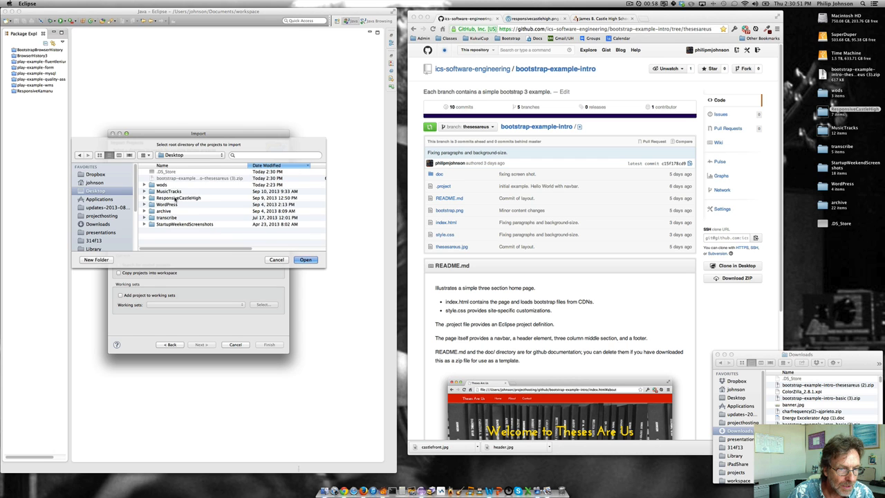
left_click(305, 259)
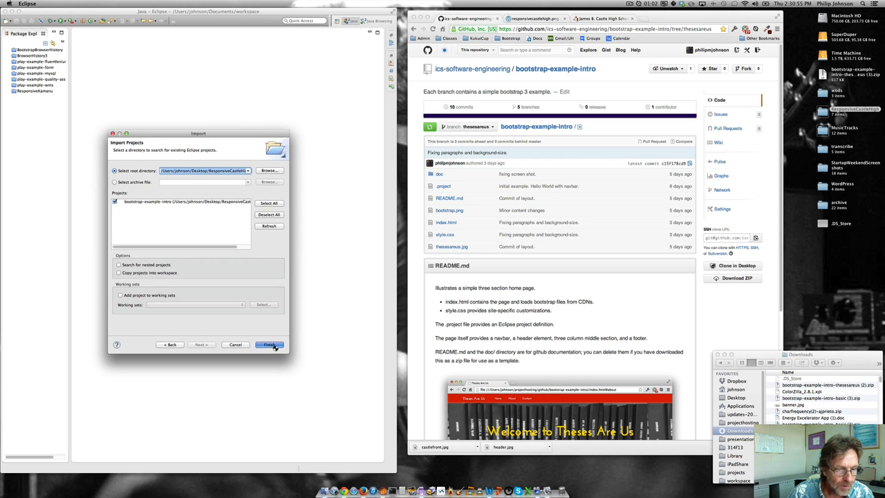
left_click(268, 344)
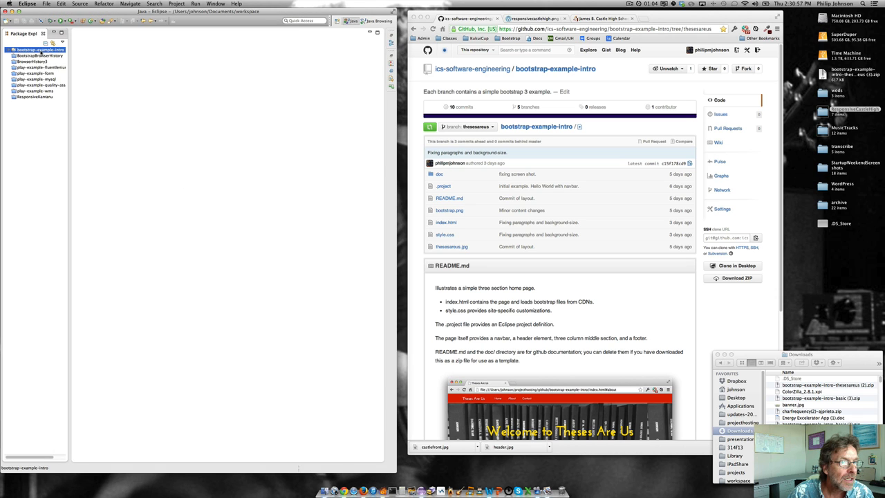
Step: Refactor-rename the imported project to ResponsiveCastleHigh
right_click(39, 50)
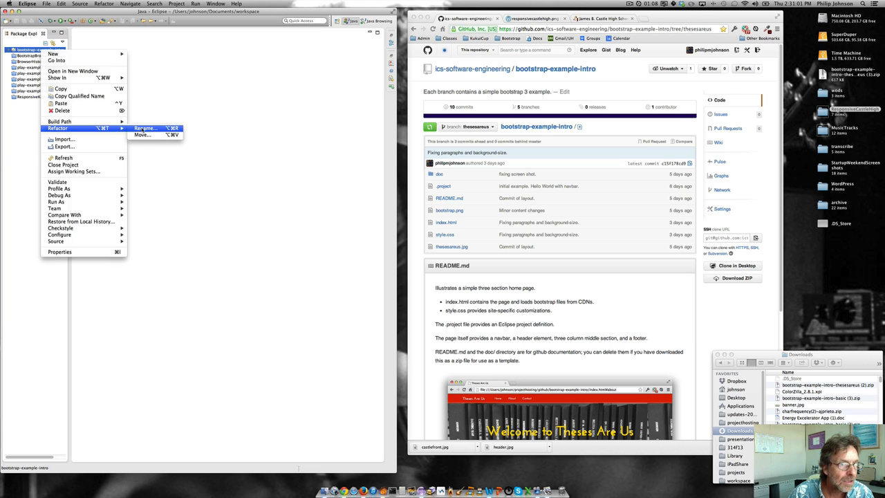
left_click(145, 127)
type("Respons")
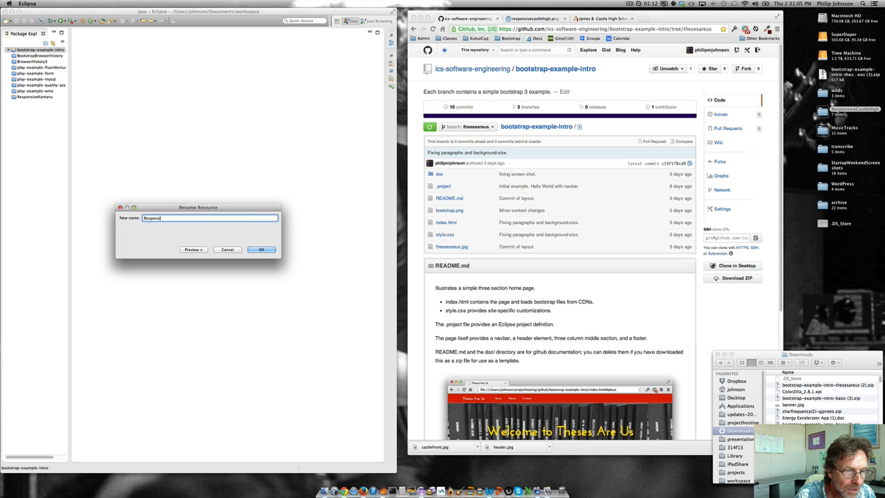
type("iveCastleHigh")
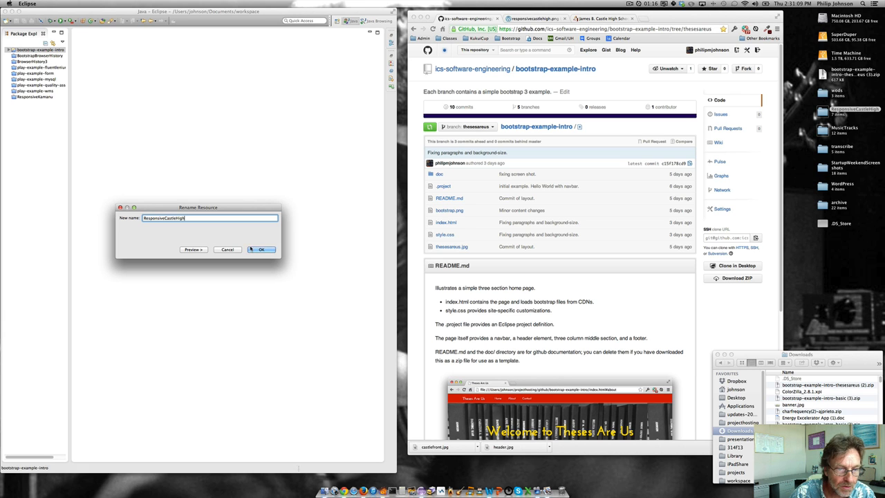
left_click(260, 248)
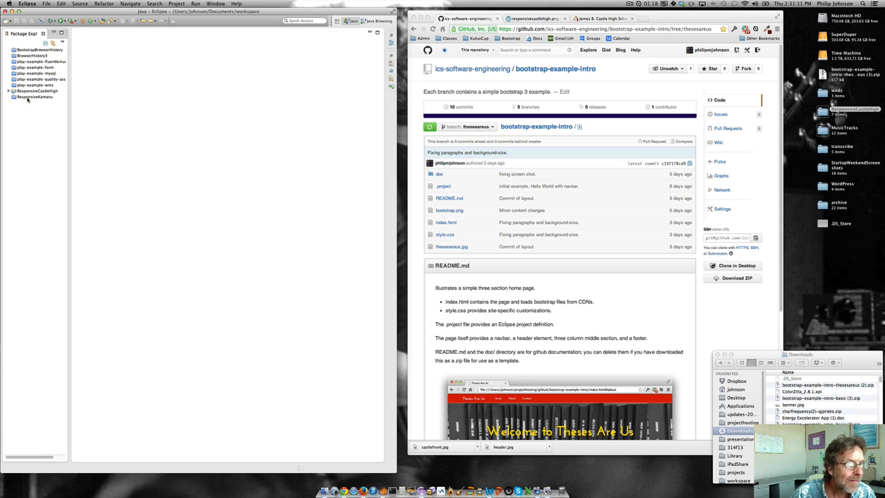
Step: Open the project's index.html in Eclipse and load it in Chrome
left_click(11, 91)
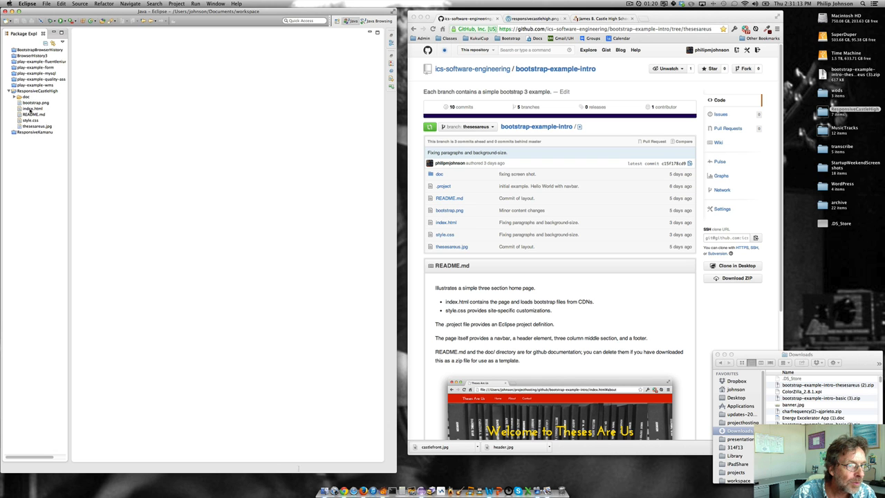
double_click(33, 108)
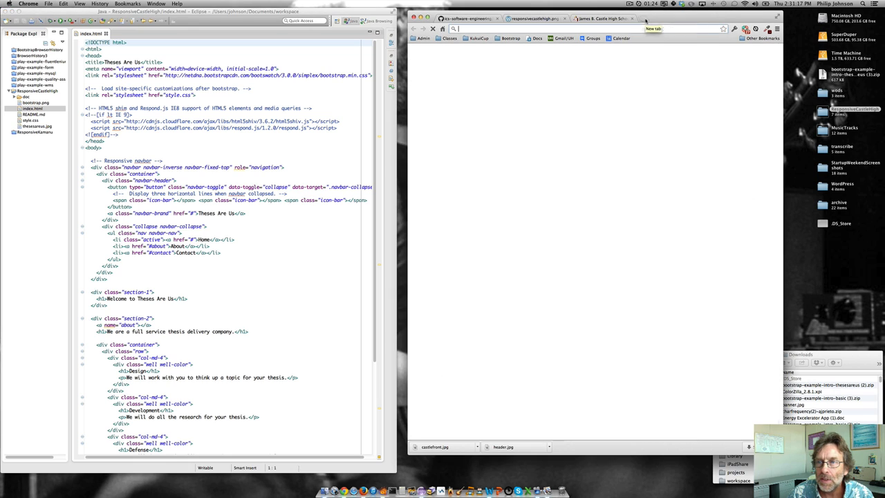
left_click(647, 20)
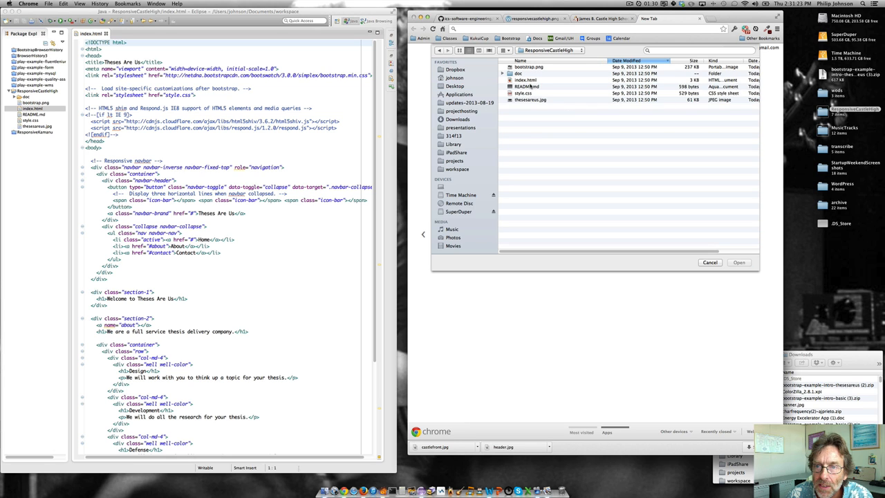
left_click(738, 263)
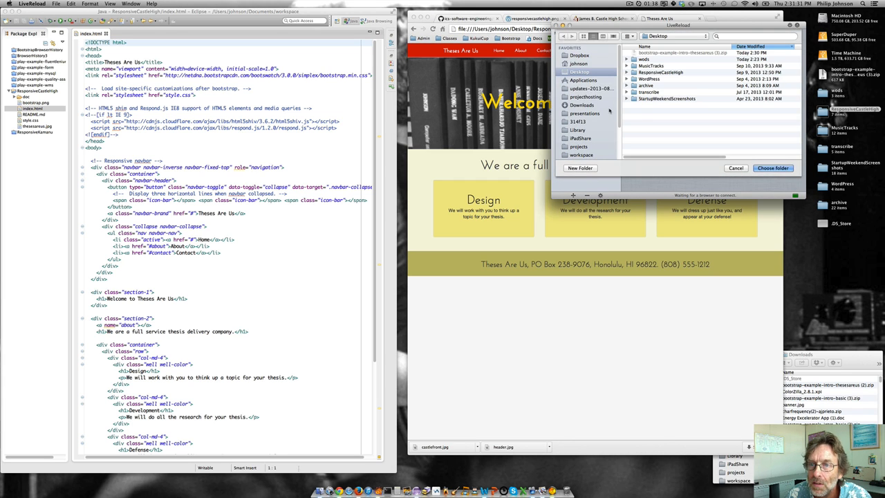
Step: Have LiveReload watch the ResponsiveCastleHigh folder for automatic reloads
left_click(661, 72)
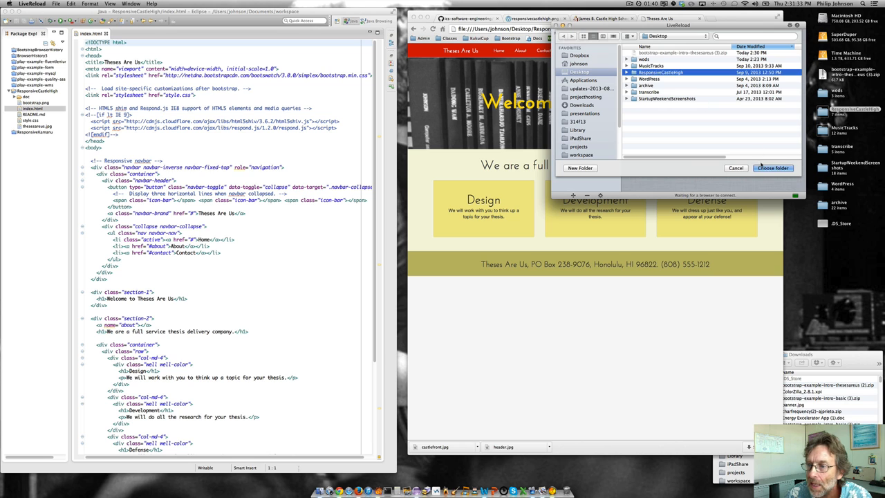
left_click(771, 169)
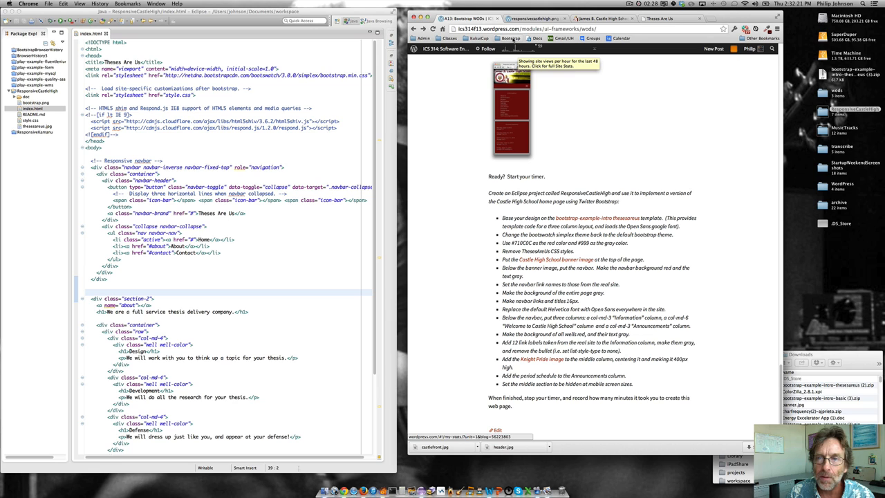
Step: Copy the Google Fonts example link into index.html's head with family Open Sans
left_click(510, 39)
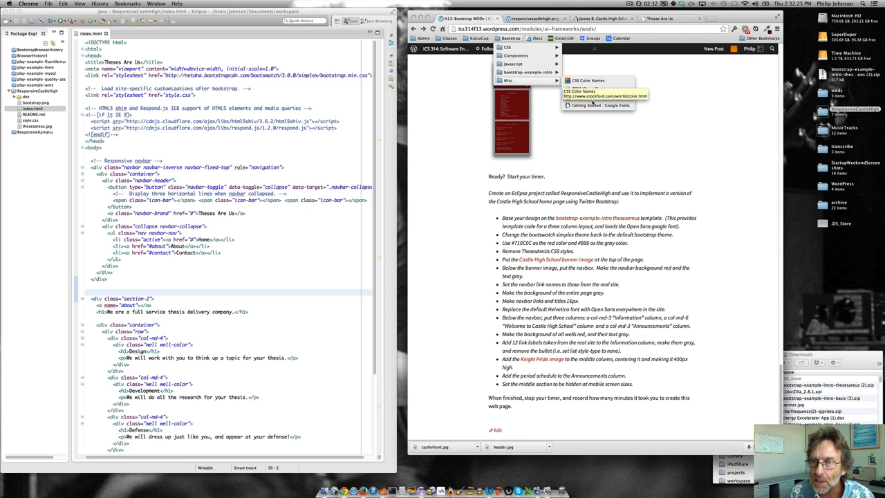
left_click(598, 105)
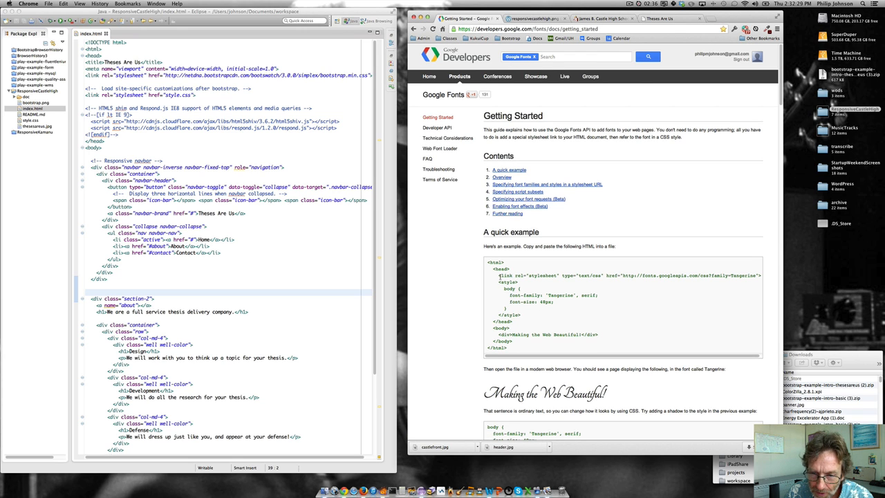
triple_click(628, 275)
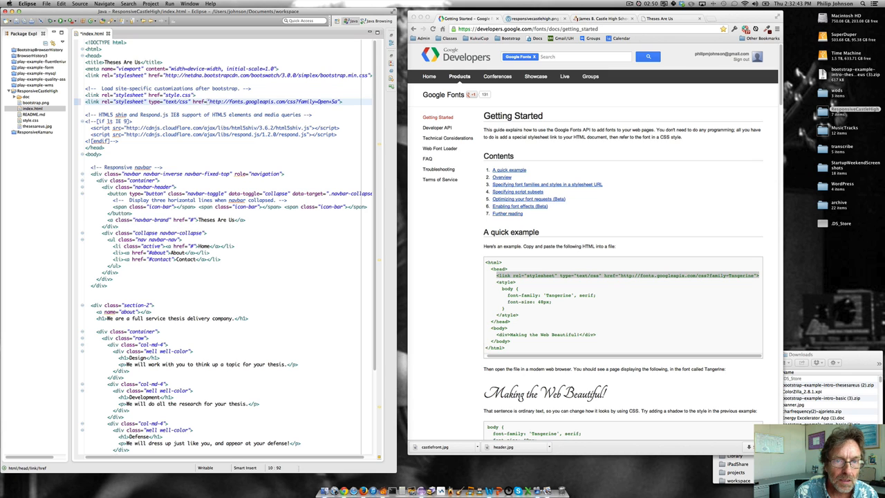
type("ans")
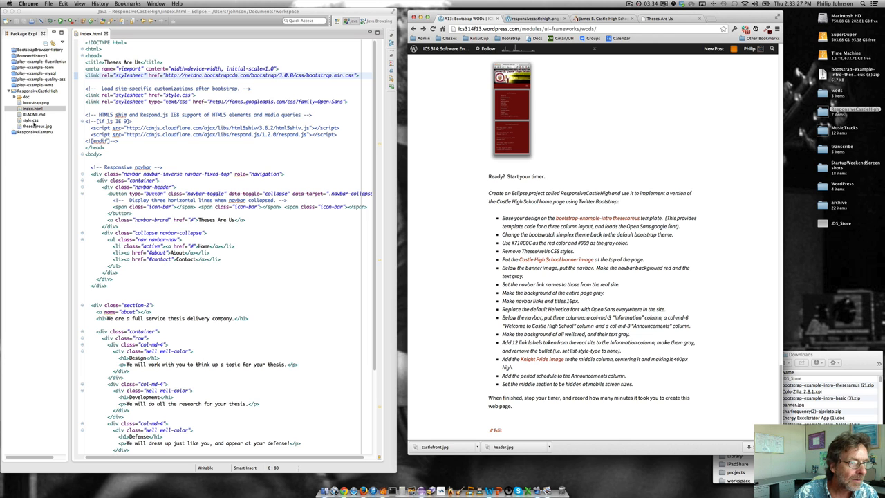
Step: Delete style.css's template rules and add a comment noting red #710C0C and grey #999
left_click(127, 33)
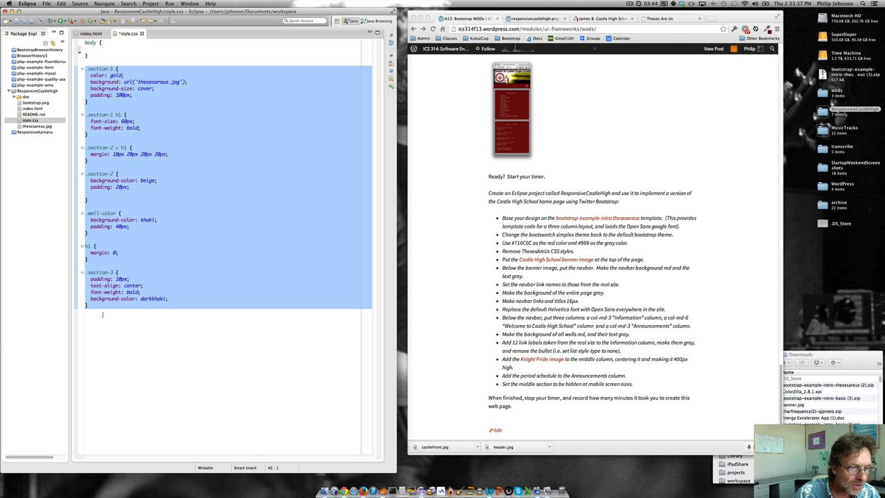
key("Delete")
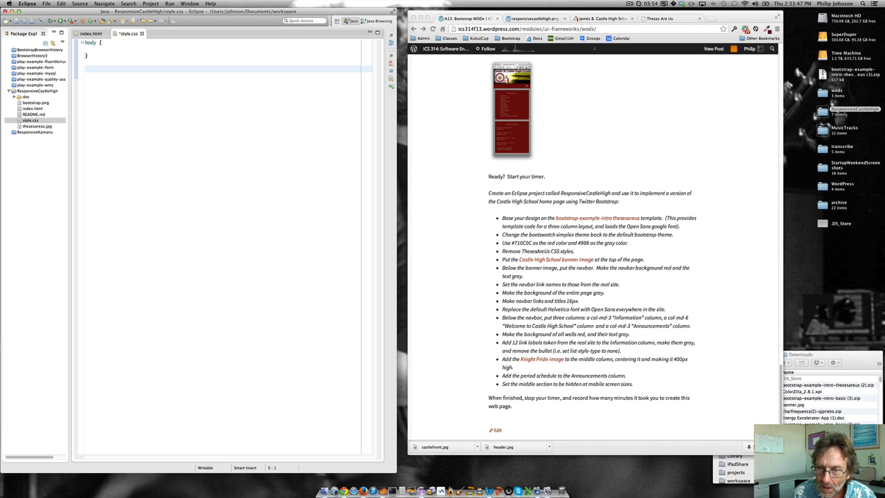
mouse_move(557, 245)
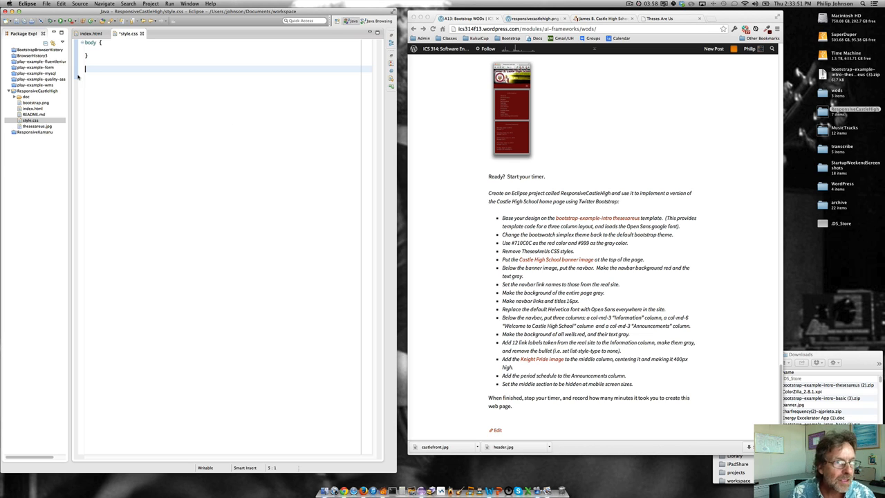
type("/*")
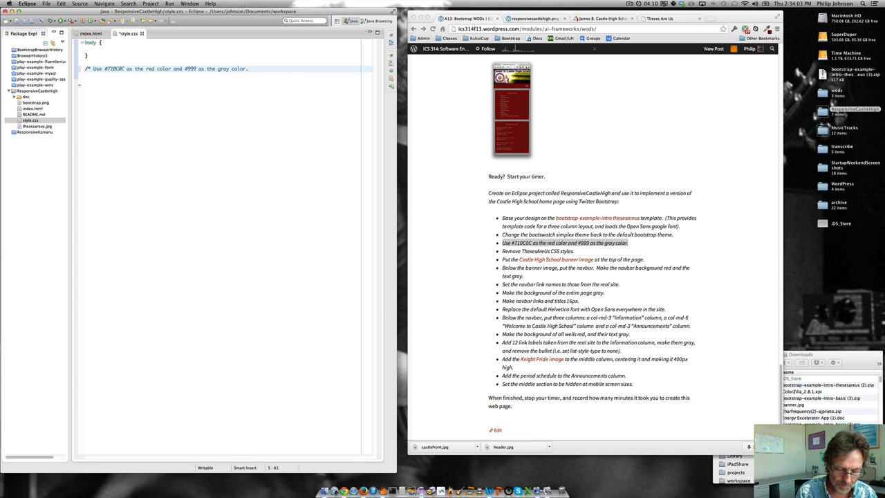
type("*/")
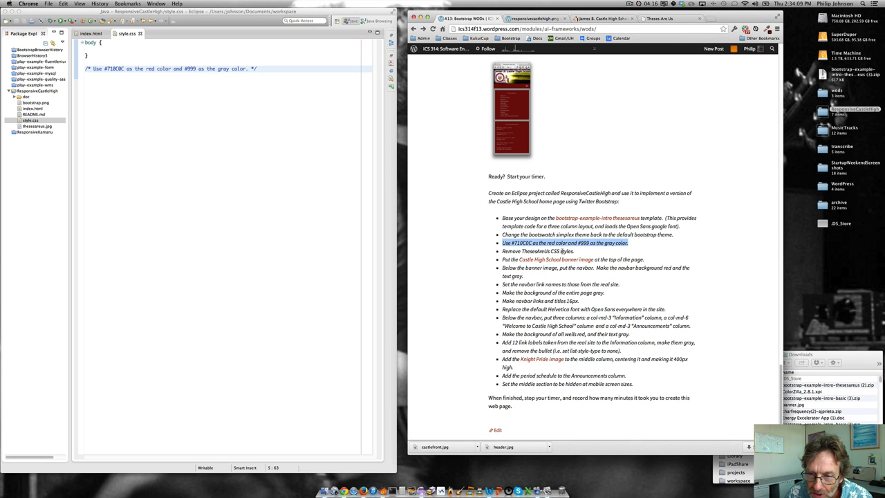
mouse_move(555, 260)
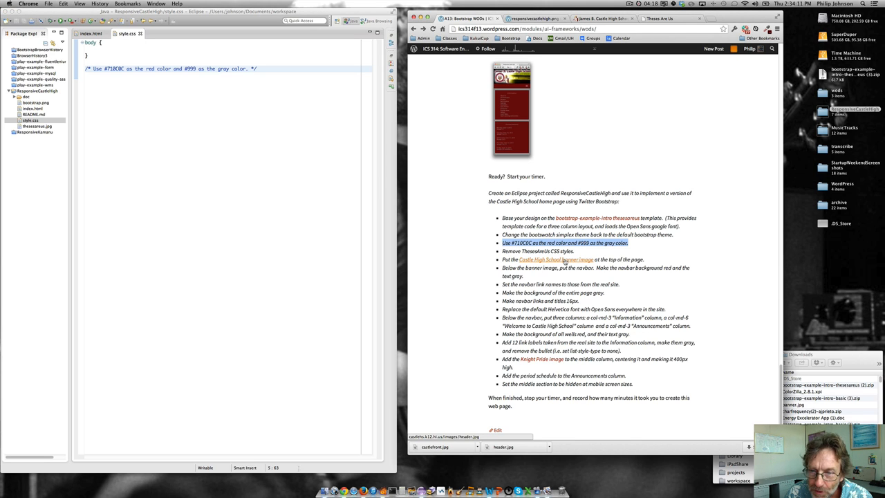
Step: Save the Castle High School banner image as header.jpg into the ResponsiveCastleHigh folder
left_click(555, 260)
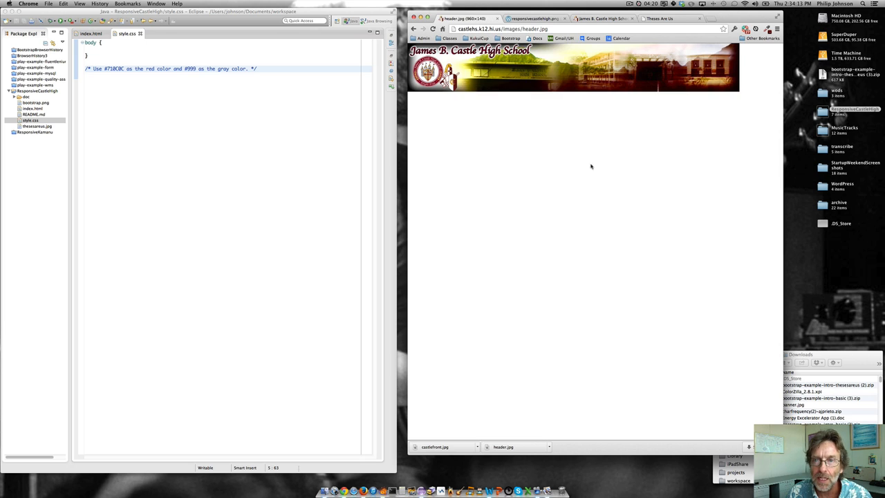
right_click(522, 72)
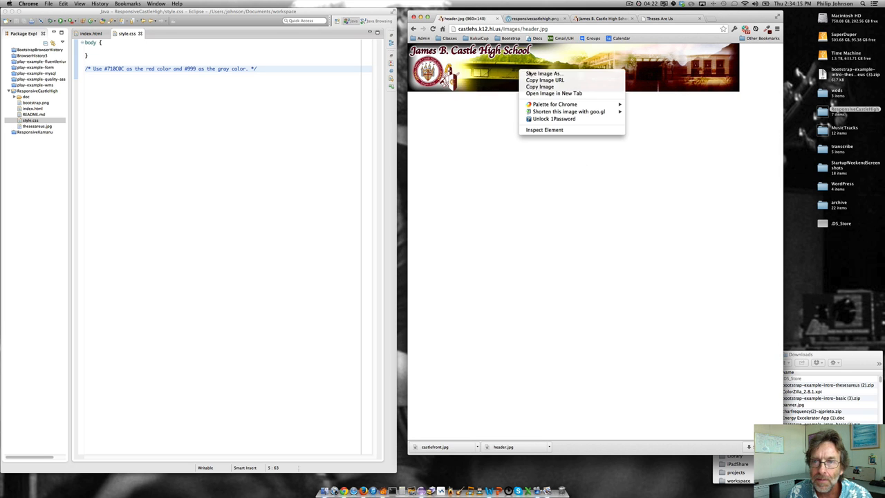
left_click(544, 73)
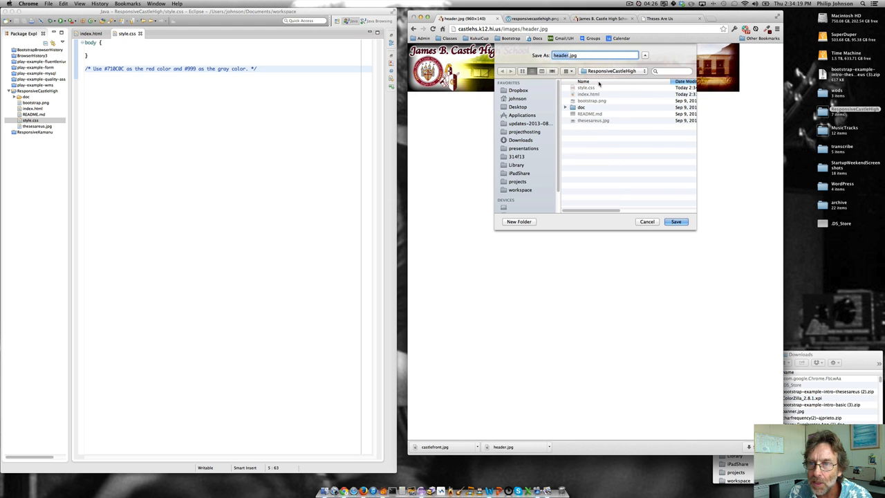
left_click(675, 221)
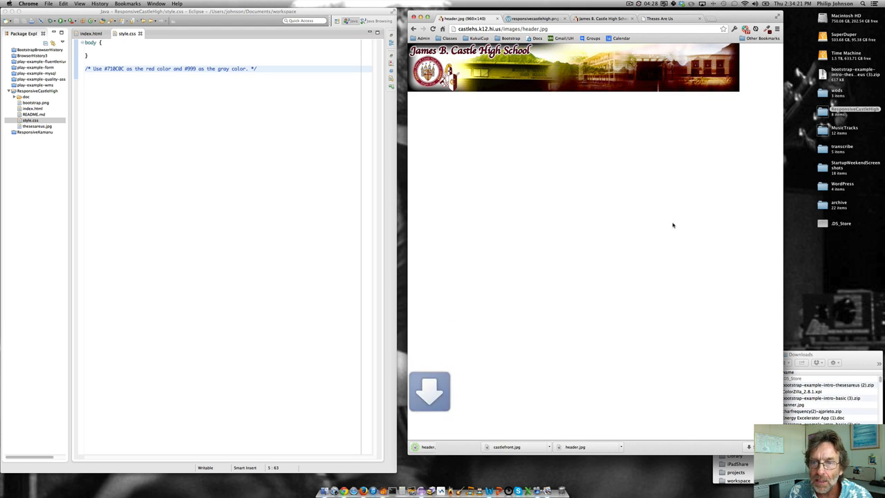
Step: Refresh the ResponsiveCastleHigh project so header.jpg appears in its file list
left_click(36, 91)
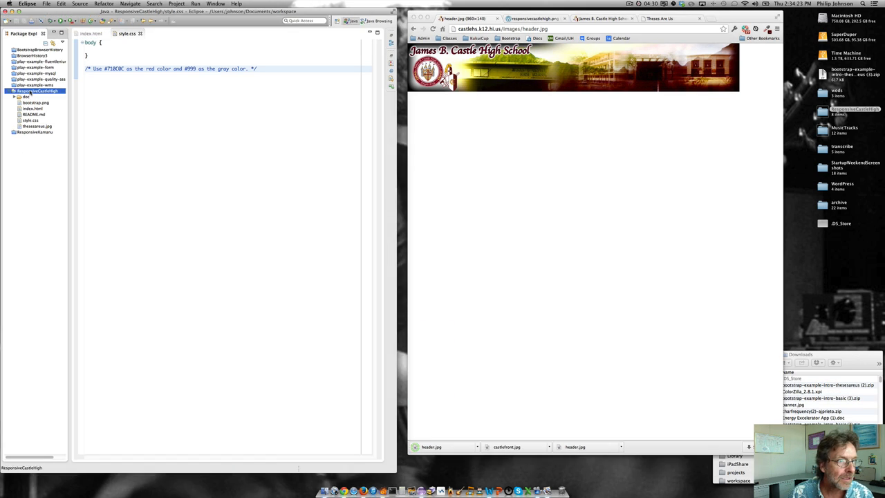
right_click(37, 91)
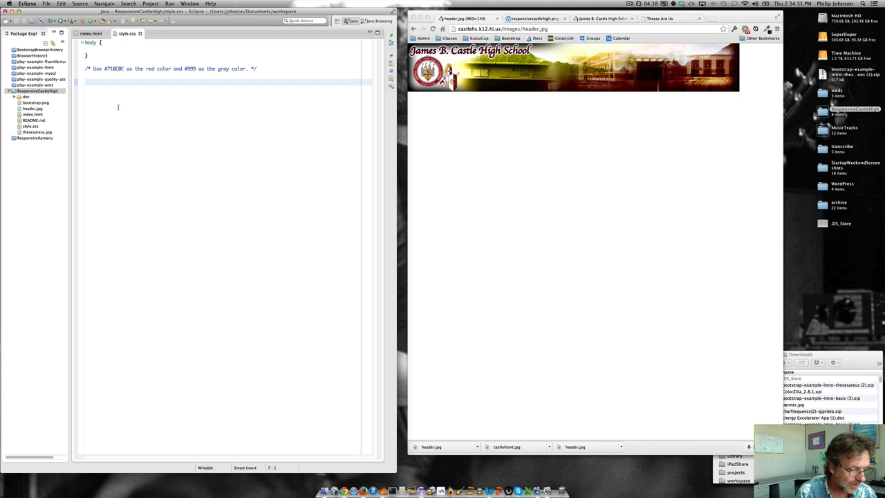
Step: Write a .header-image rule with background-image url('header.jpg') and background-size cover
type(".header-im")
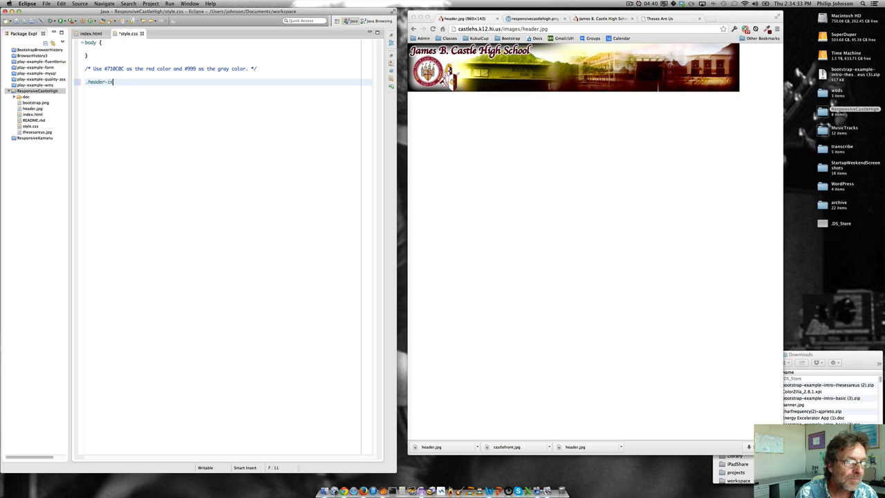
type("image {")
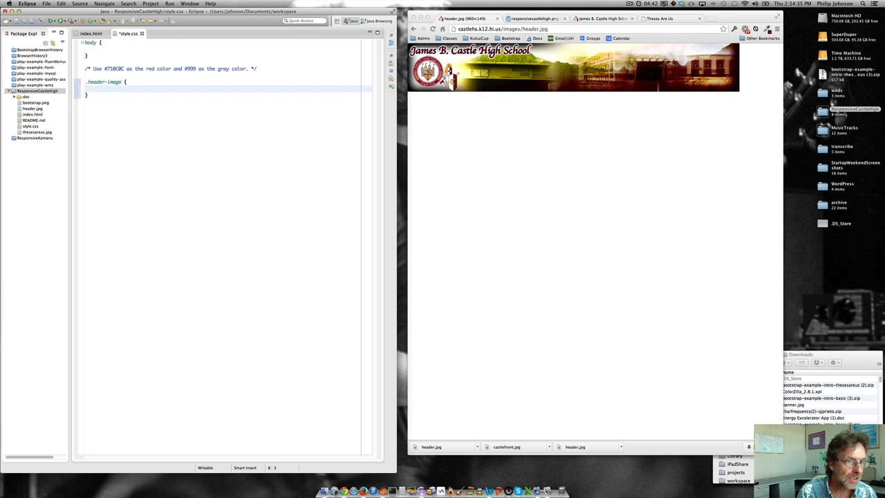
type("background-image: url('header.jpg');")
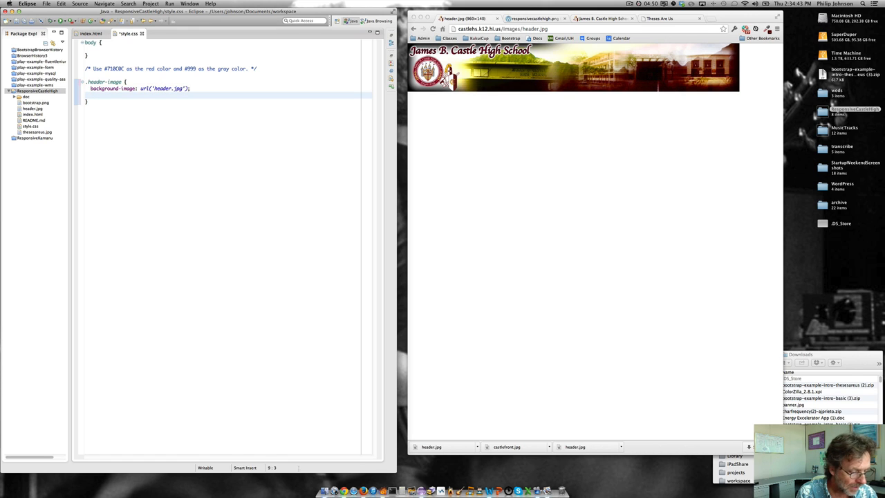
type("background-size:")
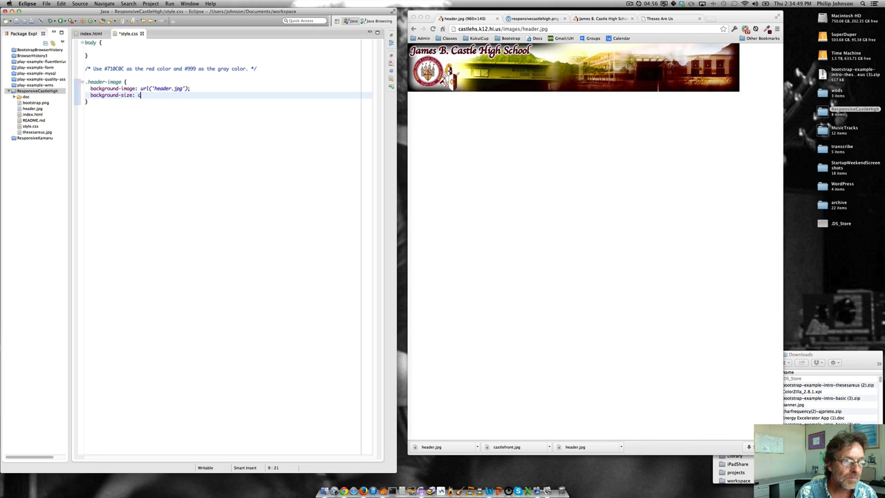
type("cover;")
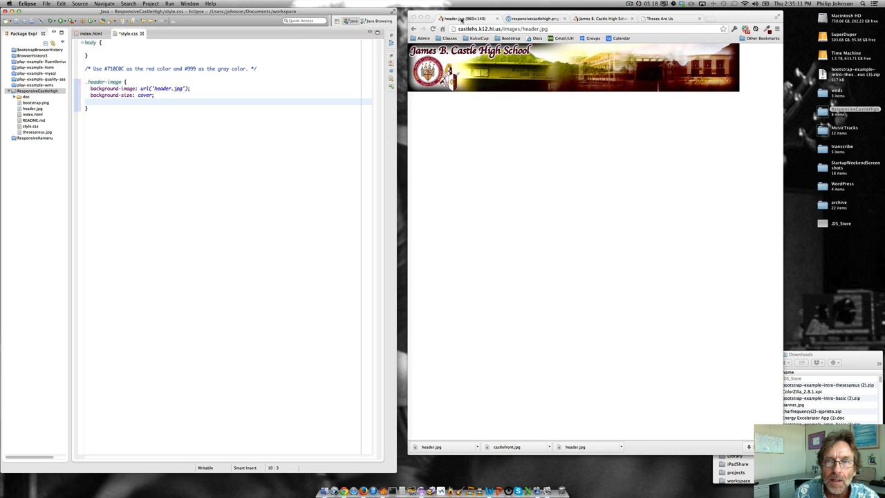
left_click(426, 19)
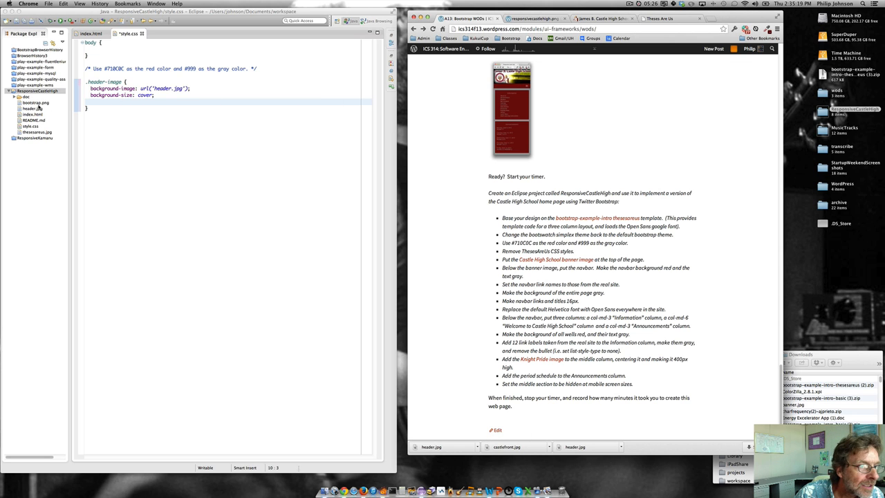
Step: Start a <div class=""> at the top of the index.html body, viewing style.css alongside it
left_click(91, 33)
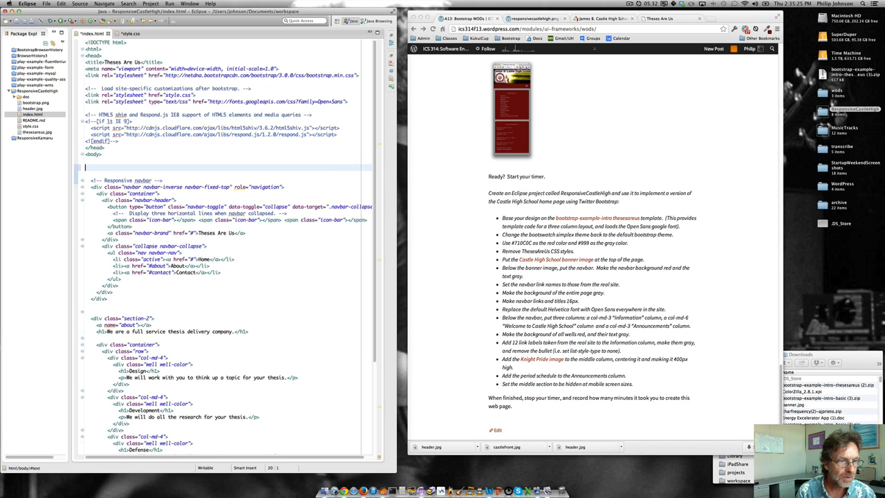
type("<div")
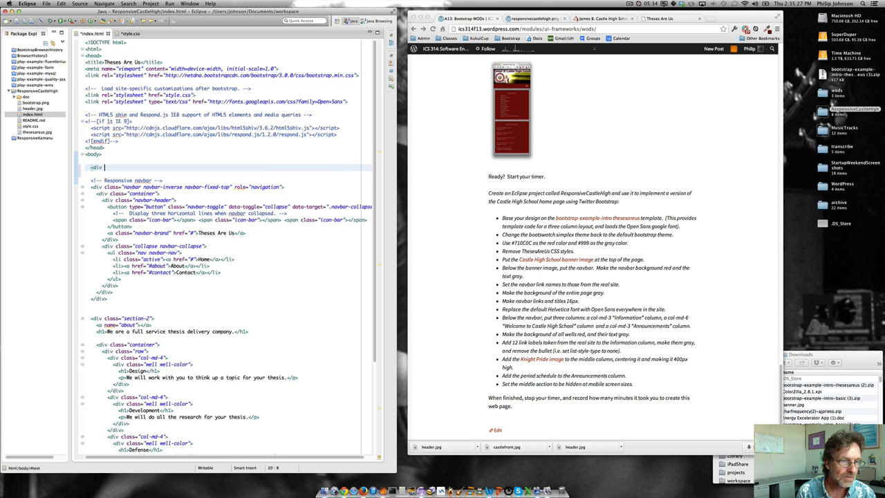
type("class=\"\"")
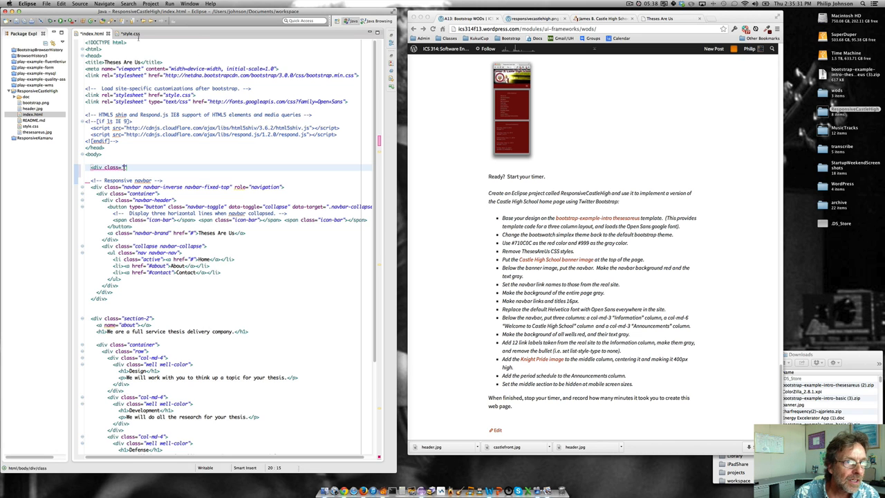
left_click(130, 34)
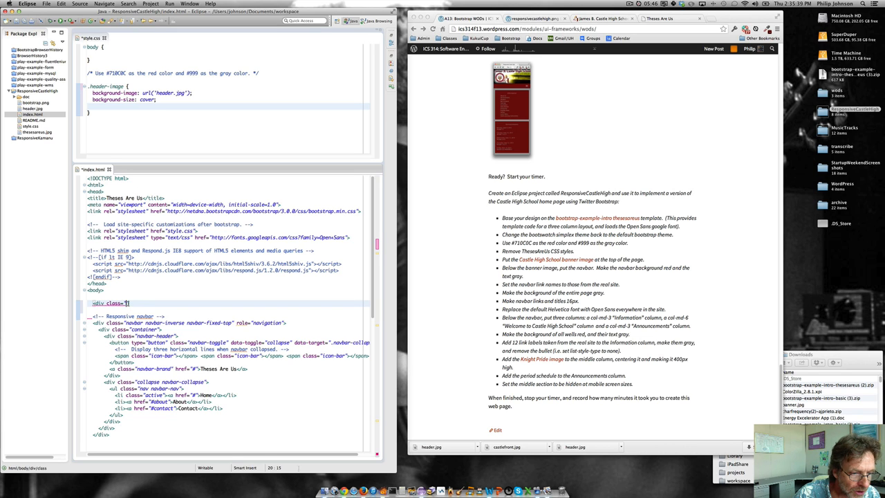
Step: Name the div header-image, give its rule height: 100px, and retitle the page Responsive Castle High
type("header-image")
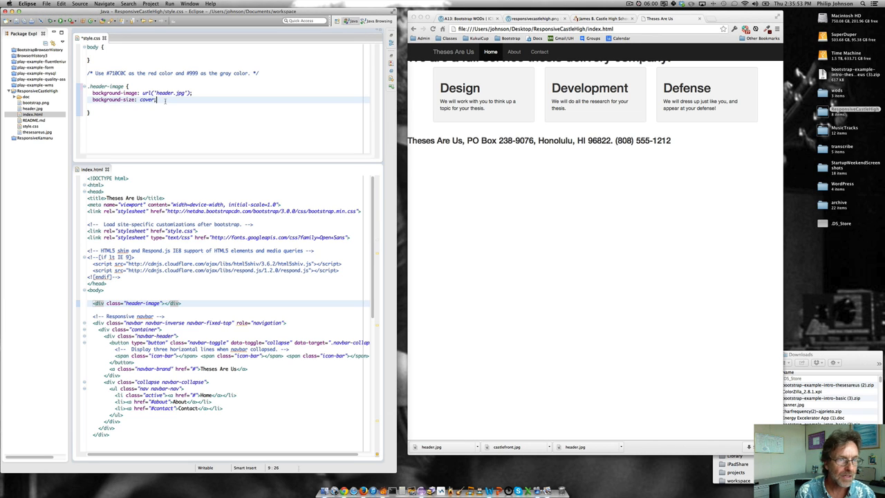
type("height:")
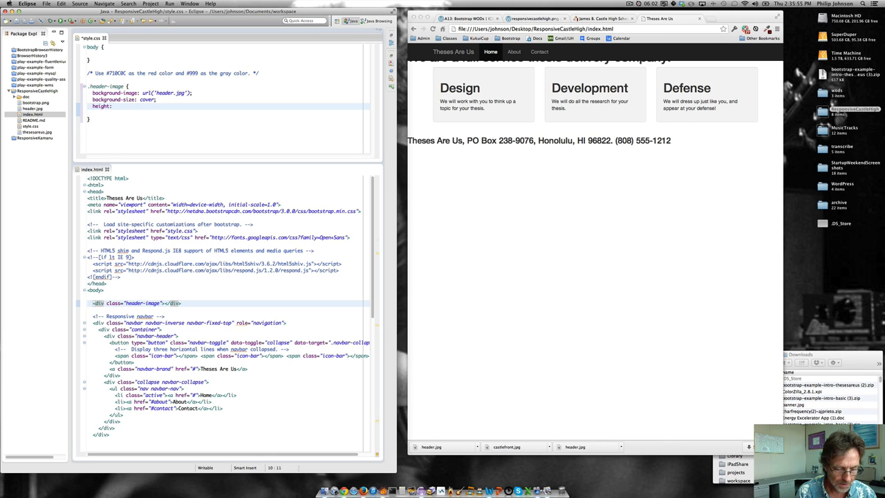
type("100px;")
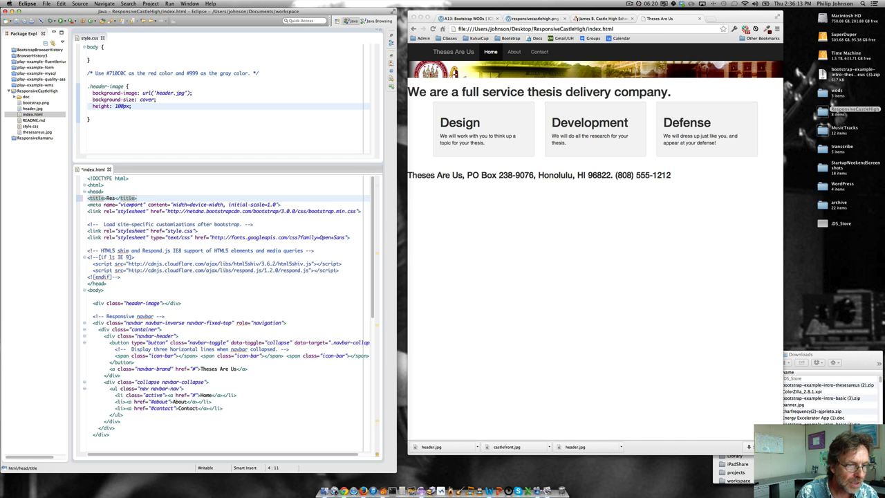
type("Responsive Castle High")
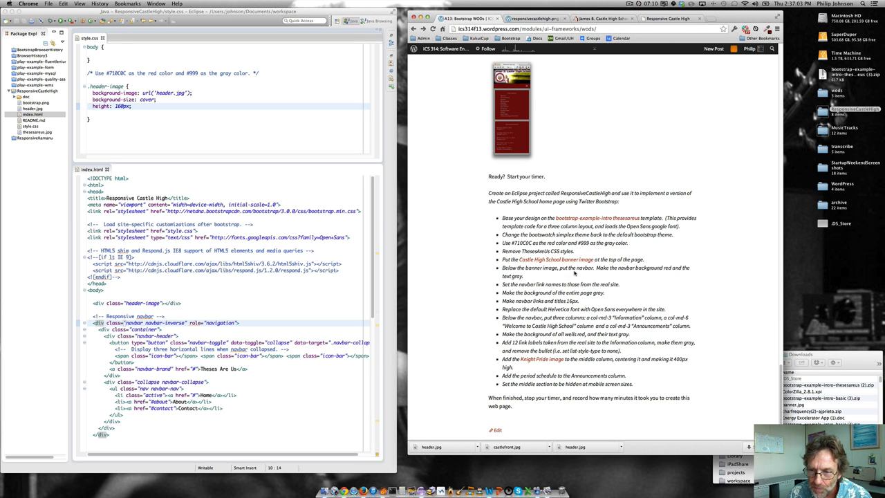
mouse_move(580, 105)
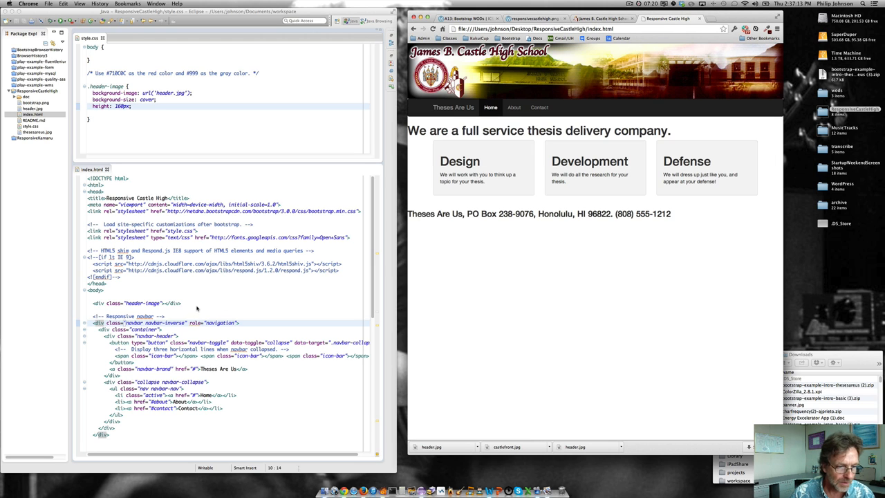
Step: Reload the localhost homepage to show the Castle High banner above the navigation
left_click(182, 303)
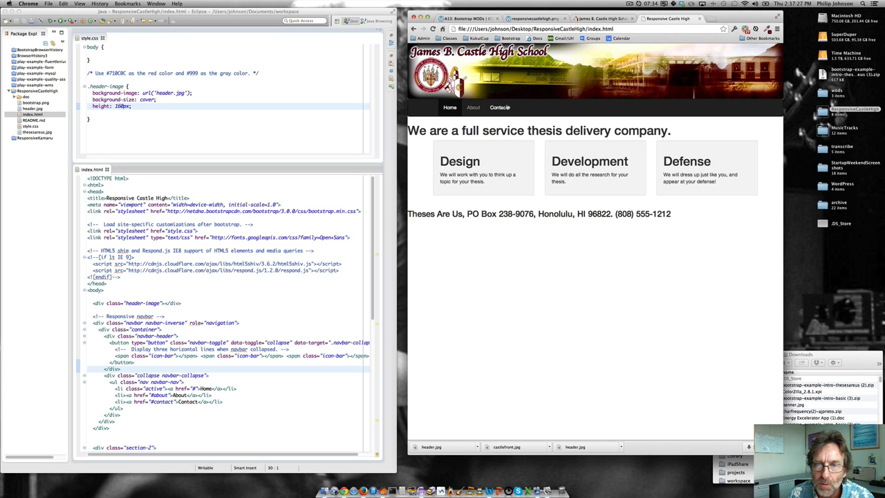
Step: Inspect the Contact navigation link's styles in Chrome's developer tools
left_click(497, 108)
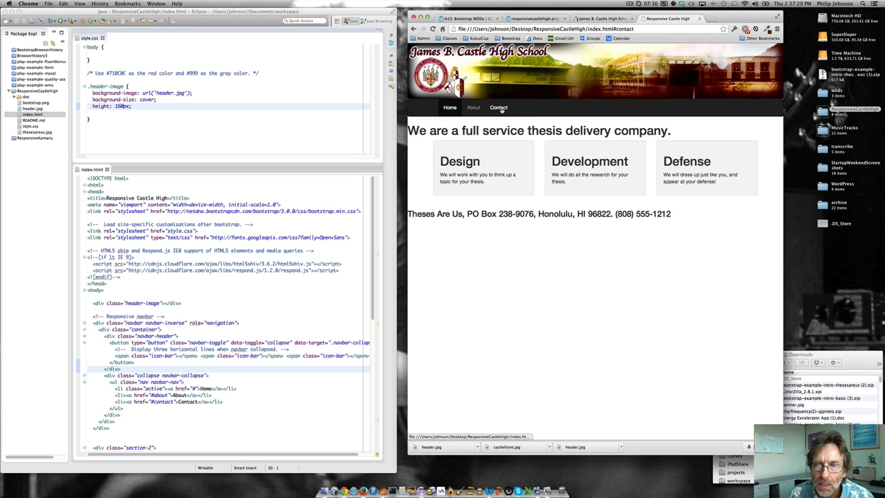
right_click(497, 108)
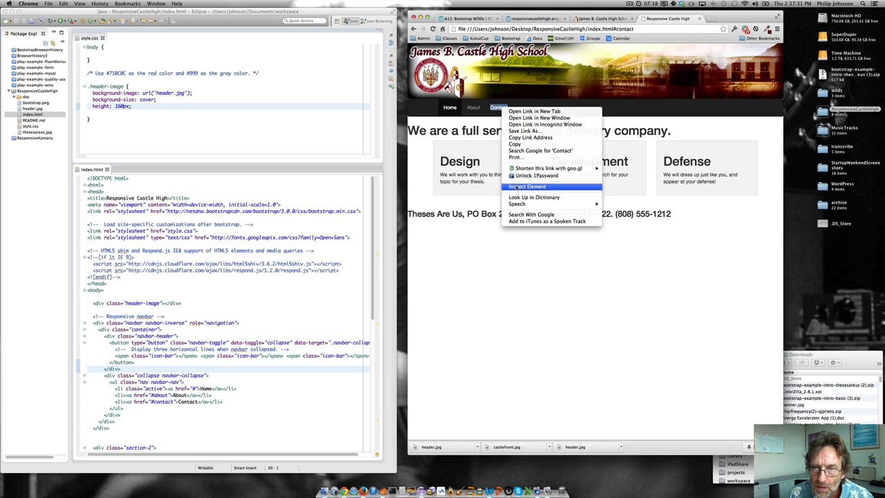
left_click(527, 187)
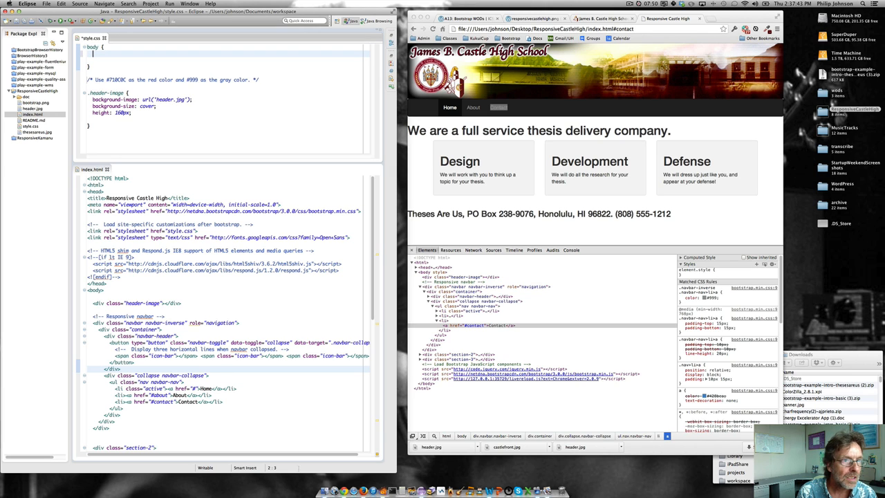
Step: Add color: #999; and font-family: "Open Sans", serif; to the body rule in style.css
type("color:")
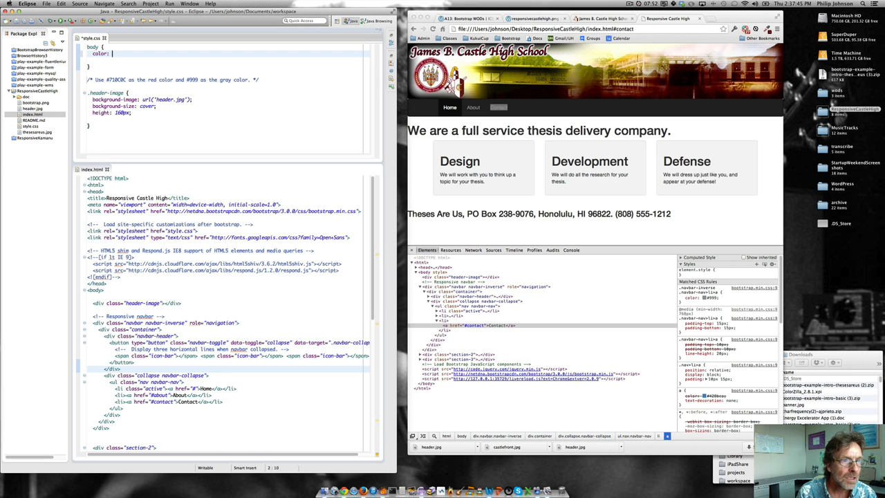
type("#")
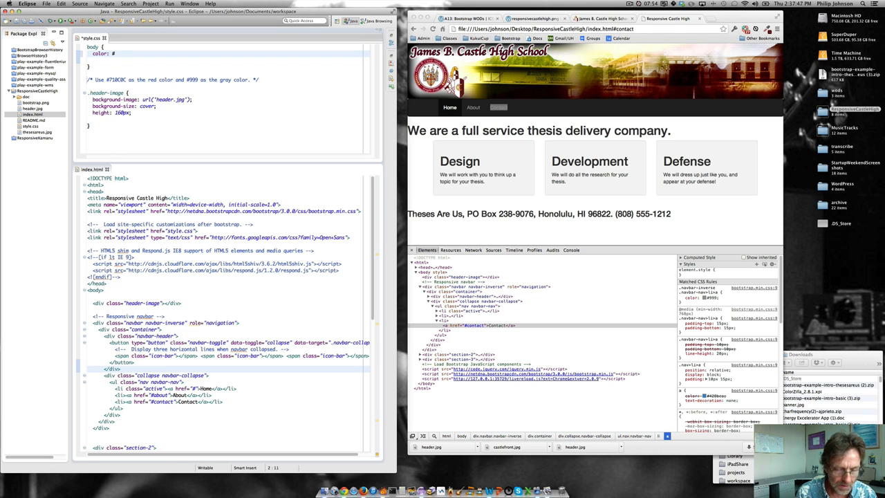
type("999;")
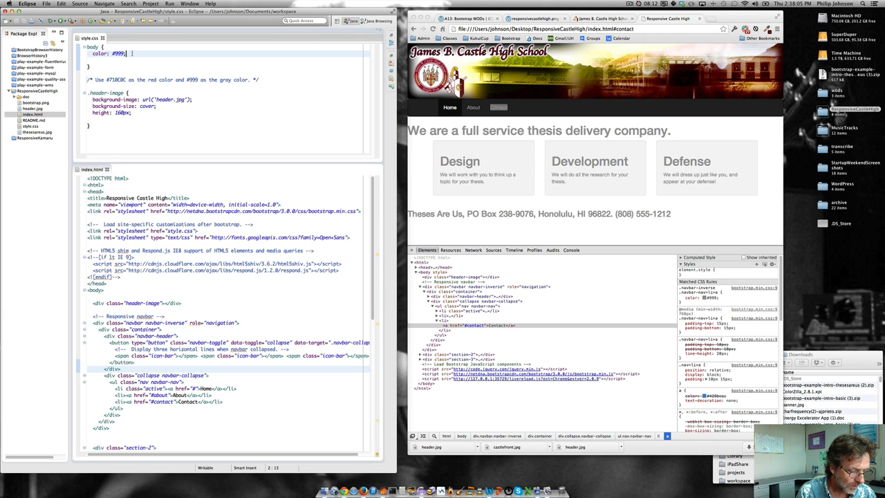
type("font-family: 'Open Sans")
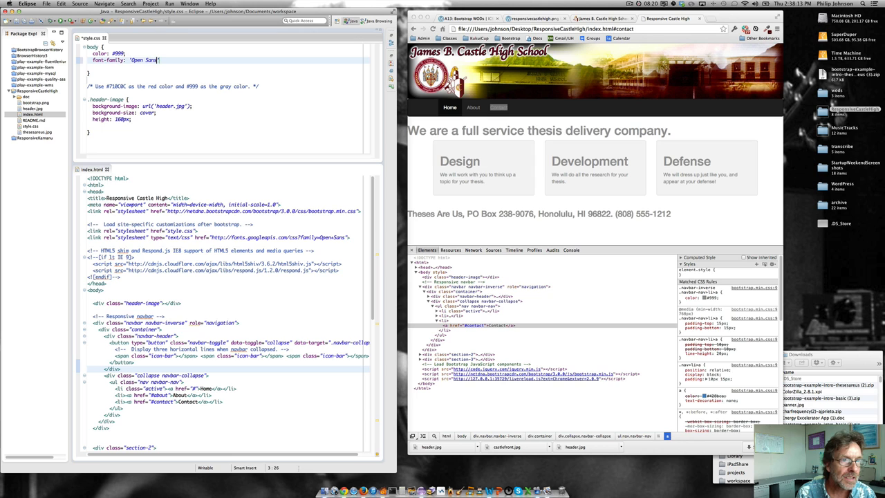
type(", serif;")
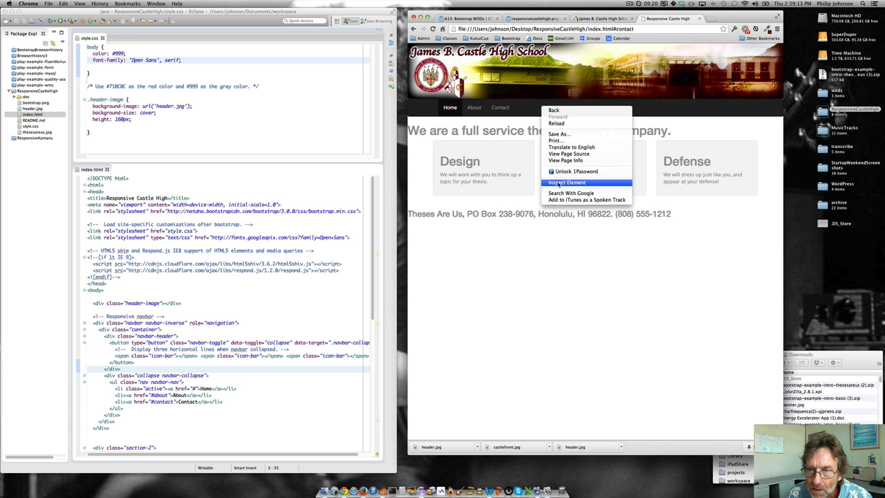
Step: Inspect the navbar and start a .navbar-inverse rule with a background-color line
left_click(567, 182)
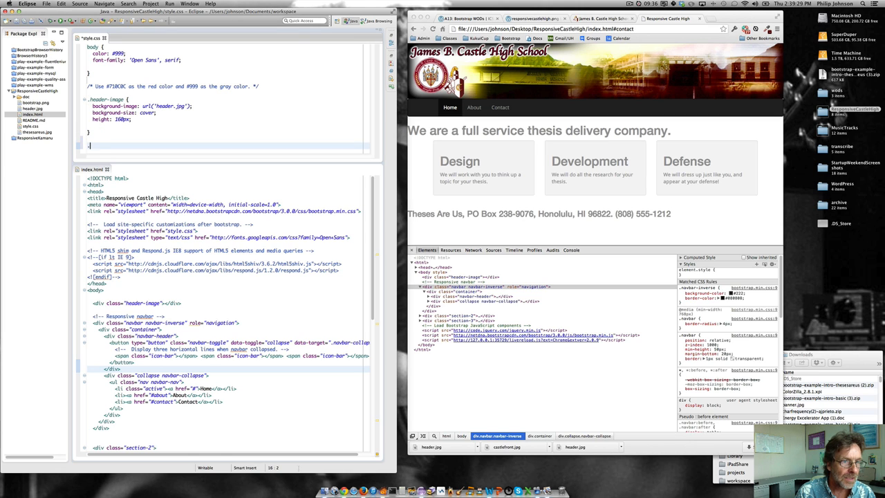
type(".navbar-in")
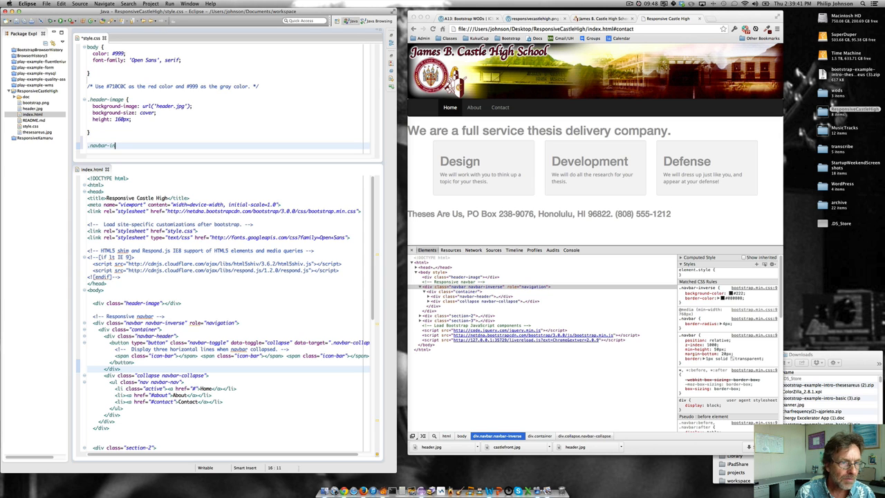
type("verse")
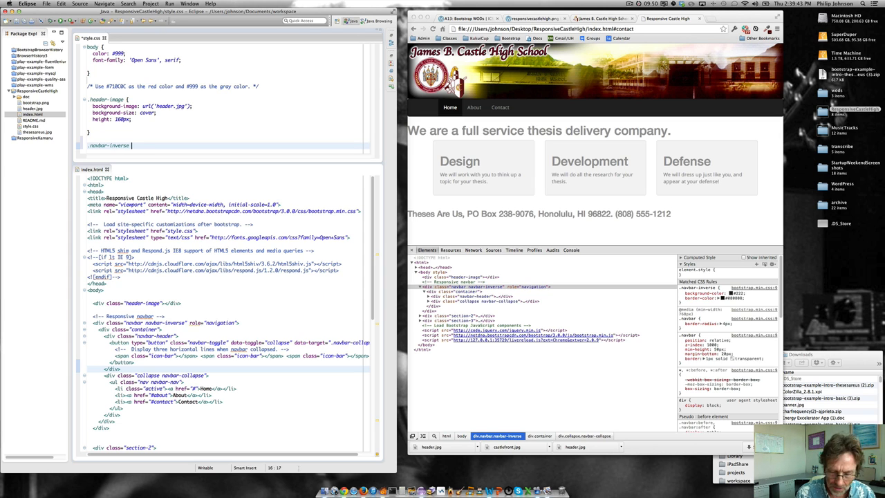
type("background-color:")
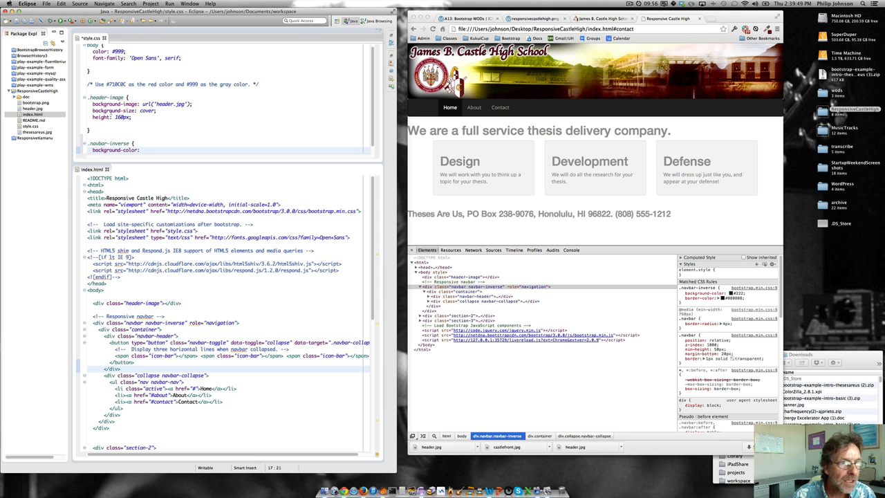
Step: Copy the red value and set border-color: #710C0C; in the .navbar-inverse rule
double_click(114, 84)
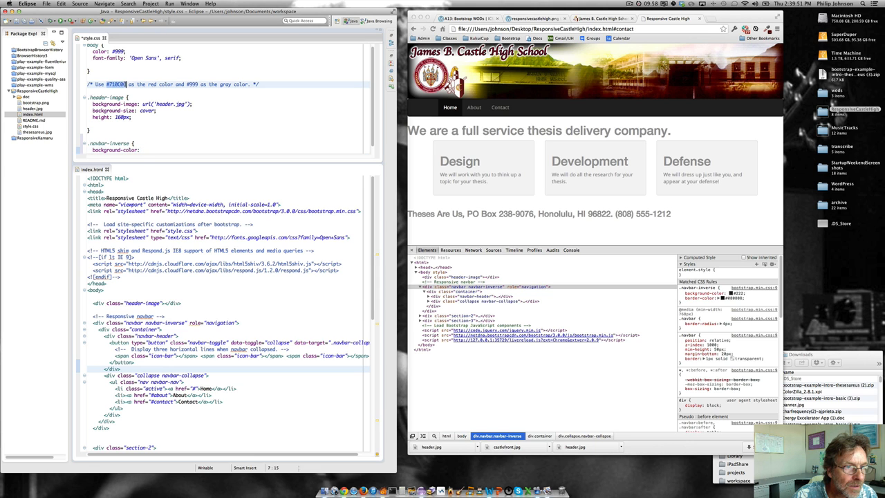
right_click(124, 84)
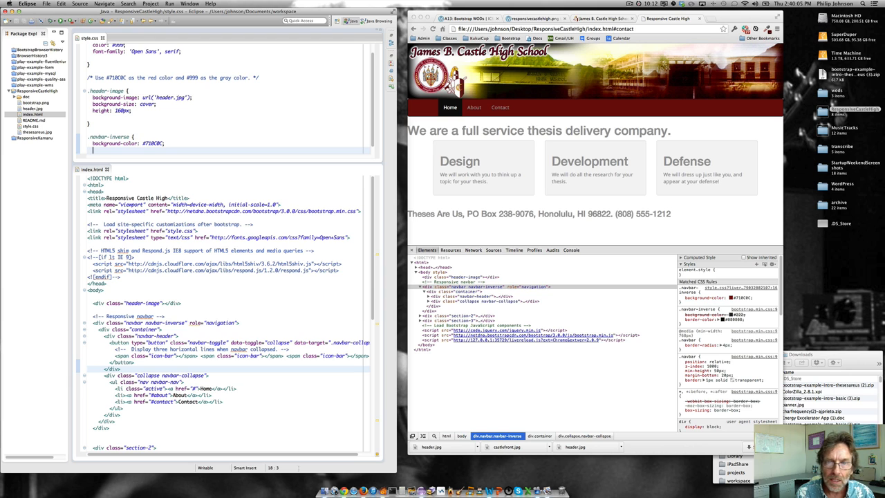
type("border-col")
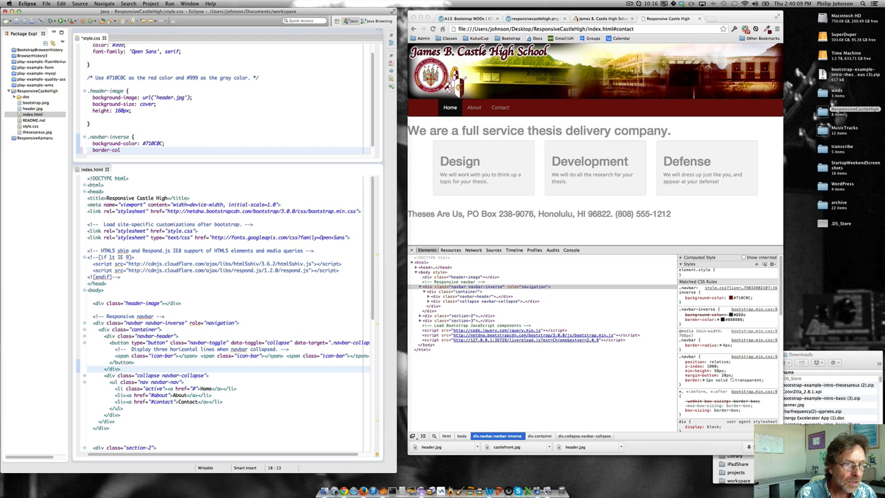
type("#710C0C;")
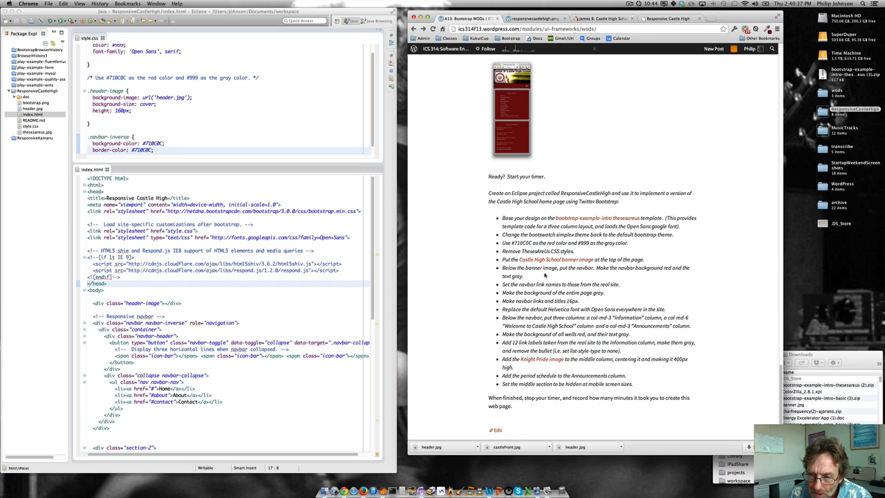
mouse_move(547, 271)
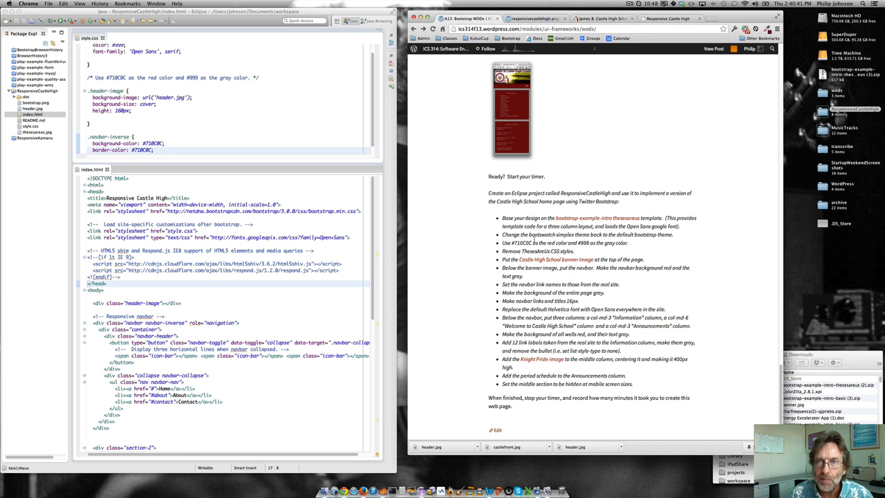
Step: Rewrite the nav items as Home Page, Faculty/Staff, Alumni/Friends and Contact Us, referencing the school site
left_click(666, 19)
type("Faculty/Staff")
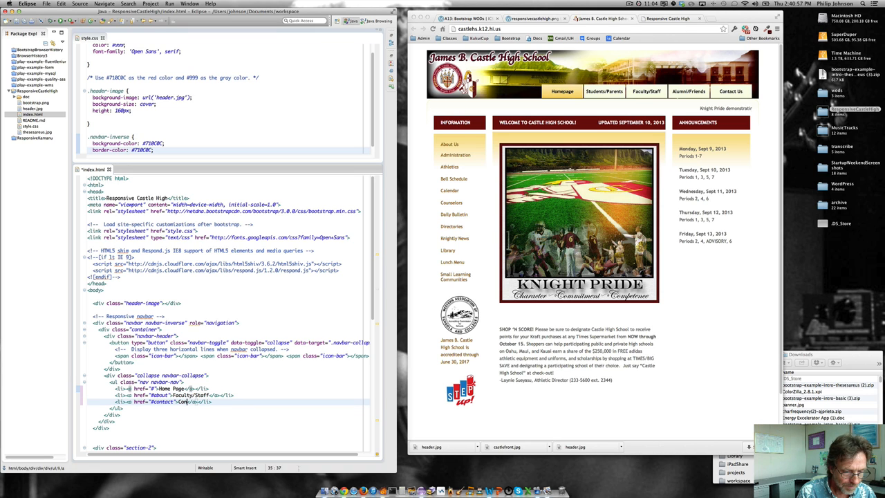
type("Alumni/Friends")
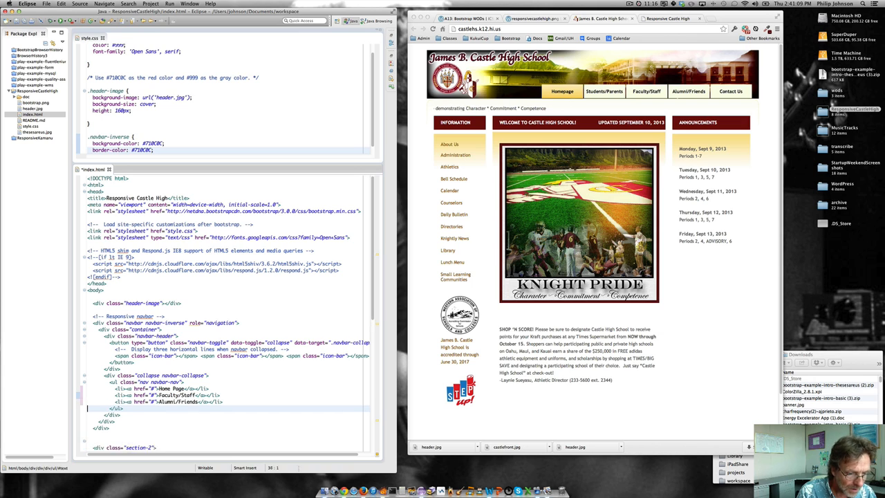
type("<li><a href=\"#\">Alumni/Friends</a></li>")
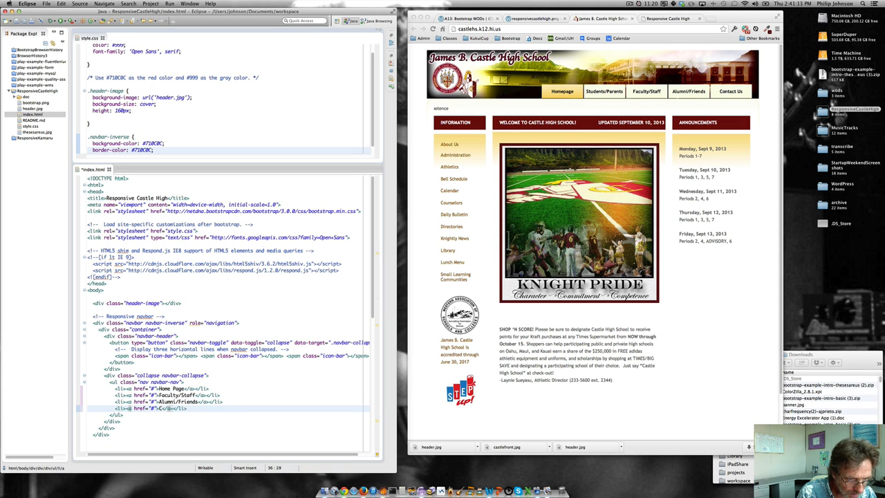
type("Contact Us")
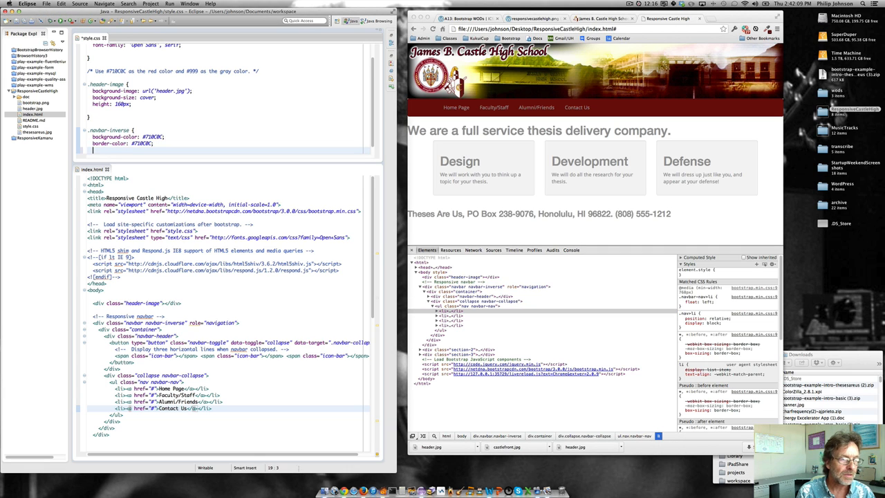
Step: Add font-size: 16px; to the .navbar-inverse rule
type("font-size:")
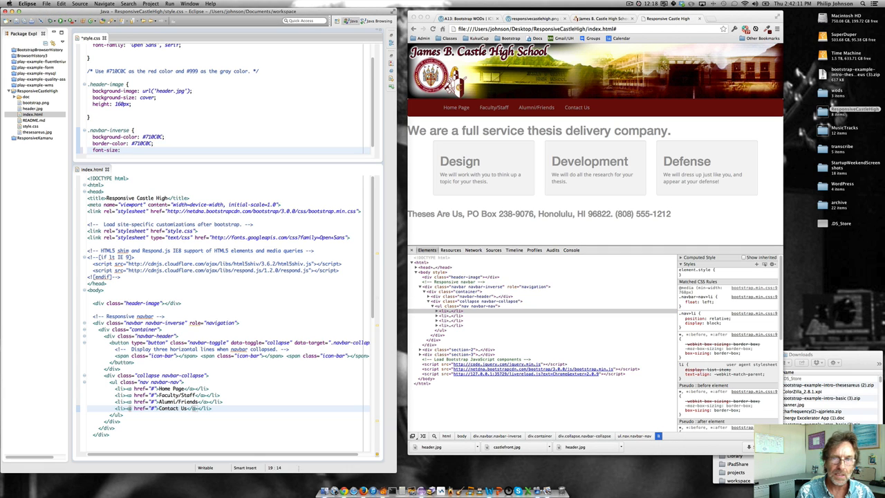
type("16px;")
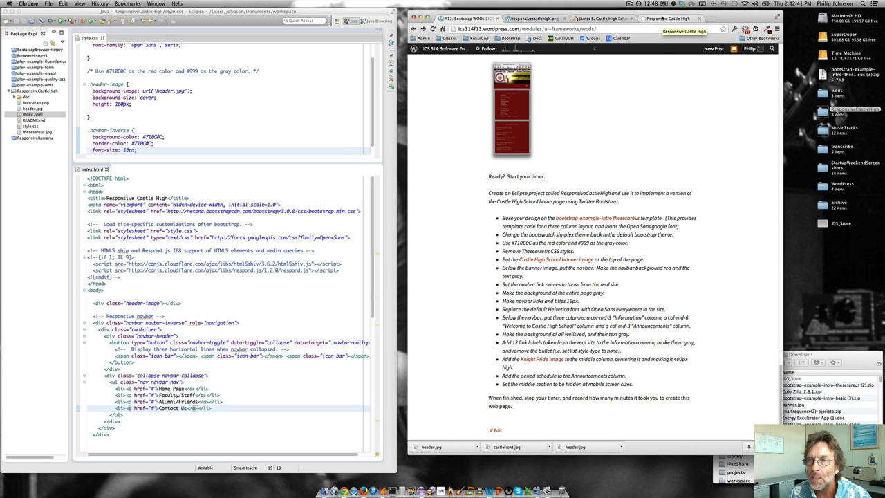
Step: Retitle the well headings Information, Welcome to Castle High School and Announcements
left_click(595, 19)
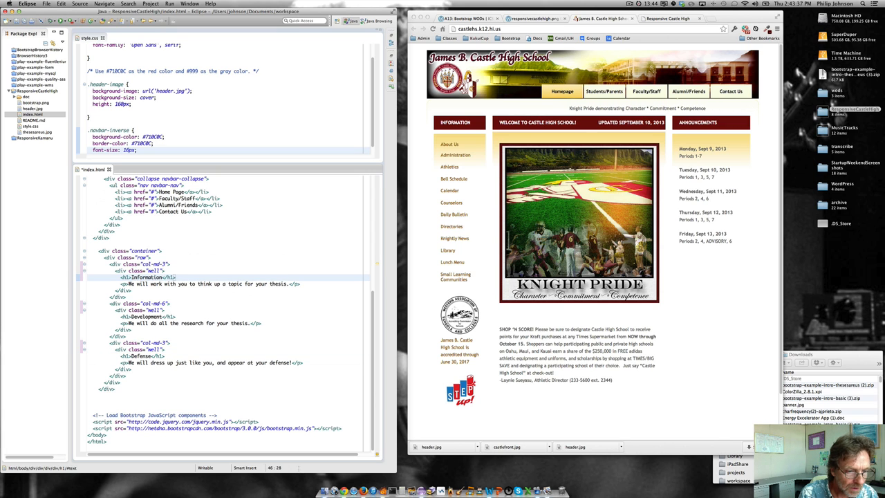
left_click(141, 316)
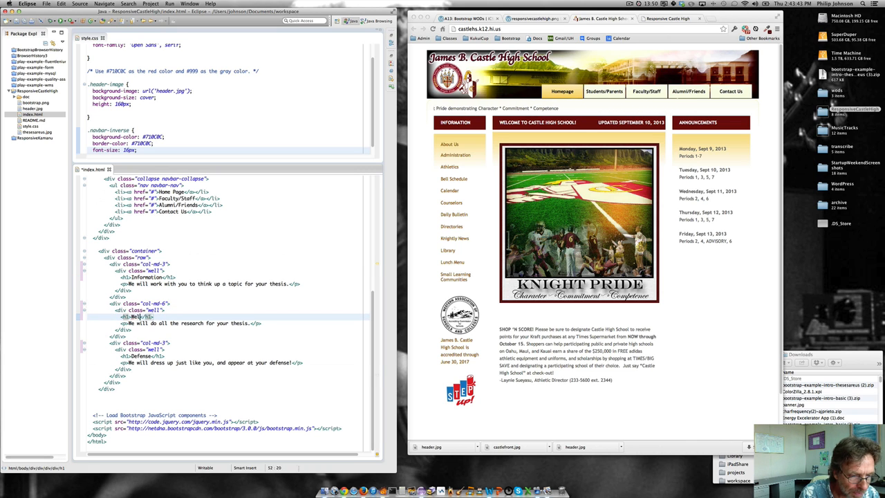
type("Welcome to Castle High School")
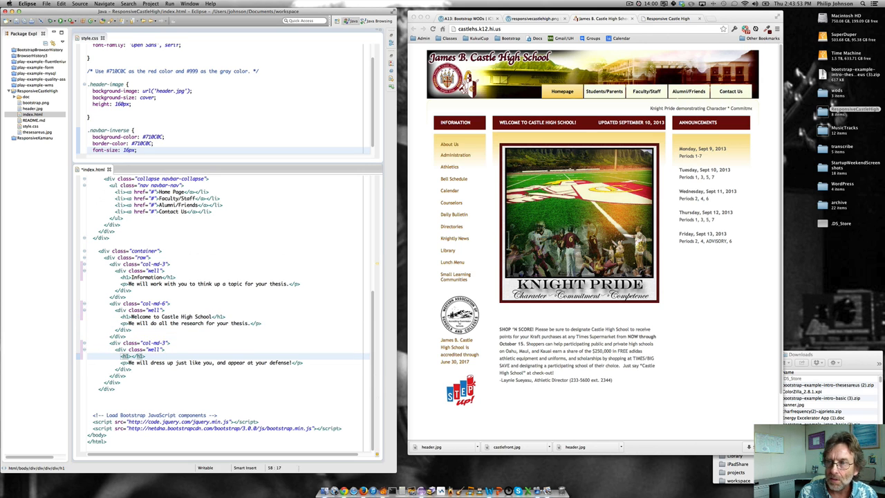
type("Announcements")
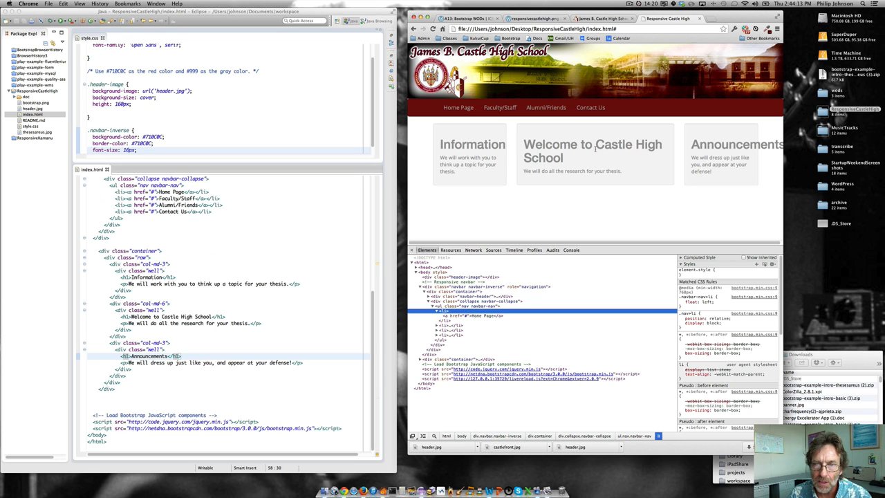
mouse_move(470, 178)
type("h1 {")
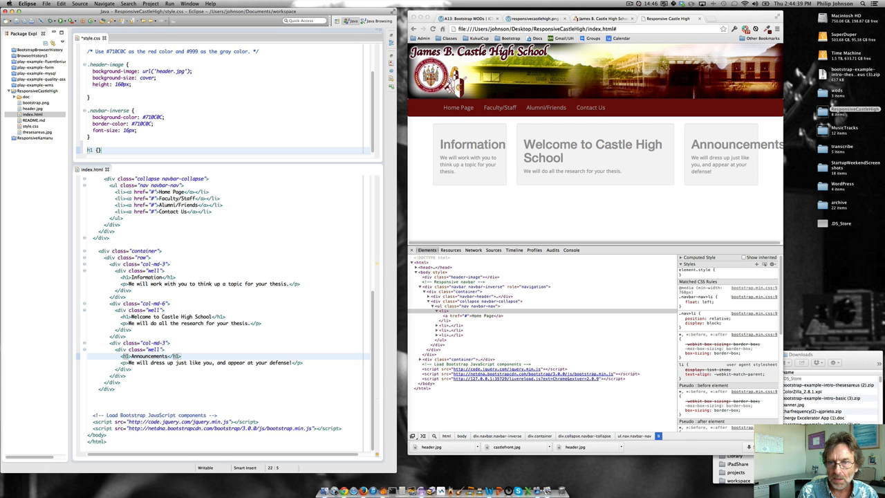
Step: Add an h3 rule with 20px centred text and begin a .well background-color line
type("font-size: 1")
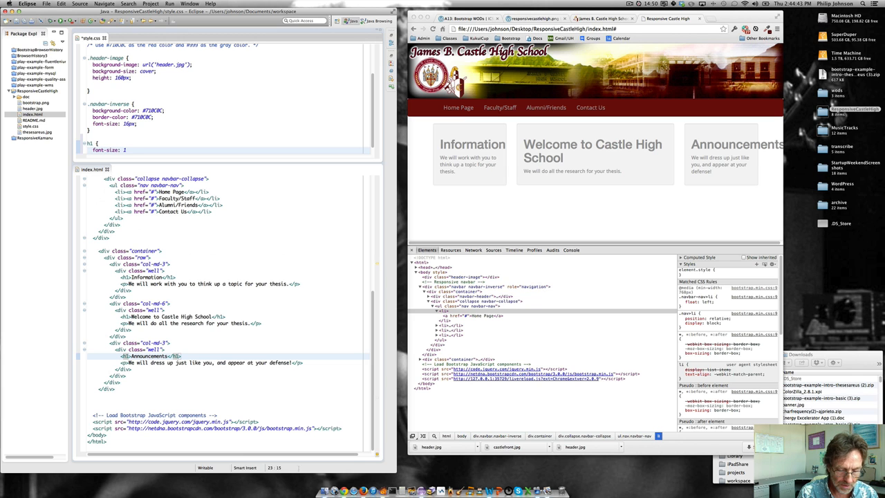
type("6px;")
type("text-ali")
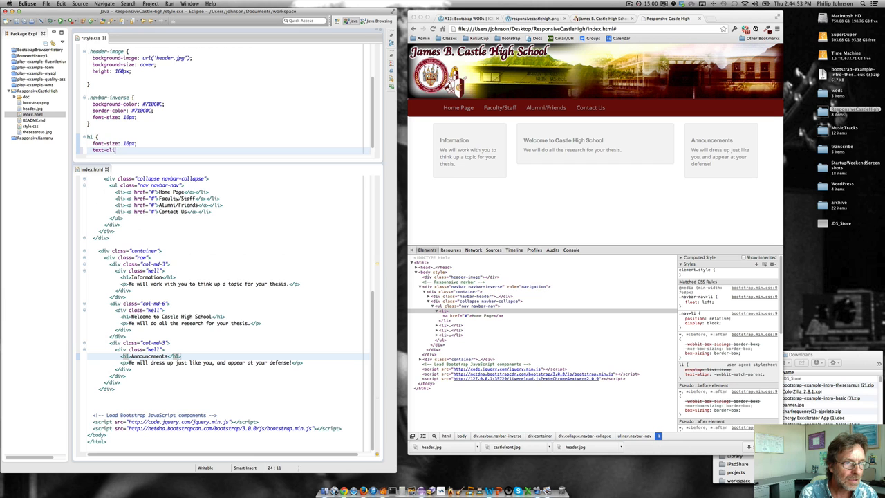
type("center;")
type(".well")
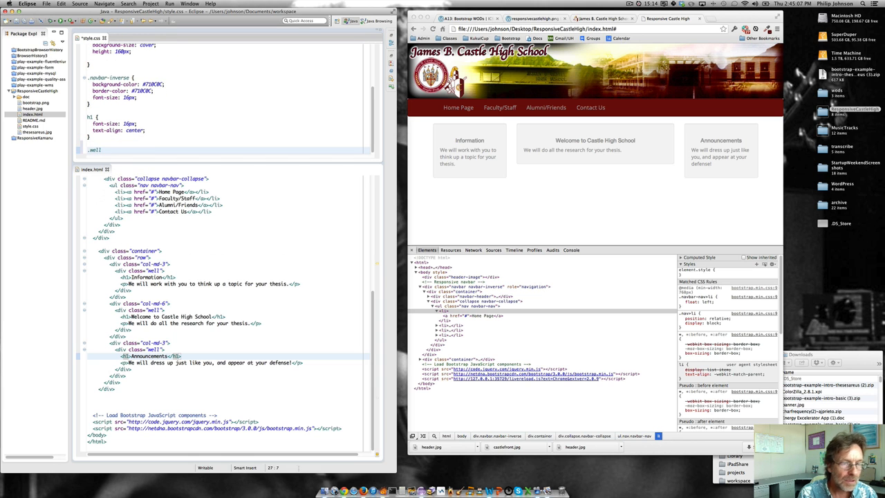
type("background-color:")
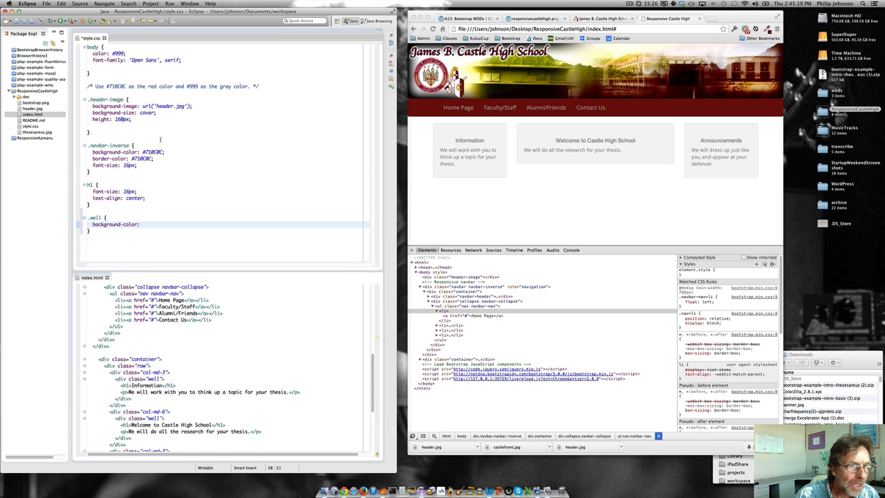
Step: Set the .well rule's background-color and border-color to #710C0C
left_click(141, 224)
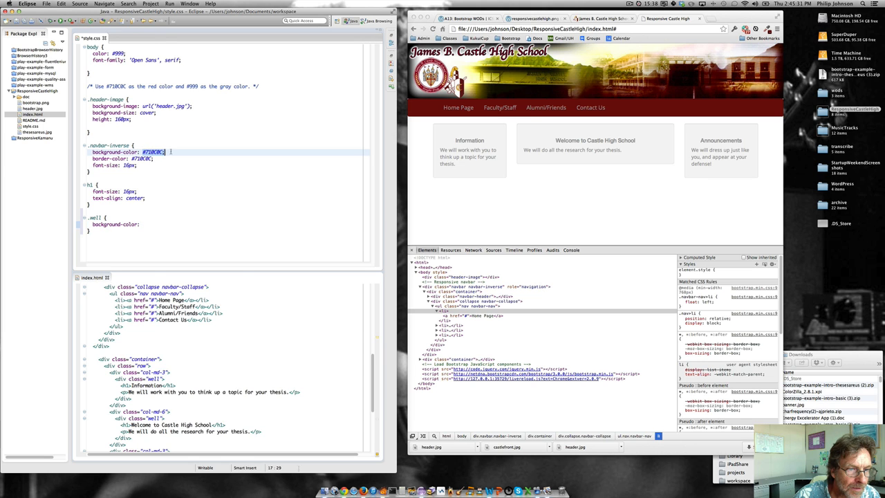
right_click(154, 151)
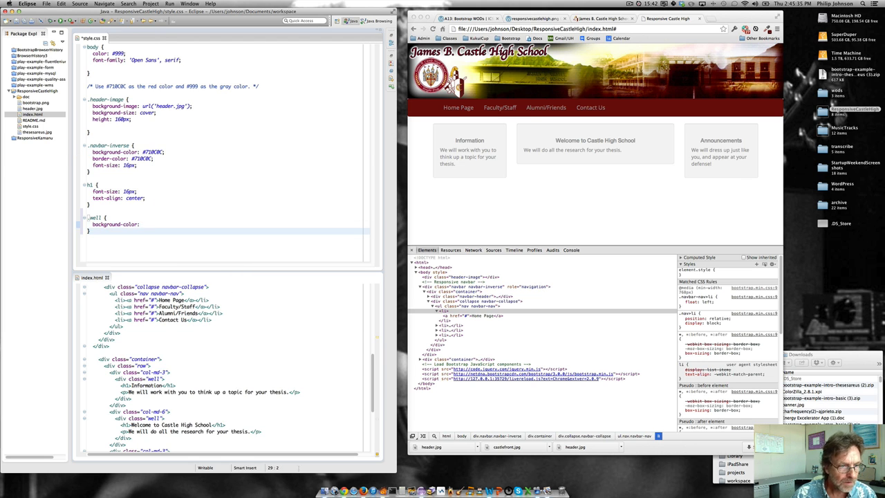
type("#710C0C;")
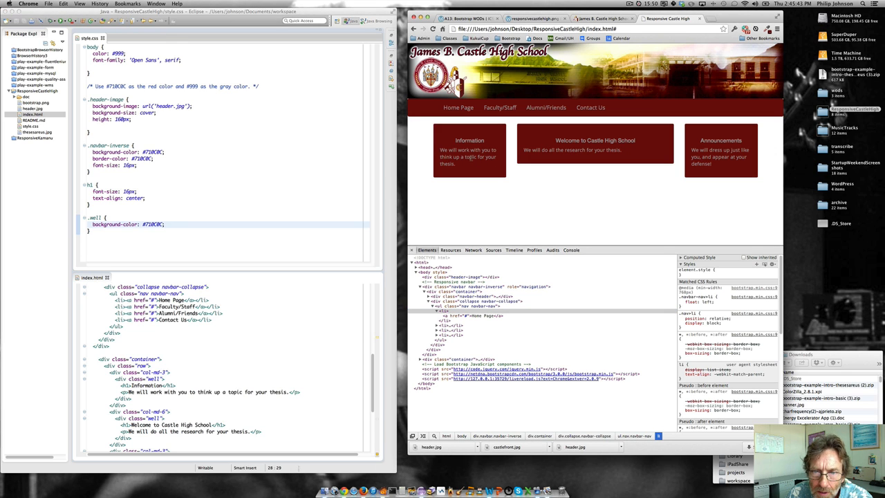
double_click(470, 157)
type("background-color:")
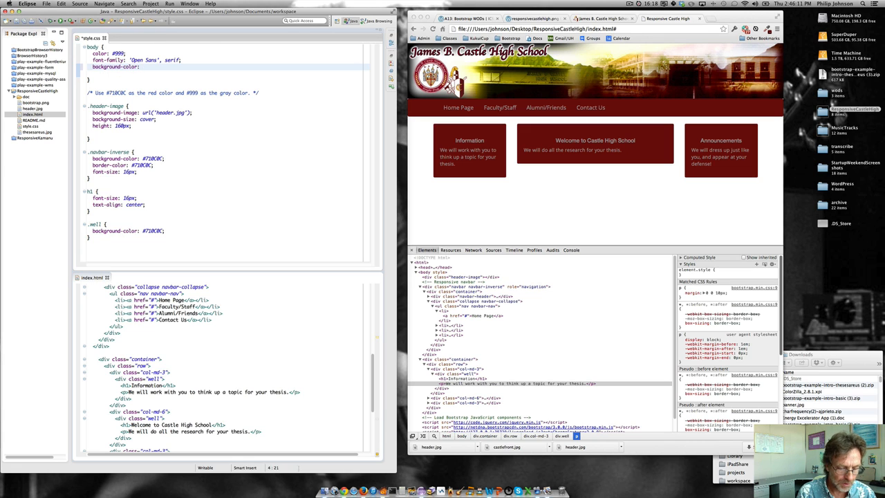
type("#999;")
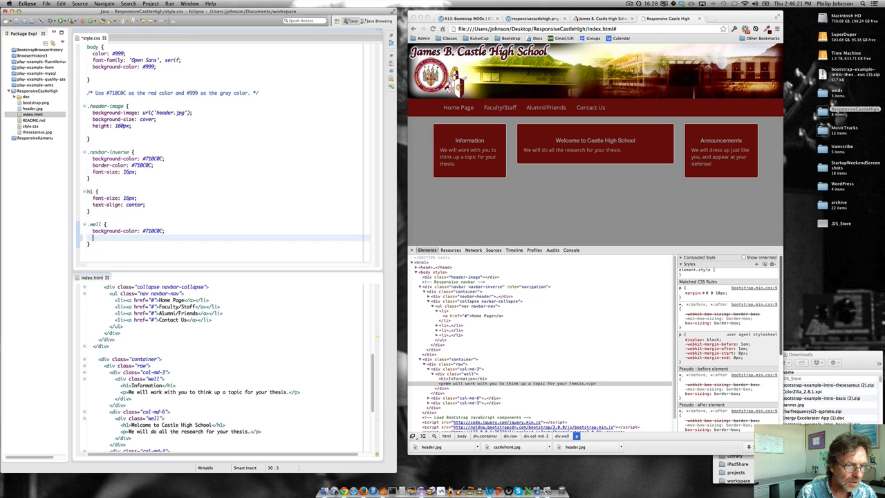
type("border-color:")
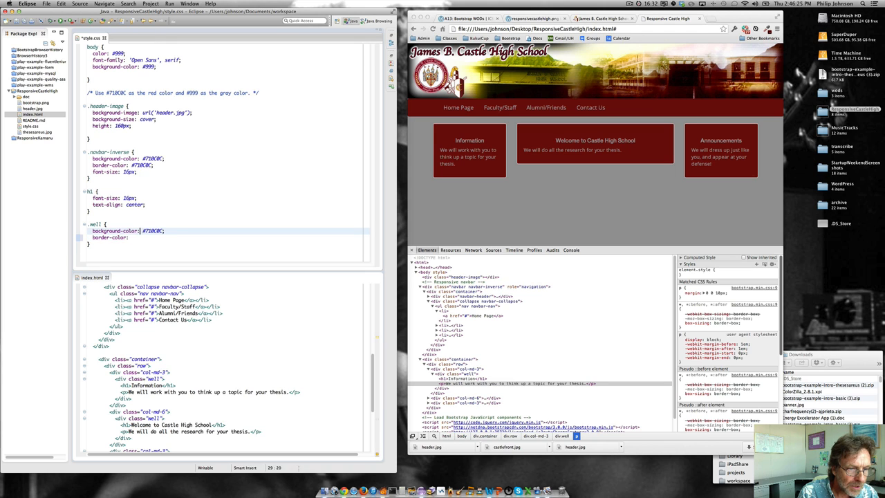
type("#710C0C;")
left_click(227, 368)
type("<ul>")
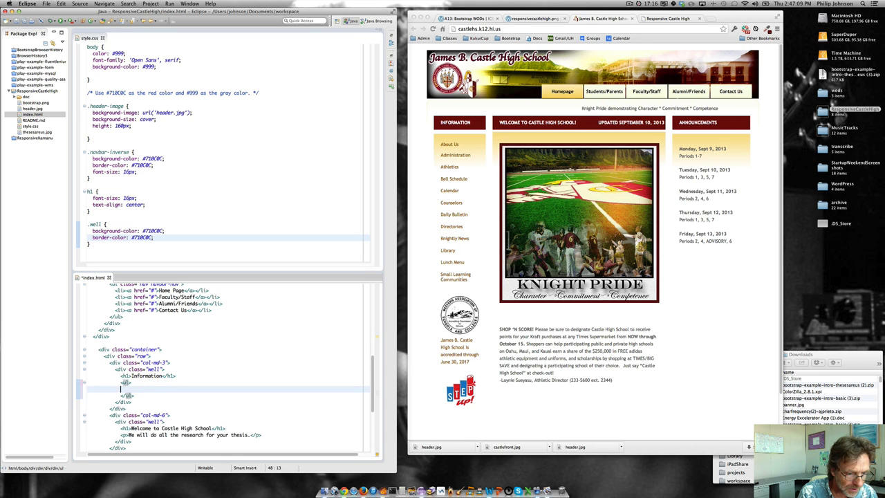
Step: Build the list-item link markup <li><a href></a></li> for the Information well entries
type("<li></li>")
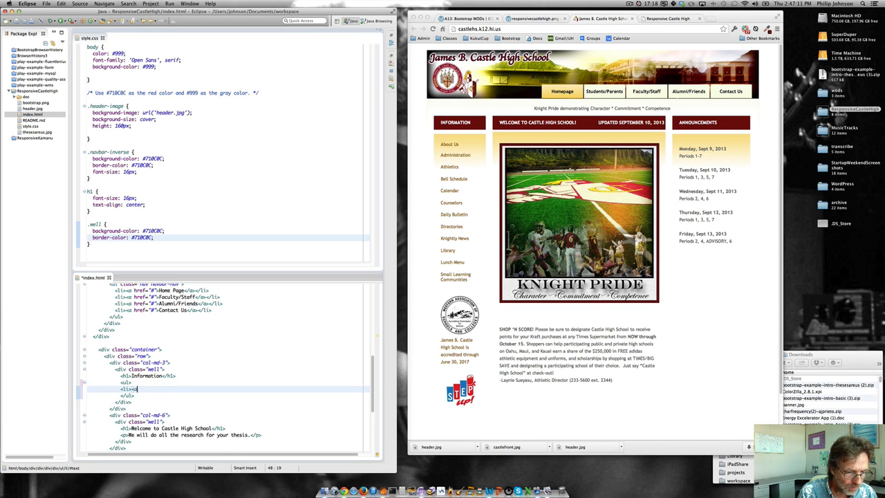
type("a href=\"#")
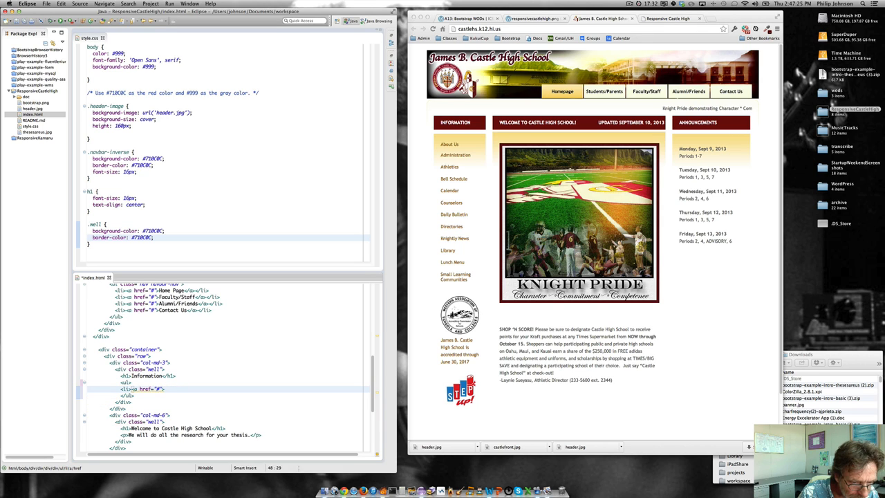
type("></a>")
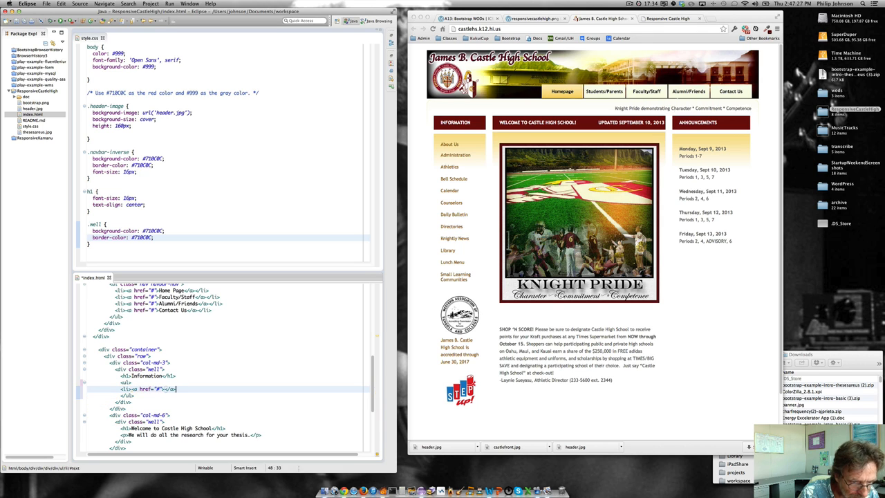
type("</li>")
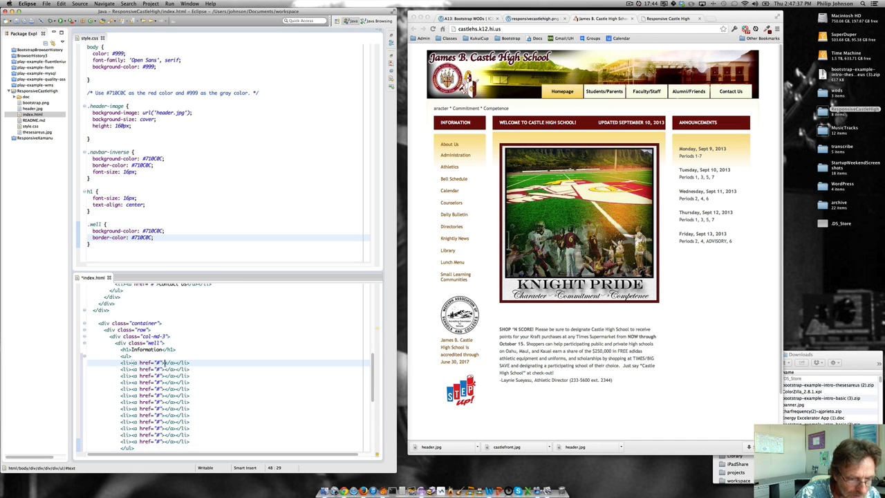
Step: Label the links About Us, Administration, Counselors, Daily Bulletin, Knightly News, Lunch Menu and the rest
type("About Us")
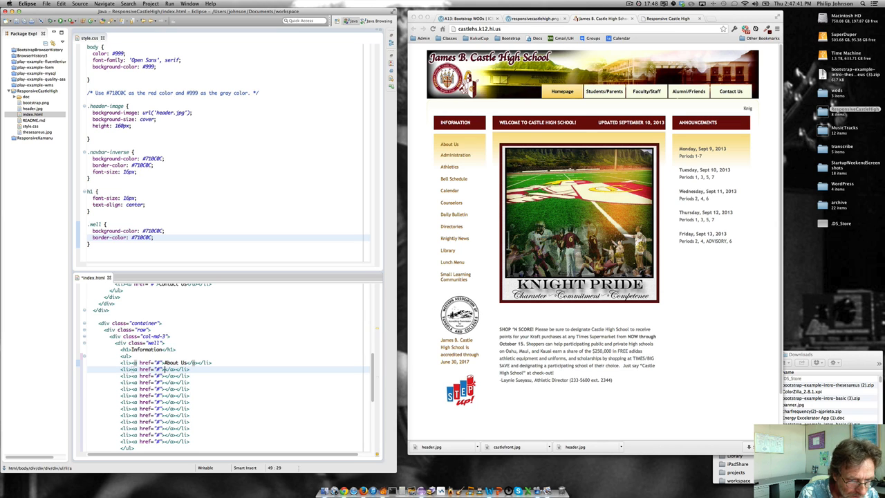
type("Administration")
left_click(166, 388)
type("Calendar")
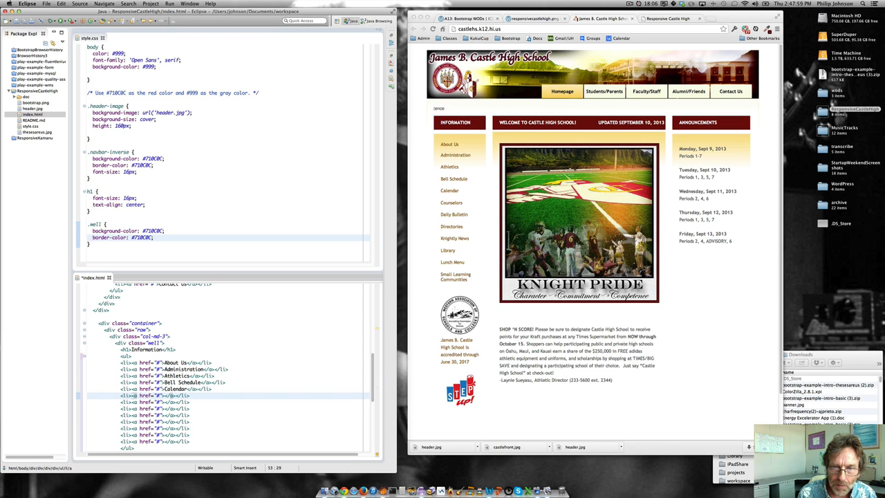
type("Counselors")
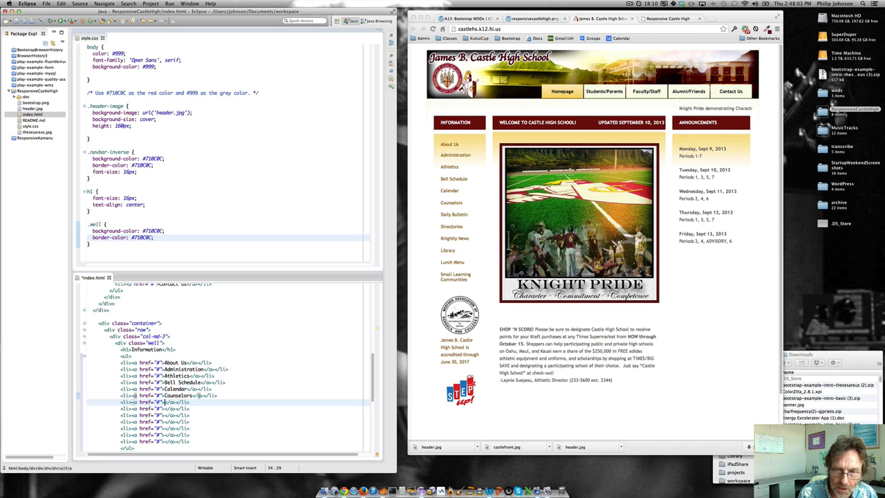
type("Daily Bulletin")
left_click(157, 408)
type("Directories")
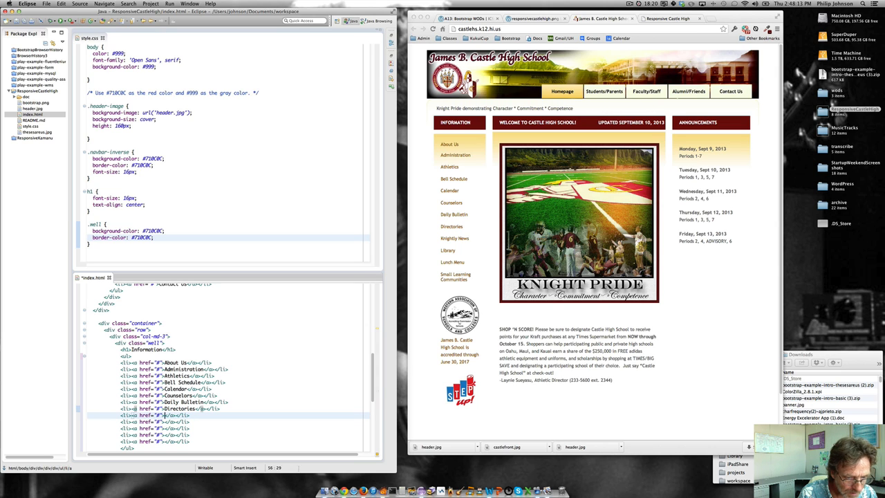
type("Knightly News")
left_click(244, 421)
type("Library")
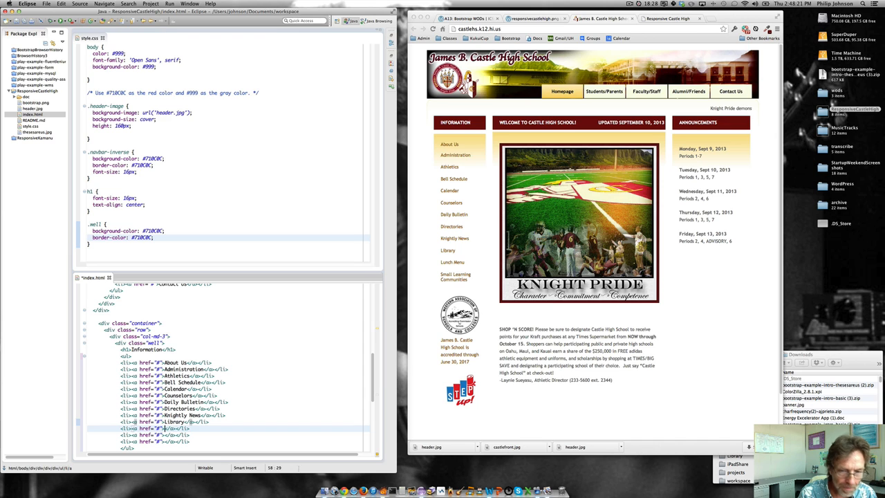
type("Lunch Menu")
left_click(154, 434)
type("Small Learning Communities")
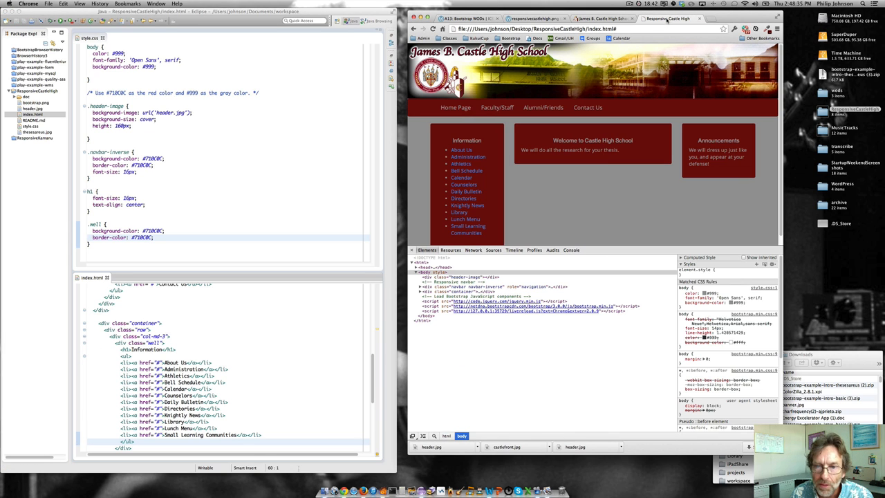
mouse_move(461, 164)
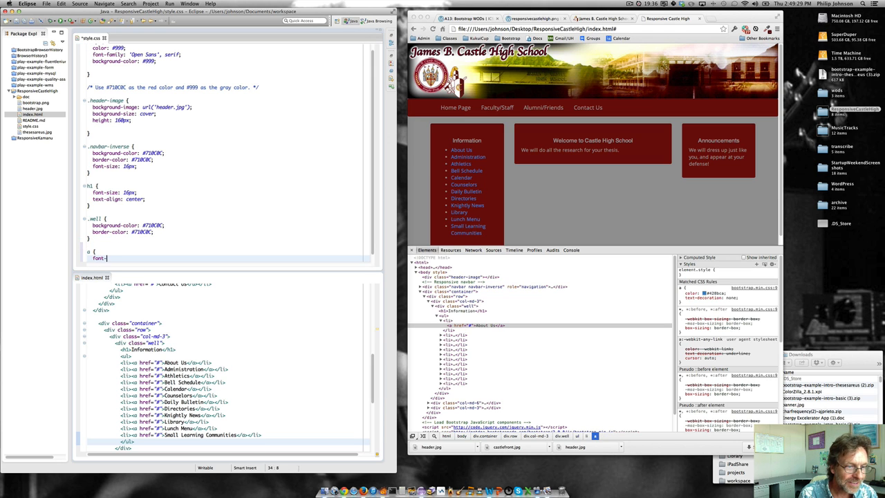
Step: Give links colour #999 and set list-style-type: none to drop the bullets
type("-color:")
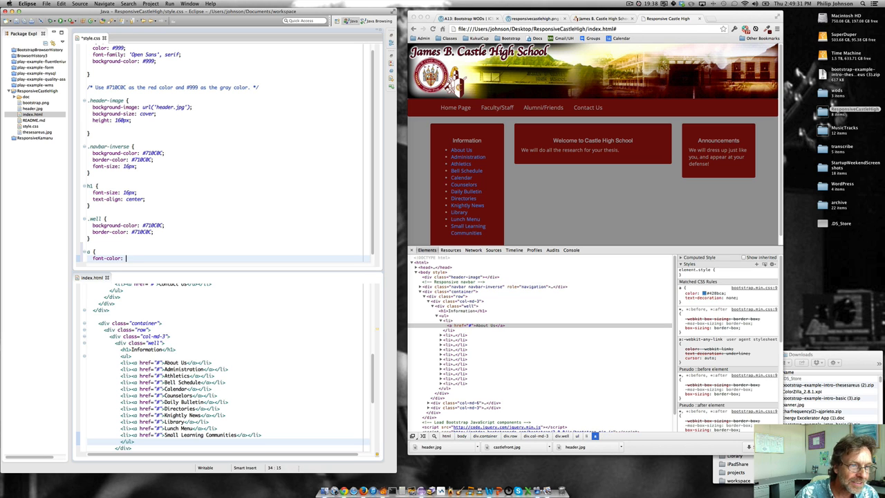
type("#999;")
type("ul {")
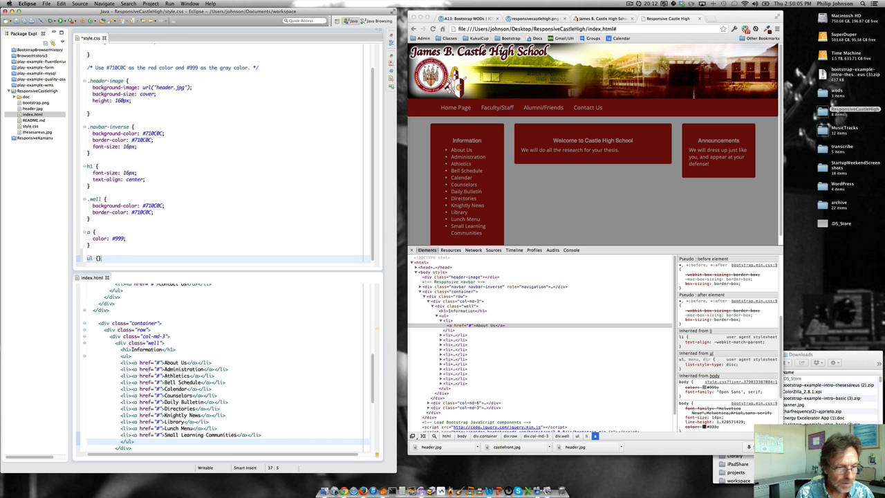
type("list-style-")
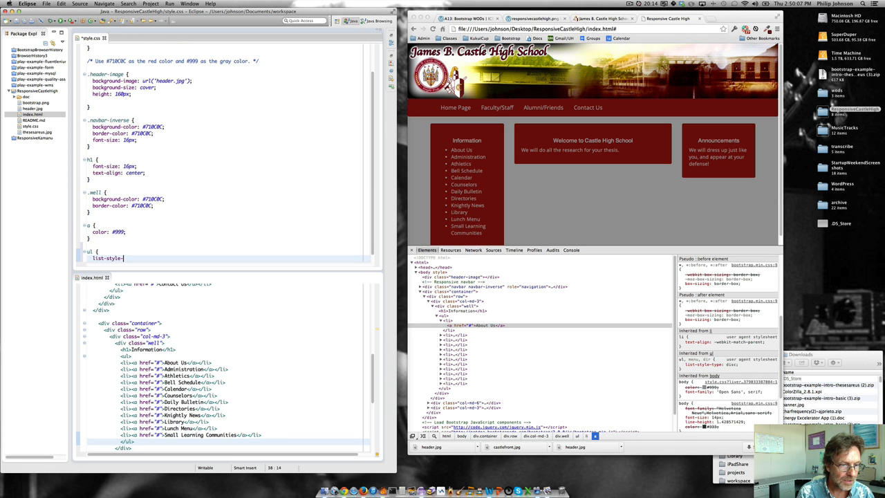
type("type: none;")
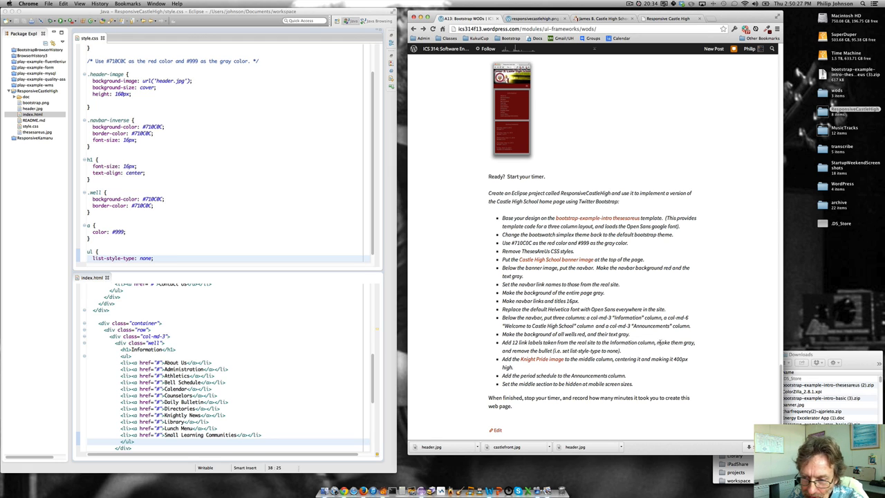
mouse_move(542, 360)
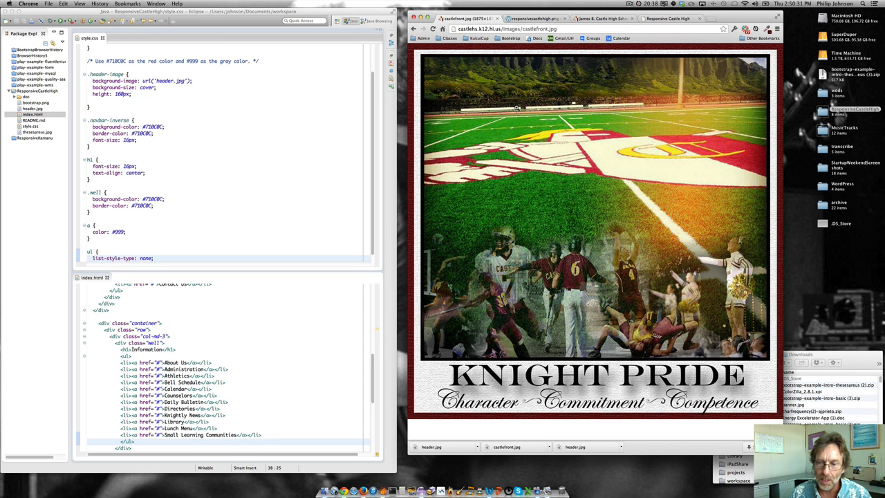
Step: Save the Knight Pride image via Save Image As into the ResponsiveCastleHigh folder as castlefront.jpg
right_click(517, 110)
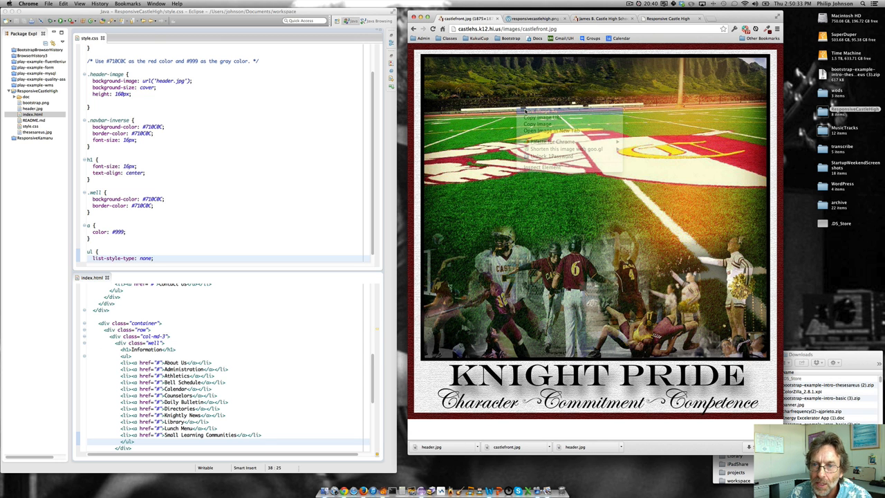
left_click(550, 122)
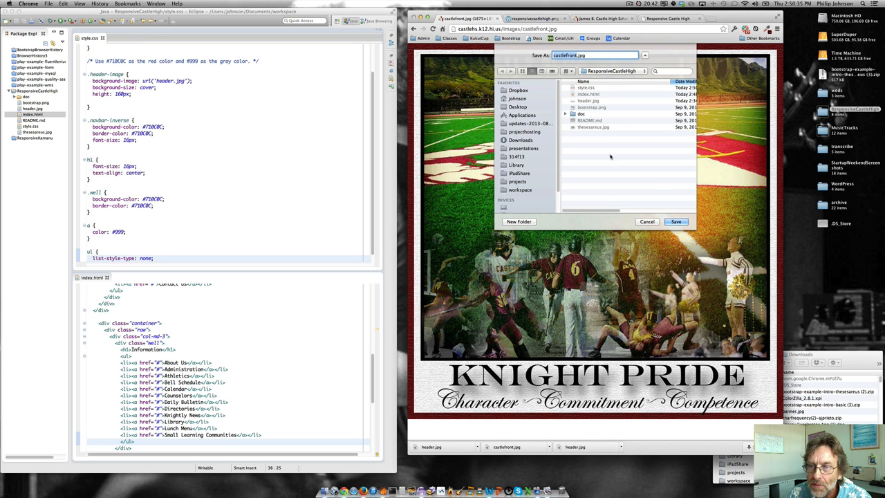
left_click(674, 221)
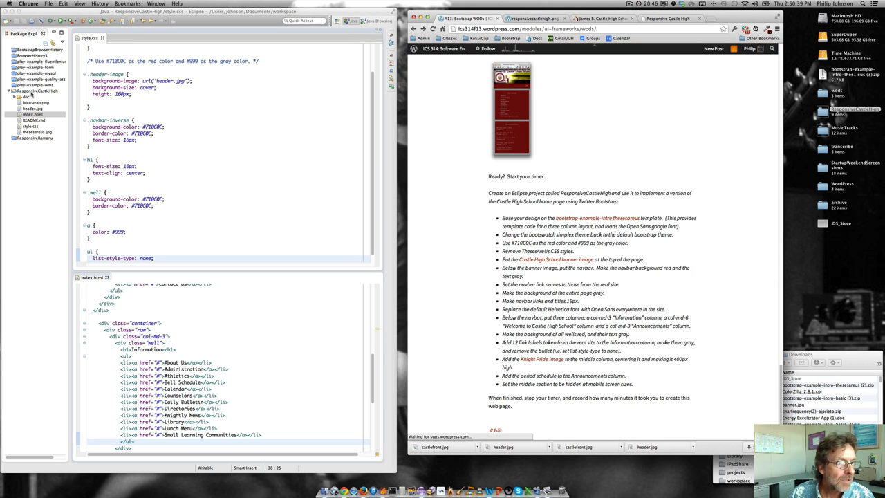
right_click(30, 91)
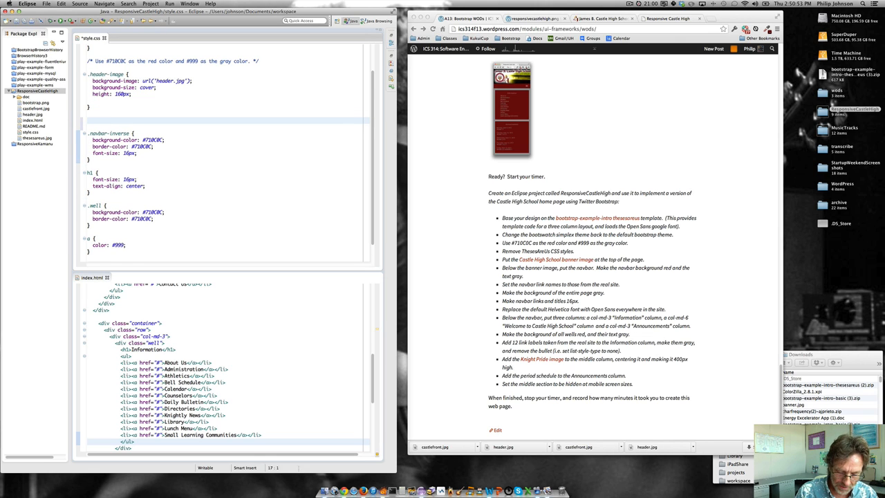
Step: Start a .knight-pride rule with background-image url('castlefront.jpg')
type(".knight-pride")
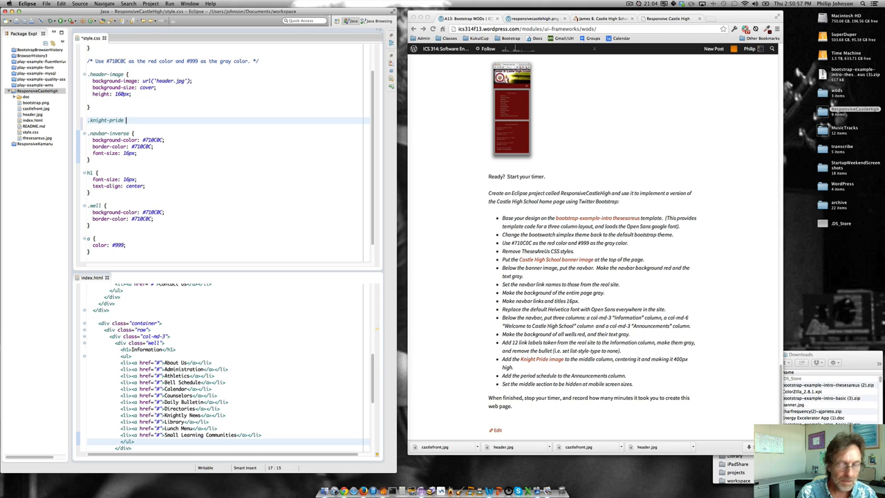
type("background-image:")
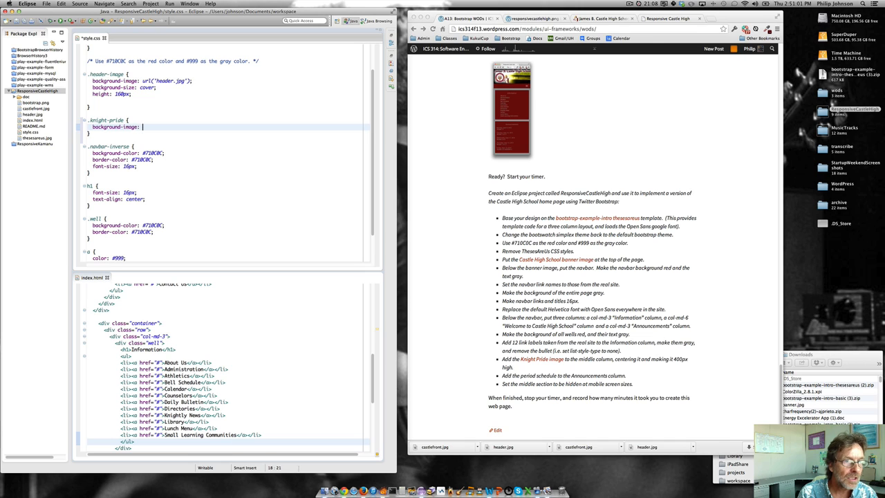
type("url('')")
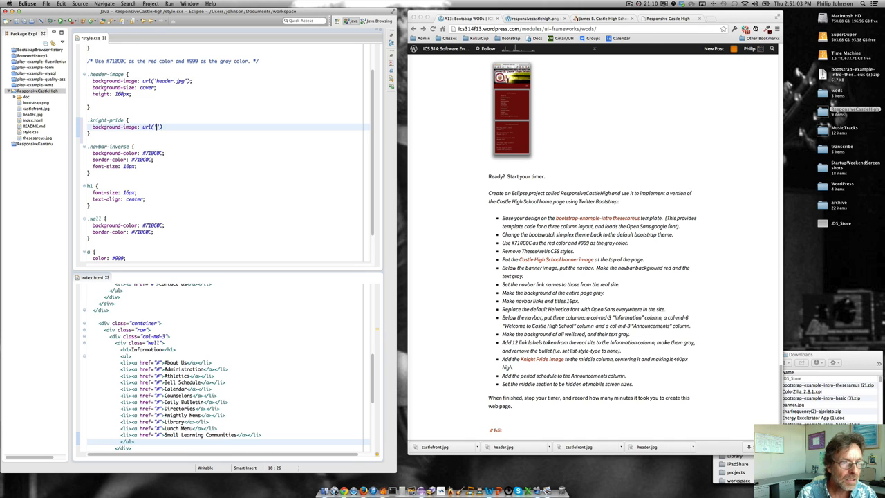
type("cast")
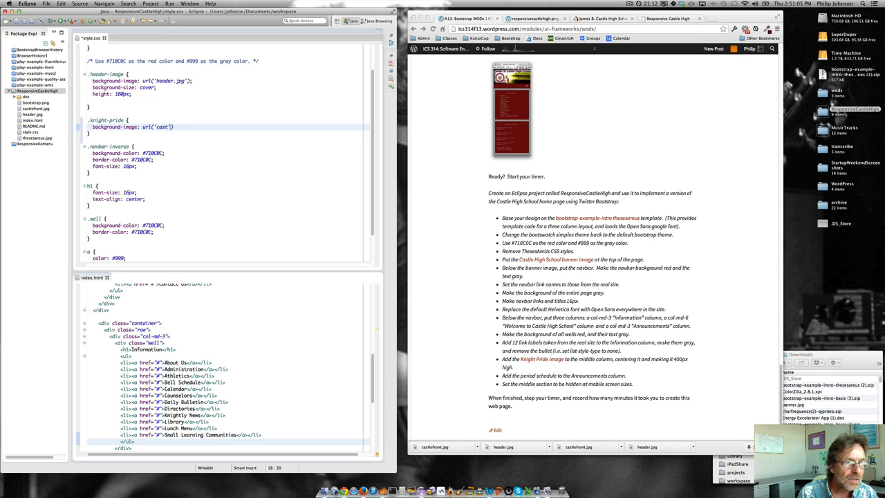
type("castlefront.jpg")
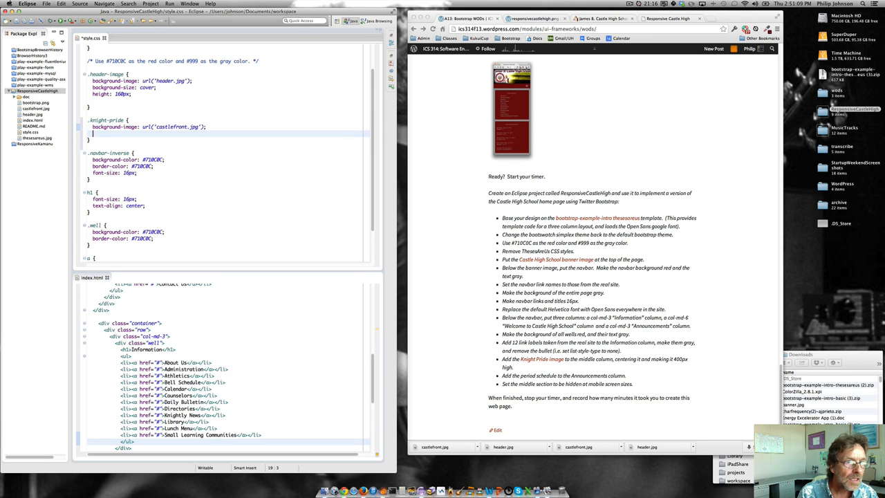
Step: Add background-size cover, background-position center and height 400px to the rule
type("background-")
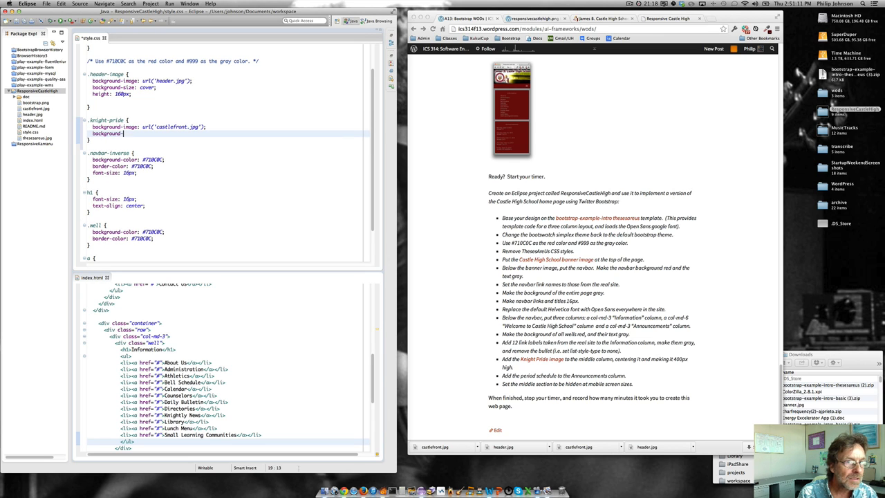
type("size:")
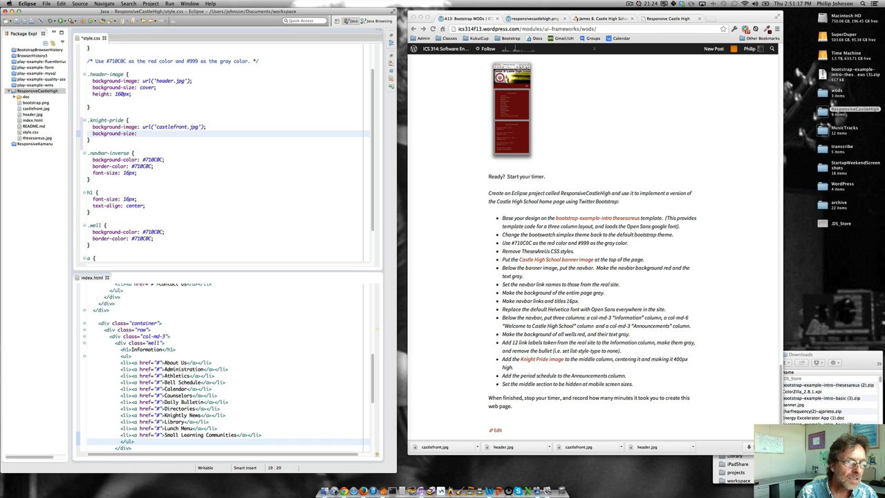
type("{")
type("back")
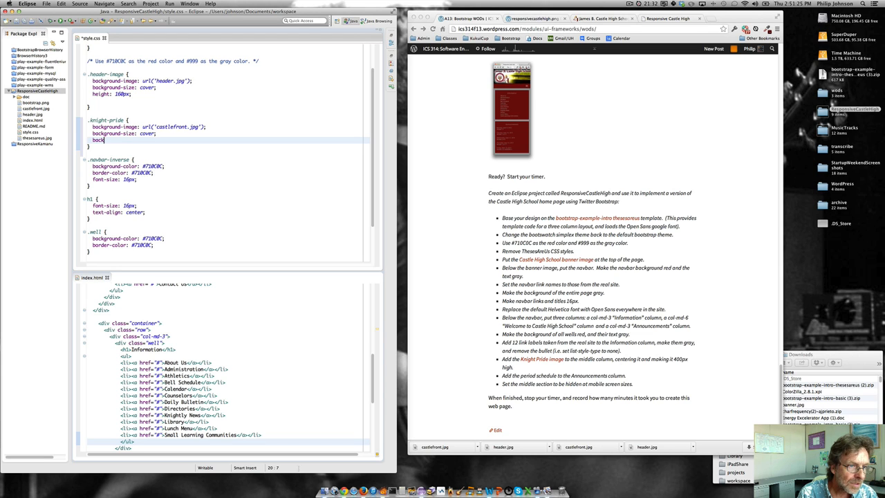
type("ground-po")
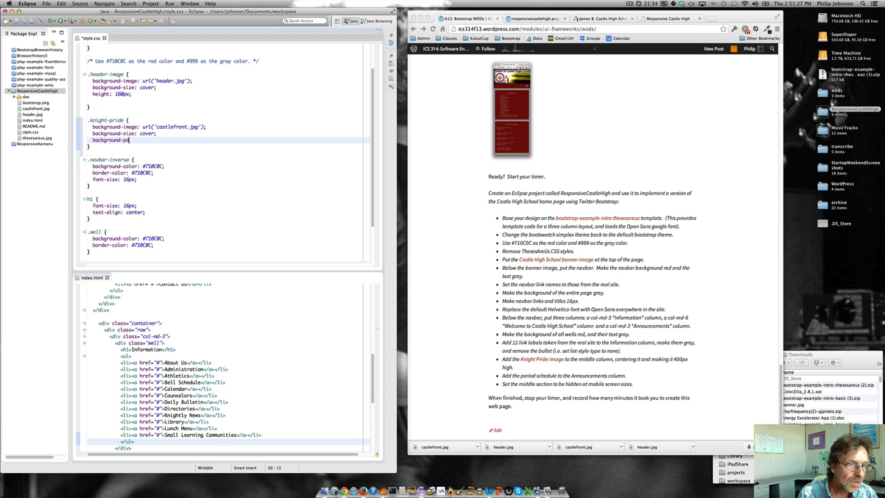
type("sition: center;")
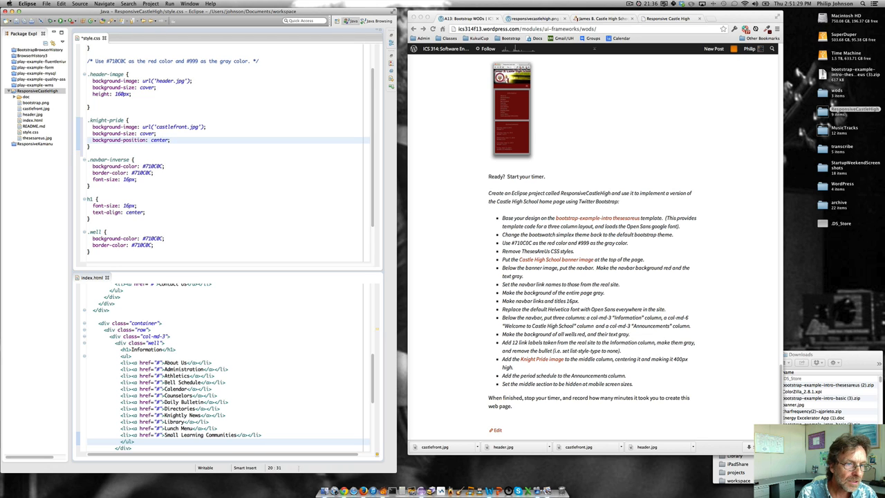
type("height")
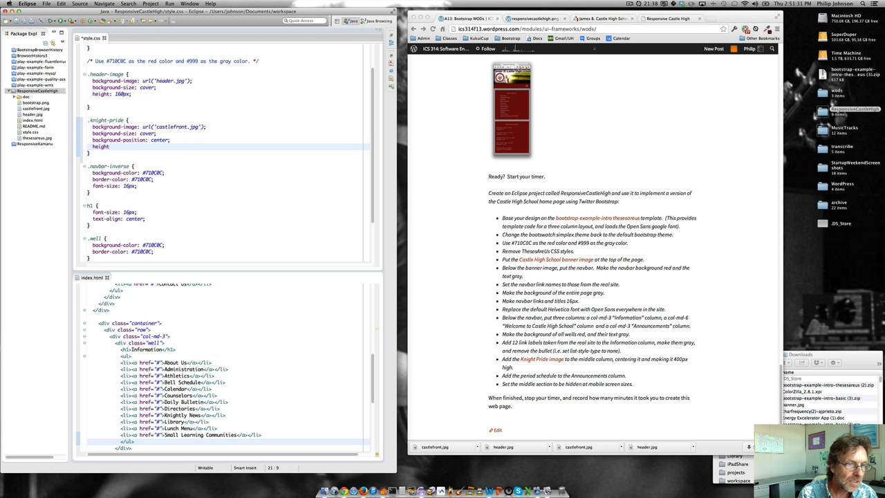
type("400px;")
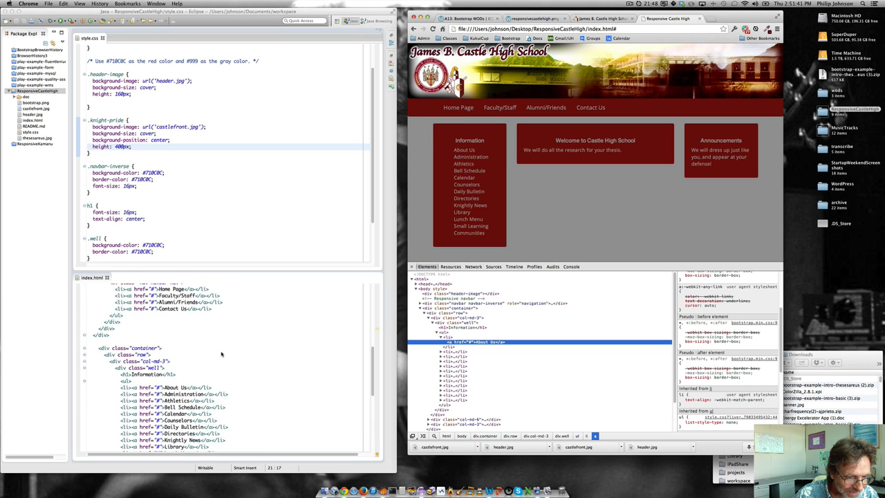
Step: Add <div class="knight-pride"> inside the Welcome well and check the result in Chrome
scroll("down", 3)
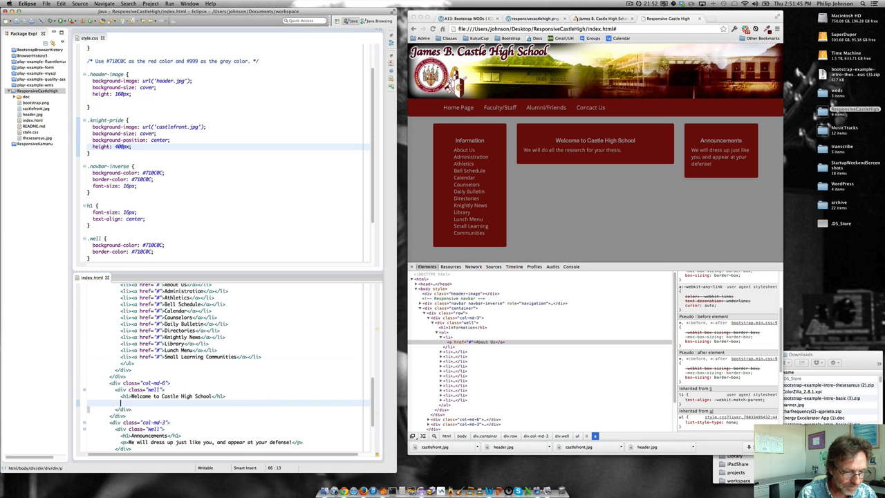
type("div c")
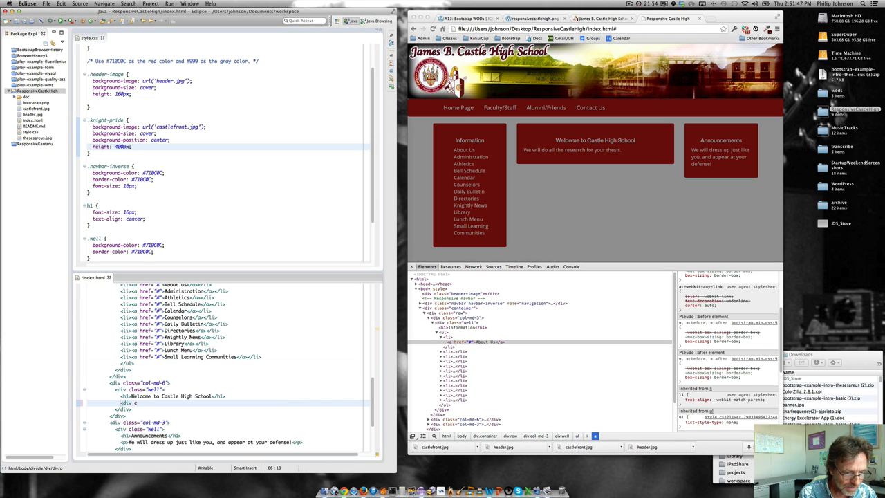
type("class=\"")
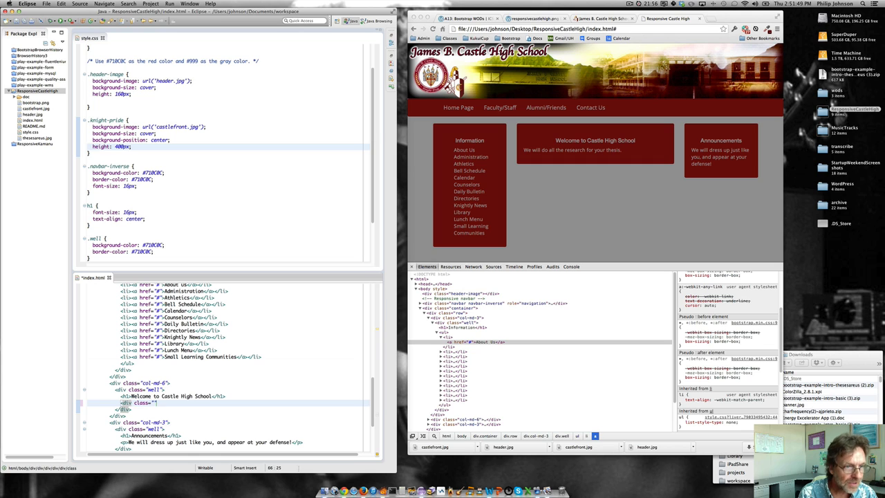
type("knight-")
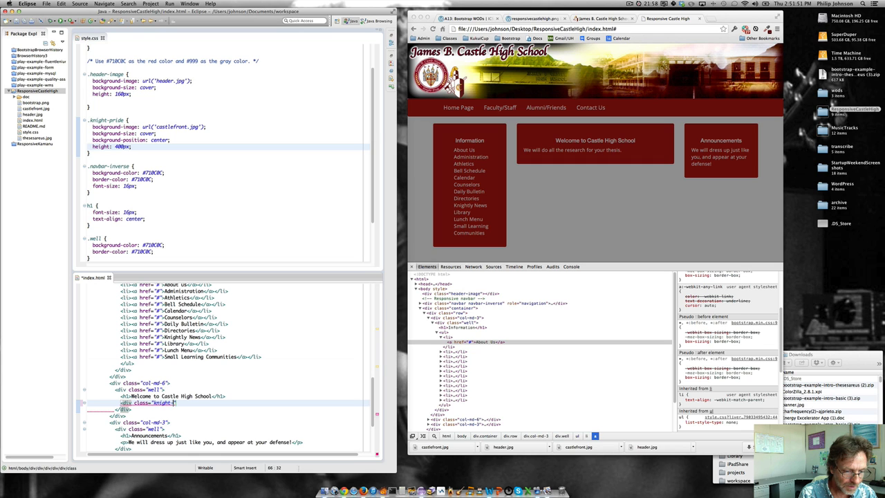
type("pride\"></div>")
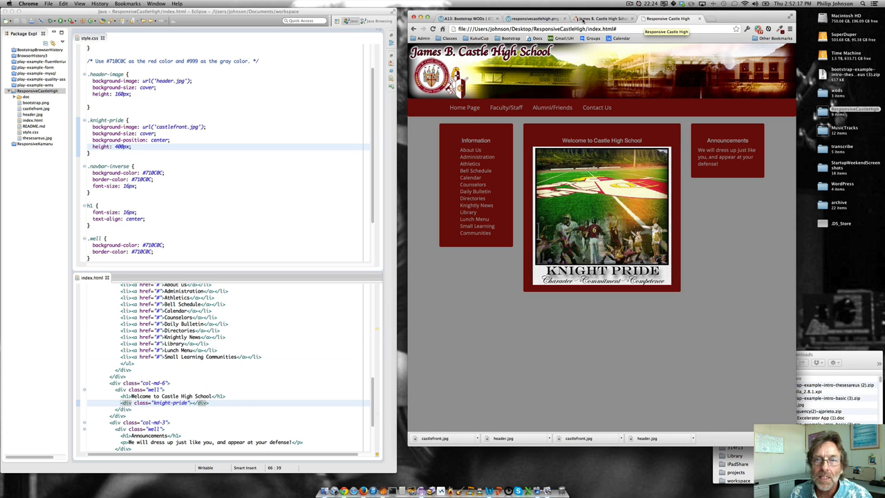
left_click(470, 19)
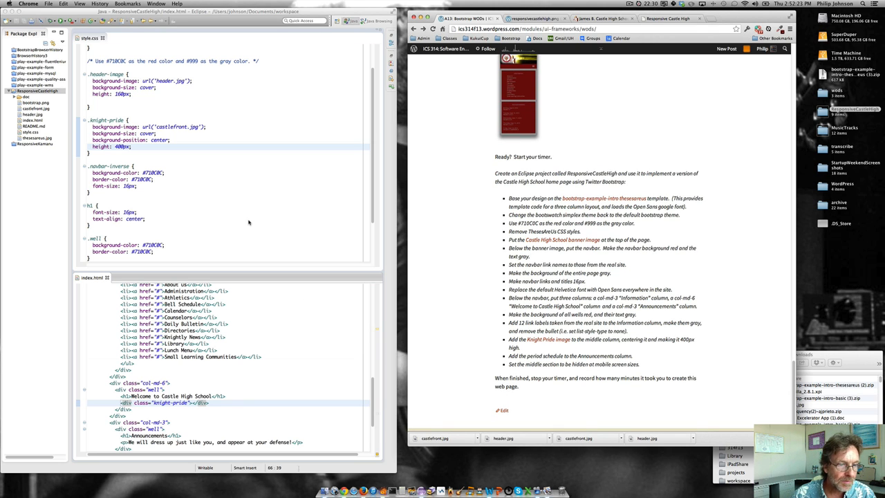
Step: Copy the period schedule text from the real castlehs.k12.hi.us homepage
left_click(666, 19)
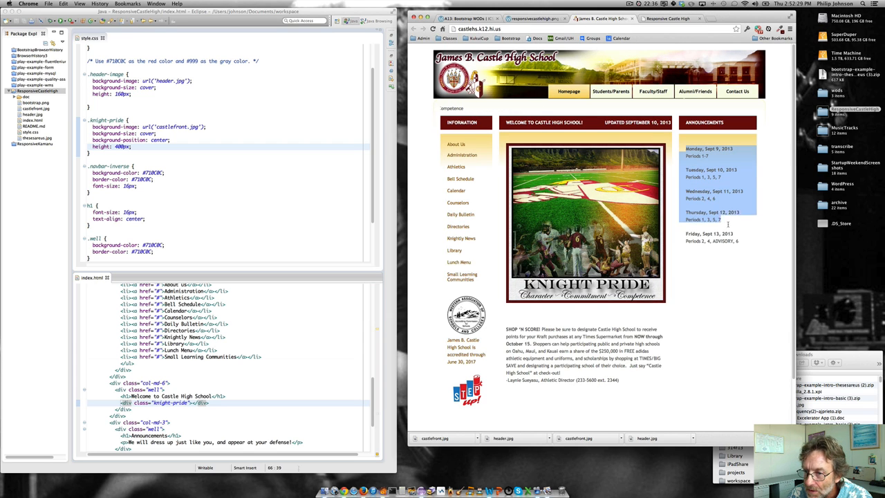
right_click(711, 221)
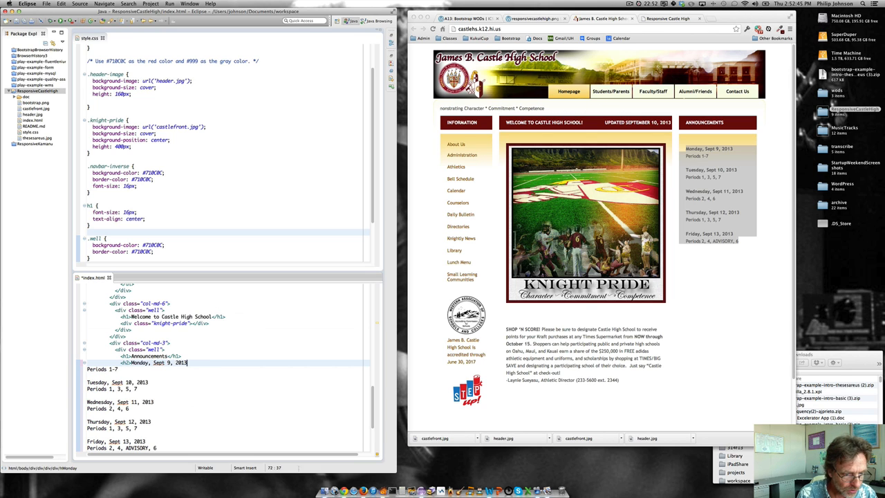
Step: Wrap each announcement day in <h2> with periods below, and add an h2 font-size rule
type("</h2>")
left_click(225, 206)
type(", h")
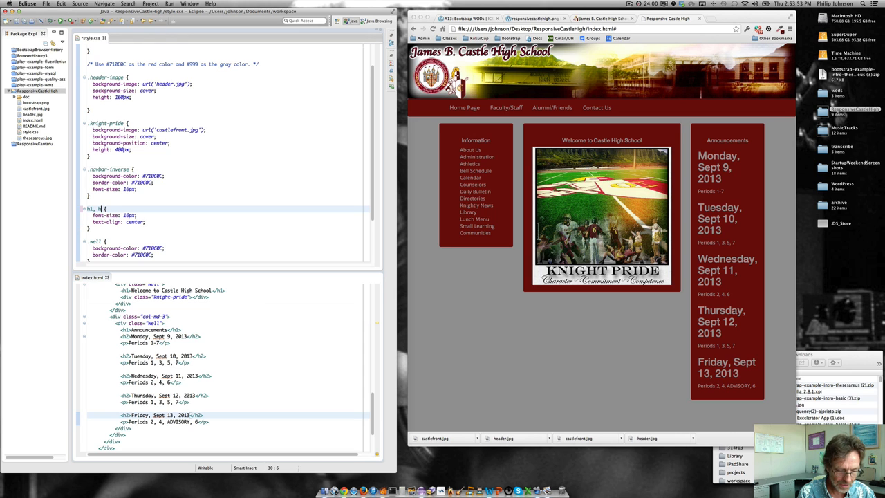
type("2")
type("font-")
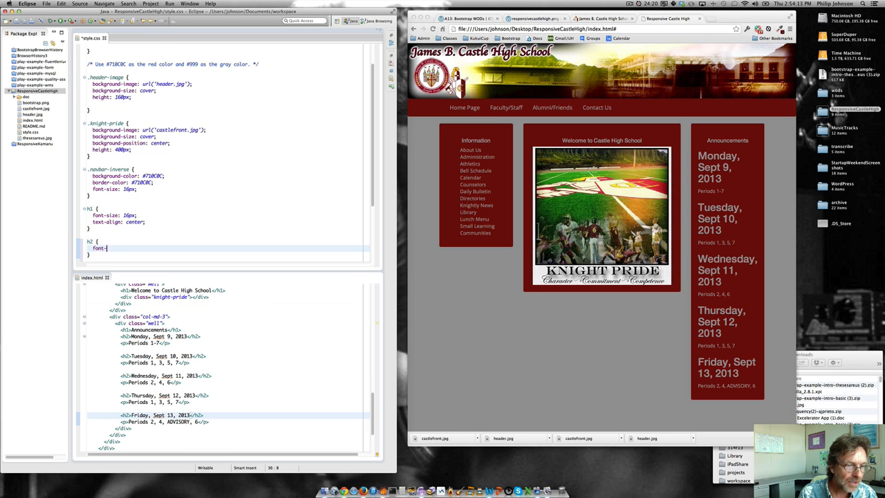
type("size: 16p")
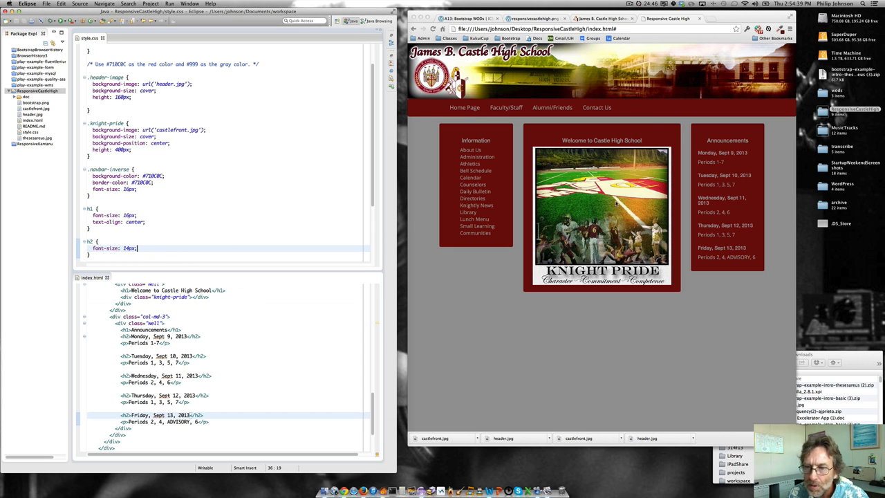
Step: Inspect the headings in Chrome, then set font-family: 'Open Sans', serif on the h1, h2 rule
right_click(722, 152)
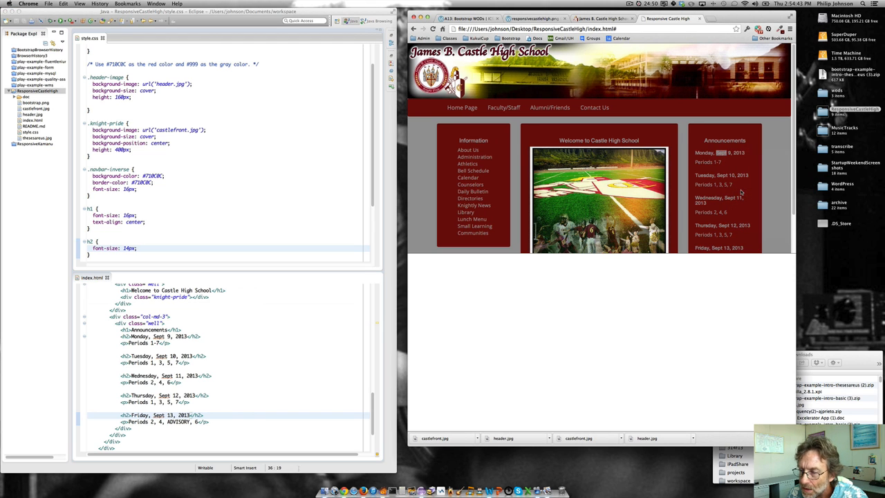
left_click(725, 152)
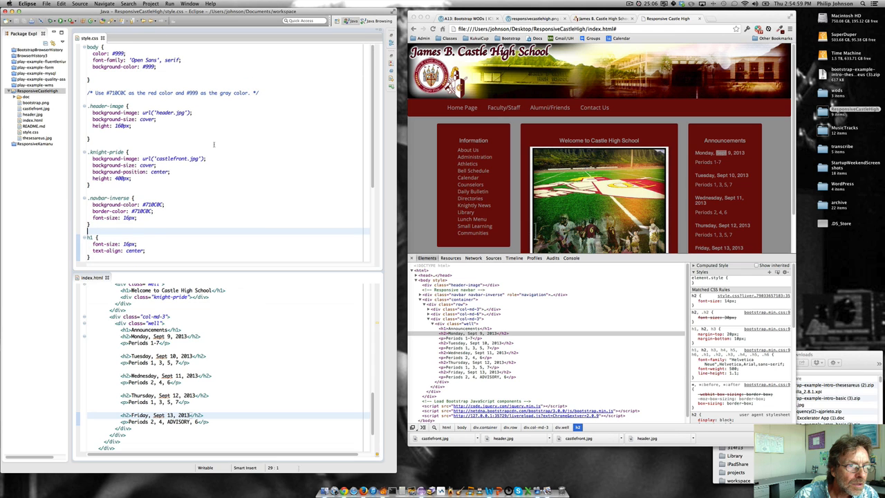
scroll("down", 3)
type("h1, h2")
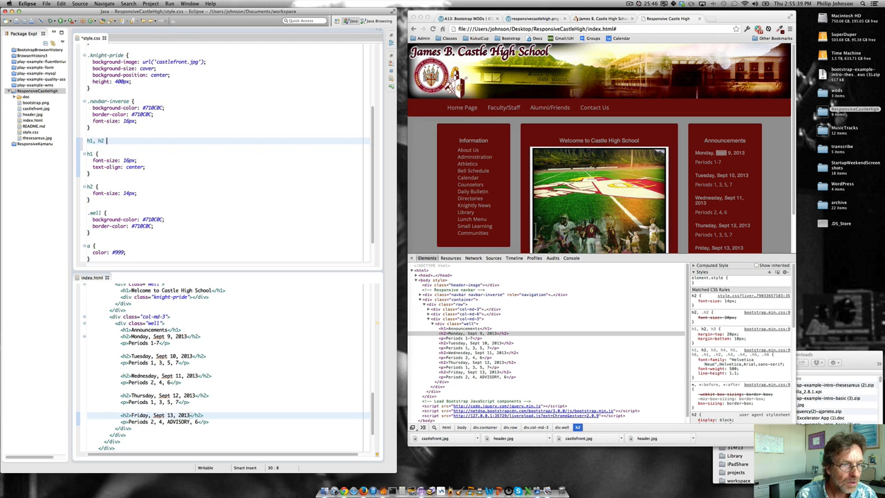
type("font-family: 'Open Sans', serif;")
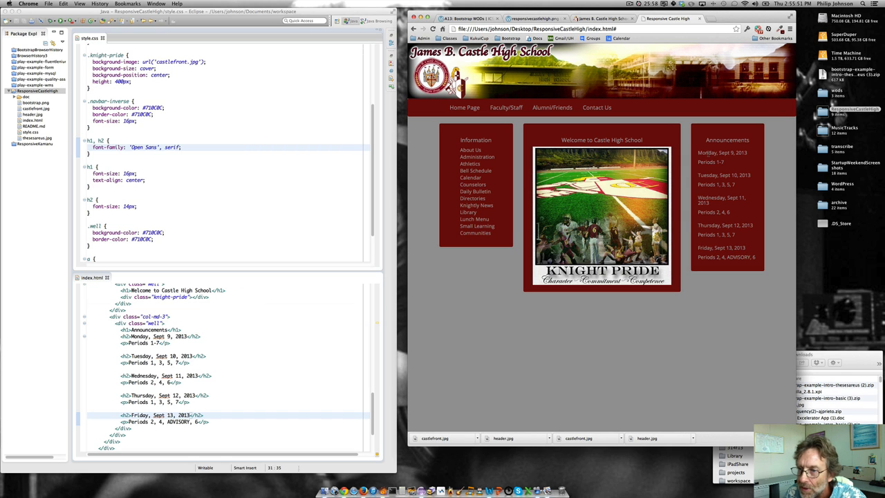
Step: Add margin-bottom to the h2 rule and padding-top: 10px to the .well rule
right_click(702, 152)
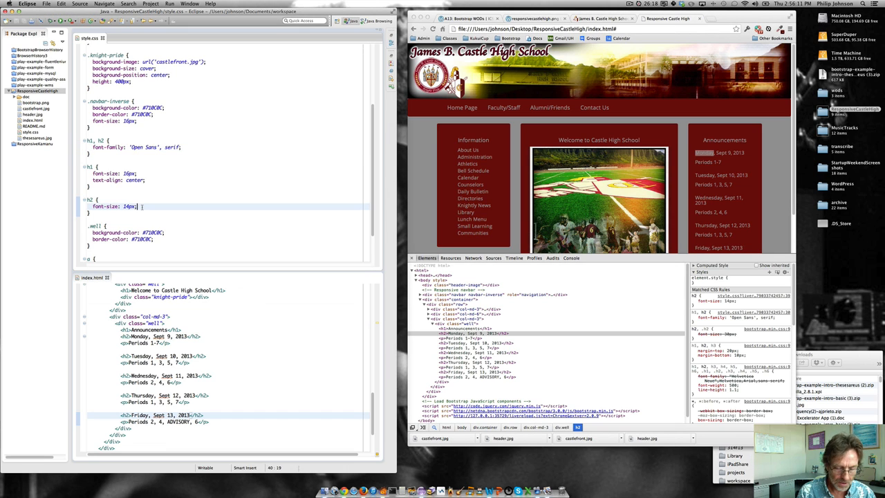
type("margin-bott")
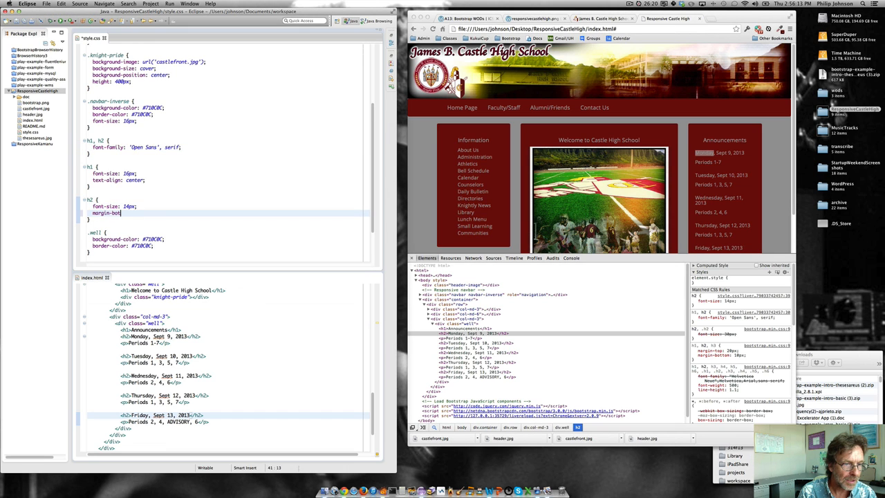
type("4px;")
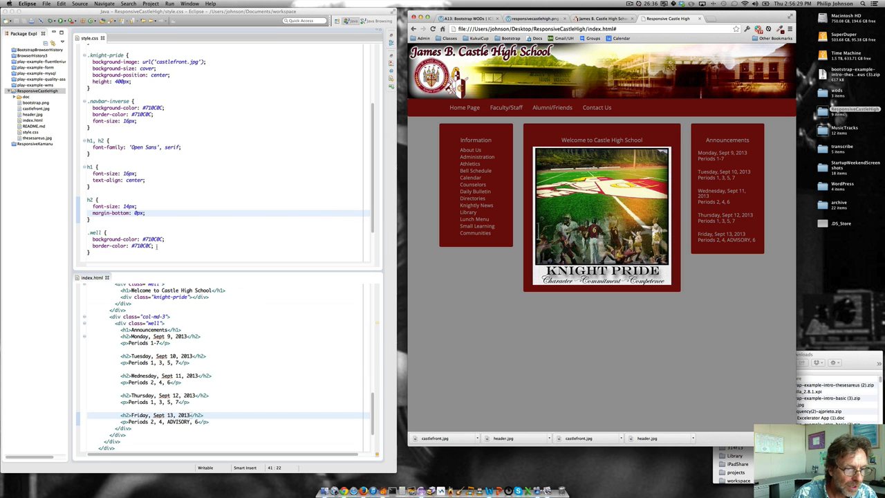
type("padding")
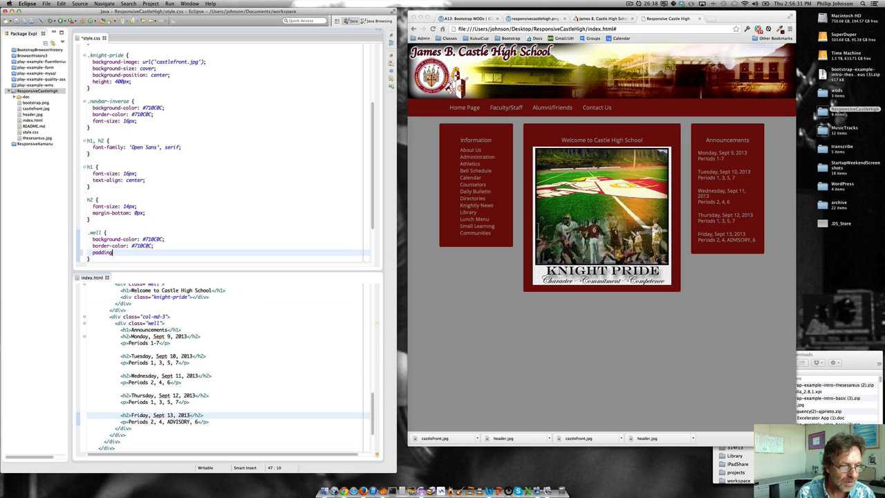
type("-top: 10")
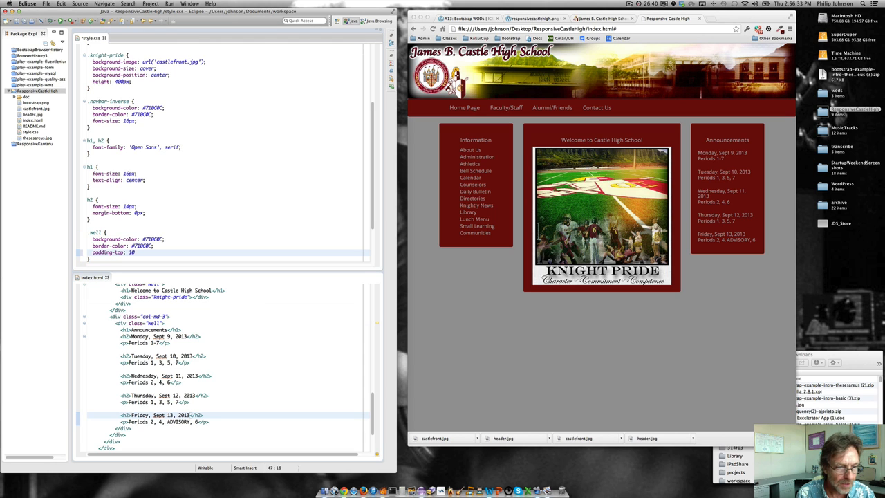
type("px;")
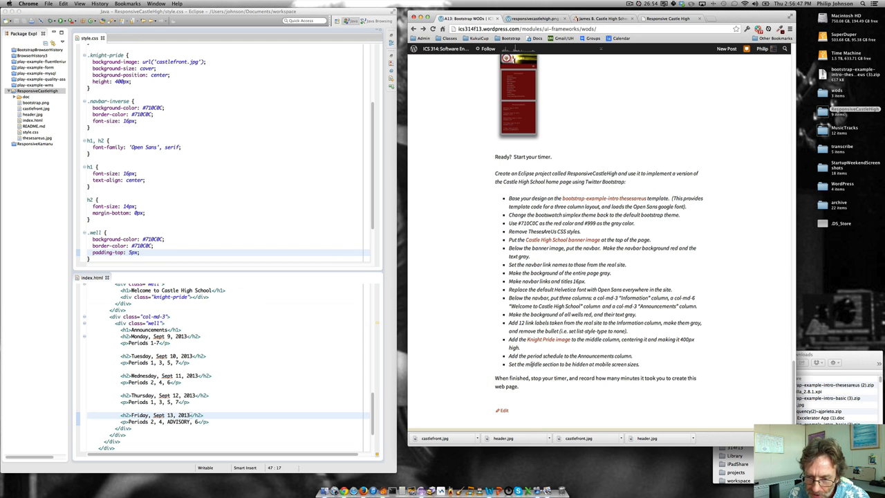
mouse_move(568, 88)
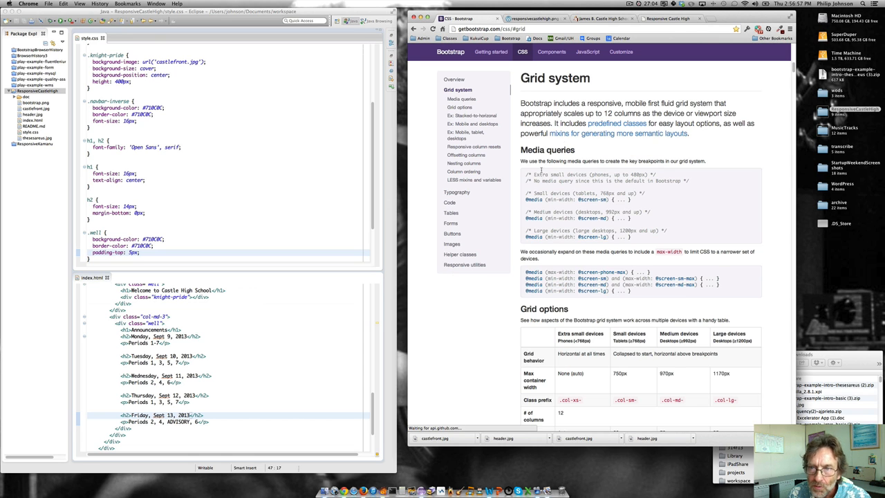
Step: Scroll Bootstrap's grid docs and jump to the Responsive utilities section
scroll("down", 3)
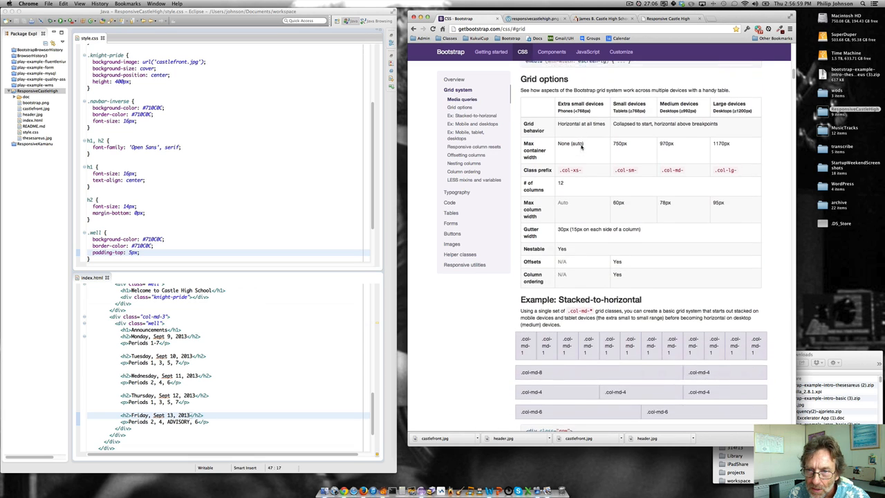
scroll("down", 3)
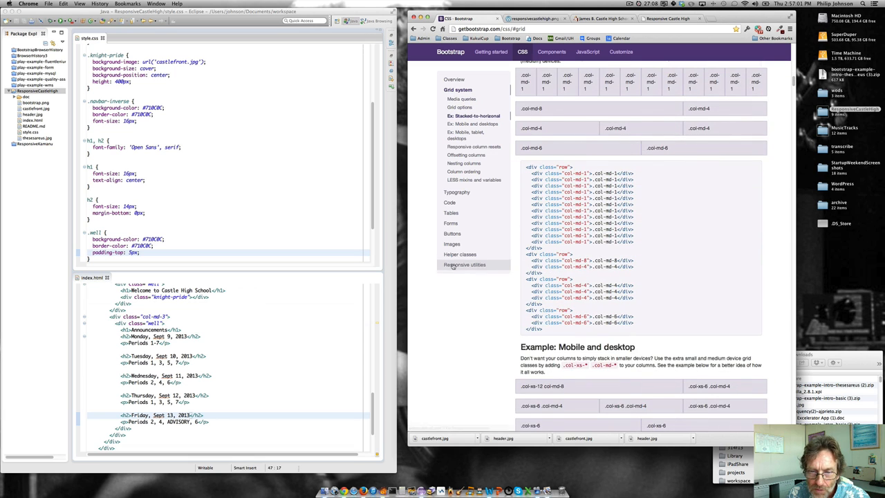
left_click(464, 265)
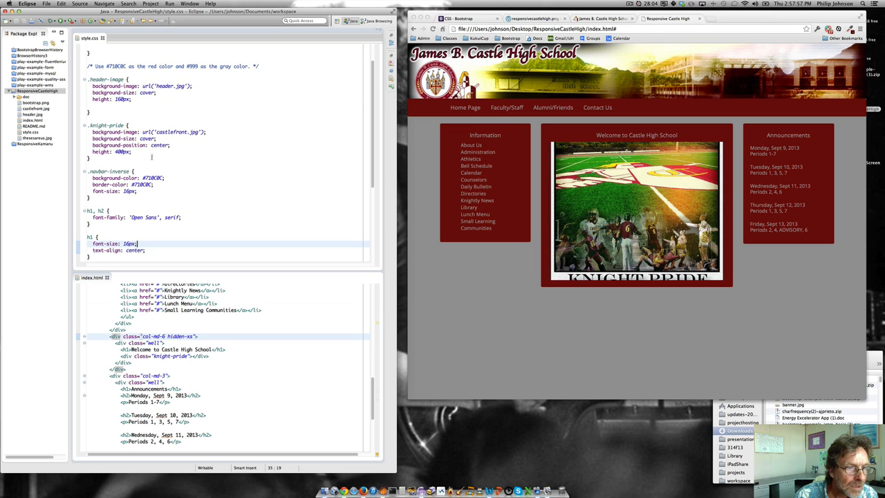
double_click(146, 138)
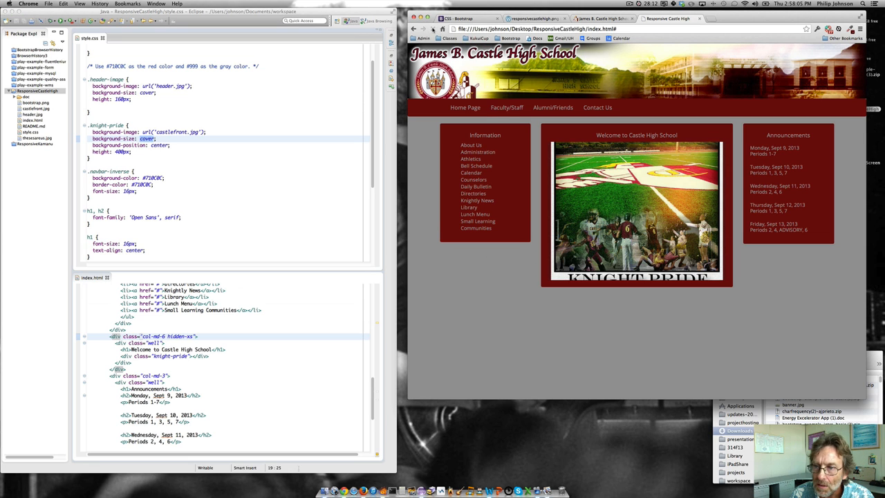
mouse_move(636, 305)
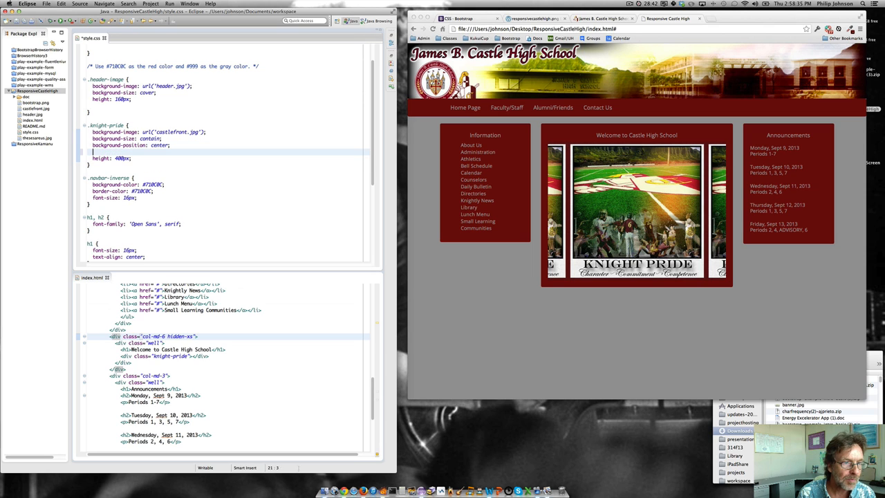
Step: Add background-repeat: no-repeat to the .knight-pride rule
type("background-repeat:")
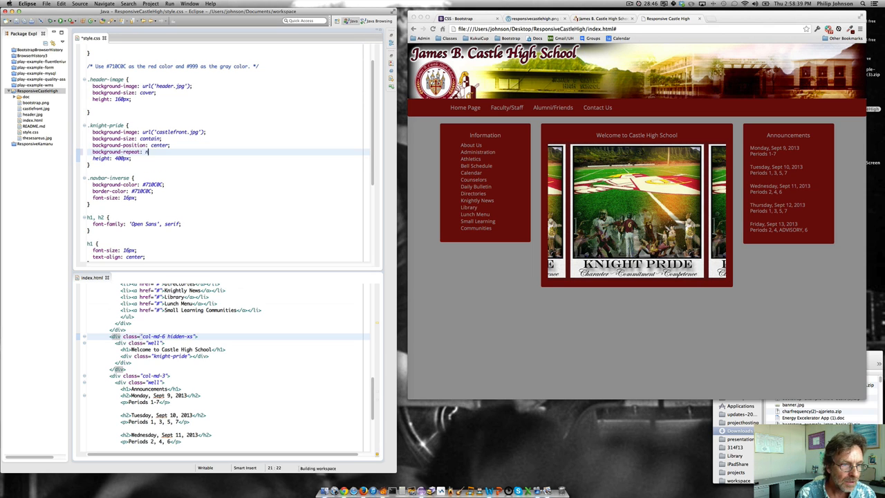
type("no-repeat;")
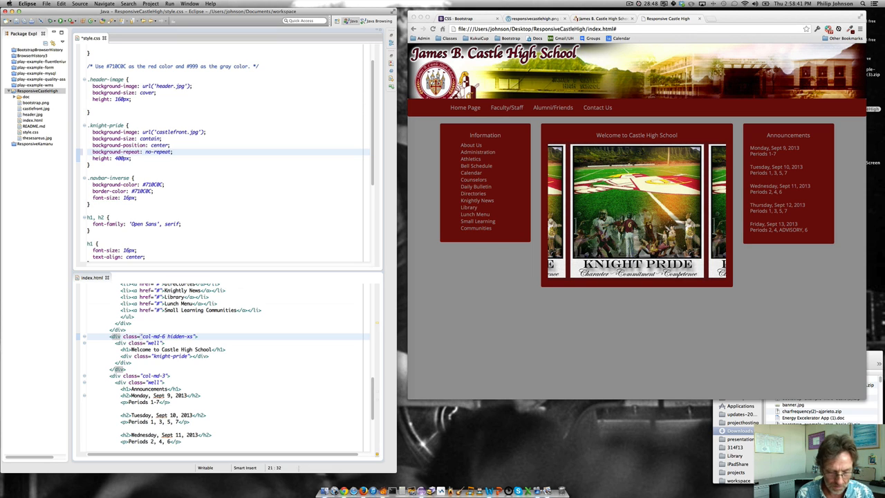